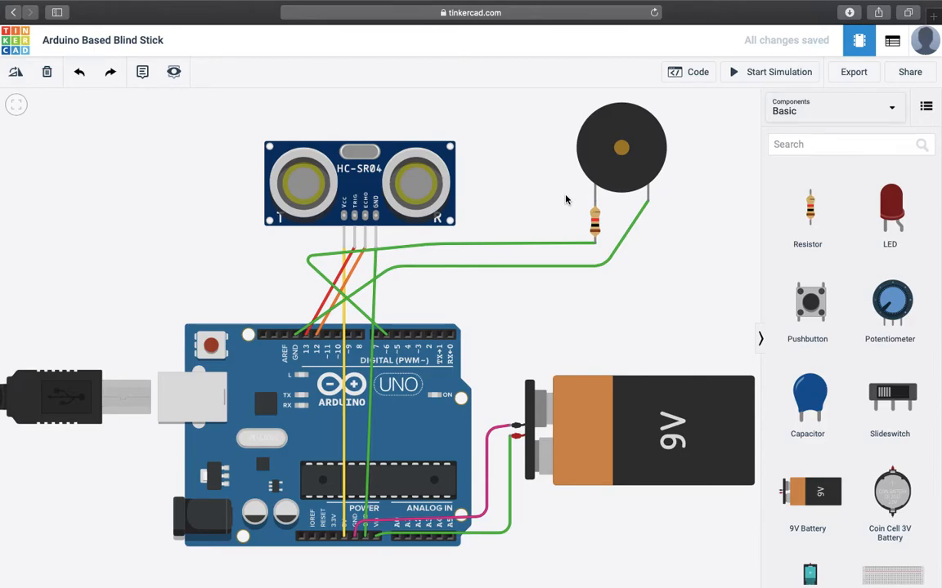
mouse_move(412, 428)
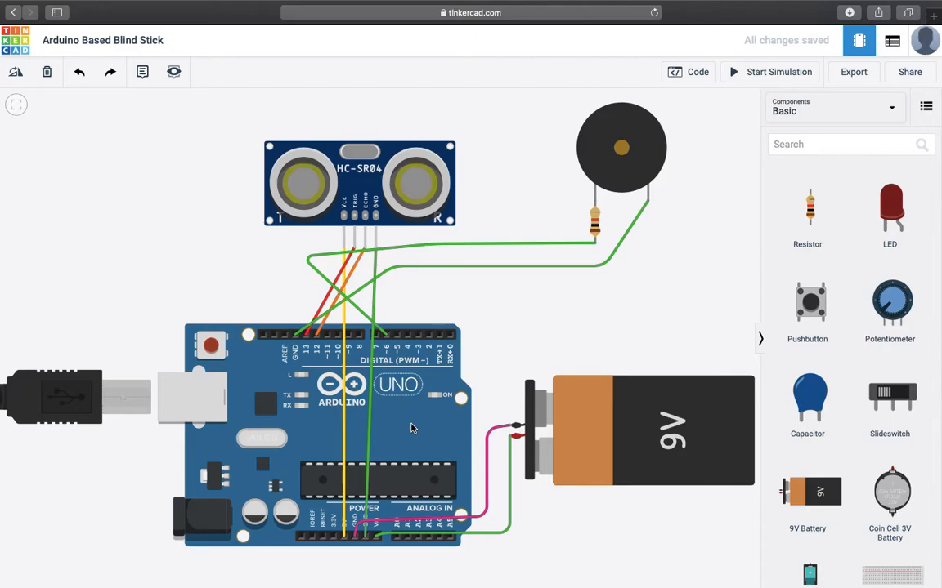
mouse_move(428, 465)
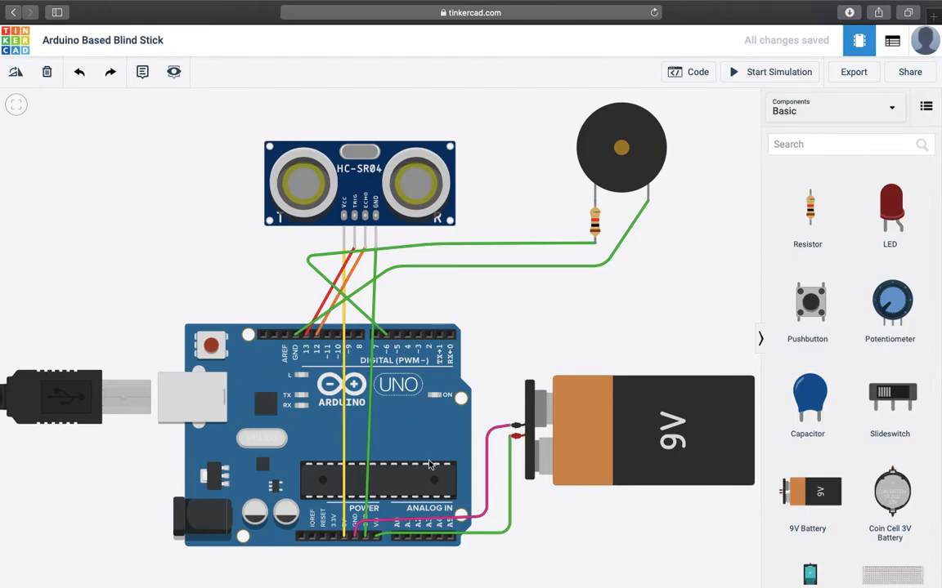
mouse_move(667, 469)
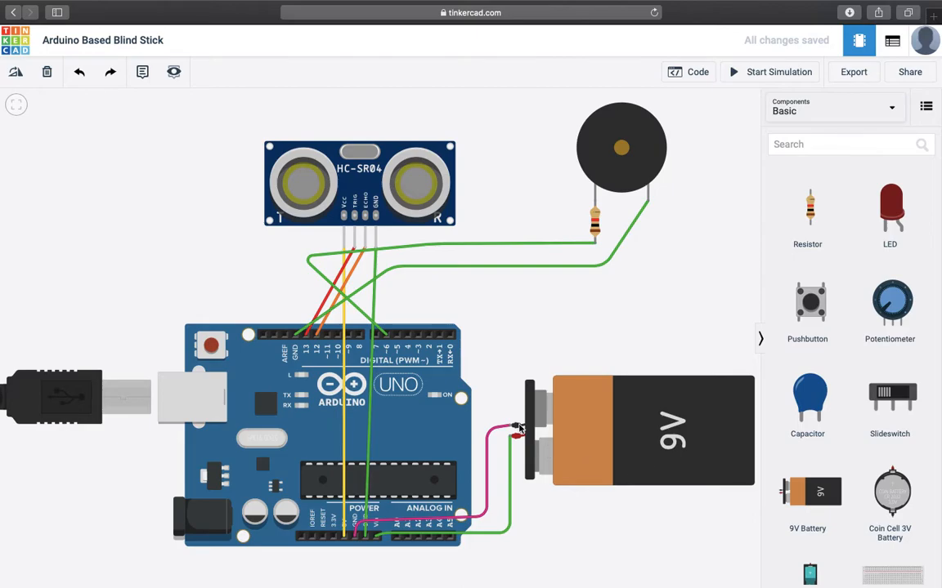
mouse_move(455, 533)
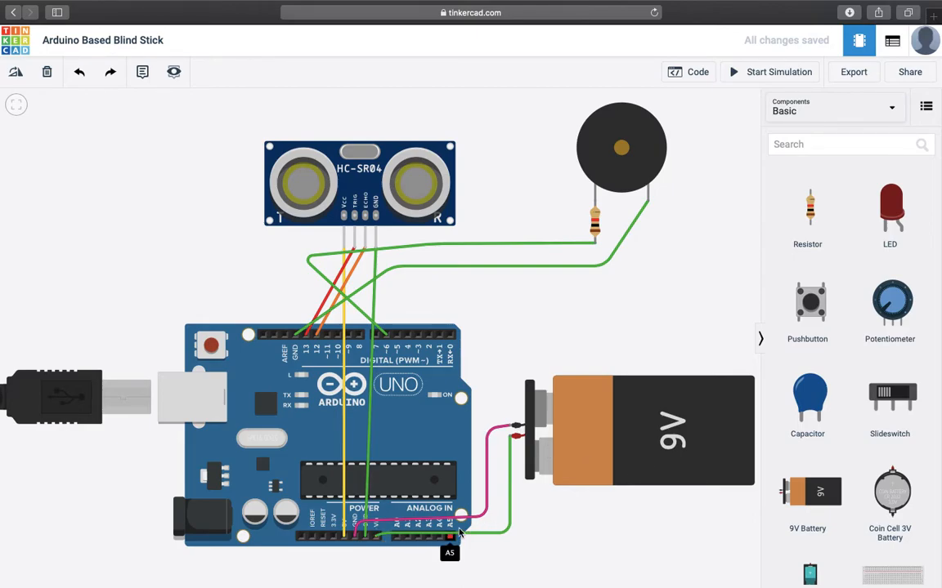
mouse_move(416, 418)
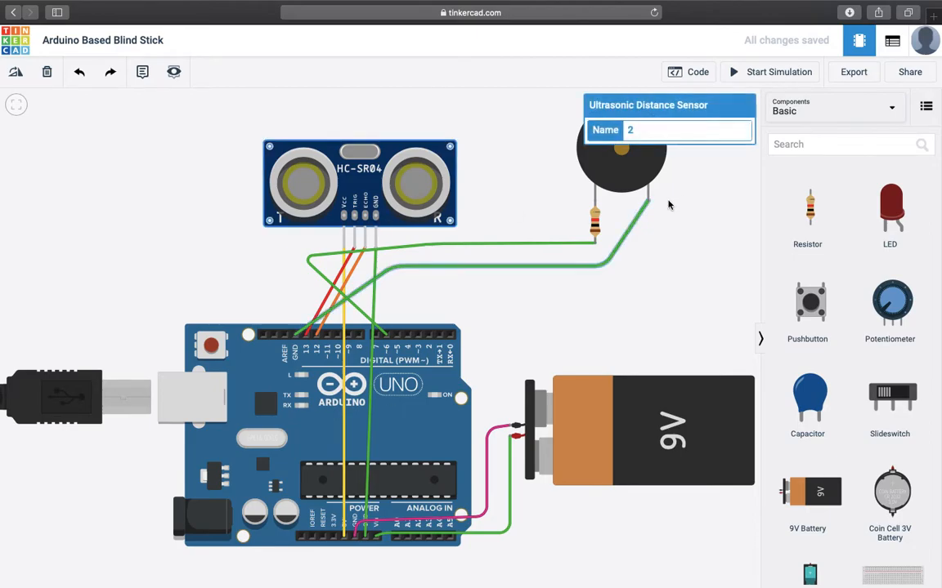
mouse_move(486, 168)
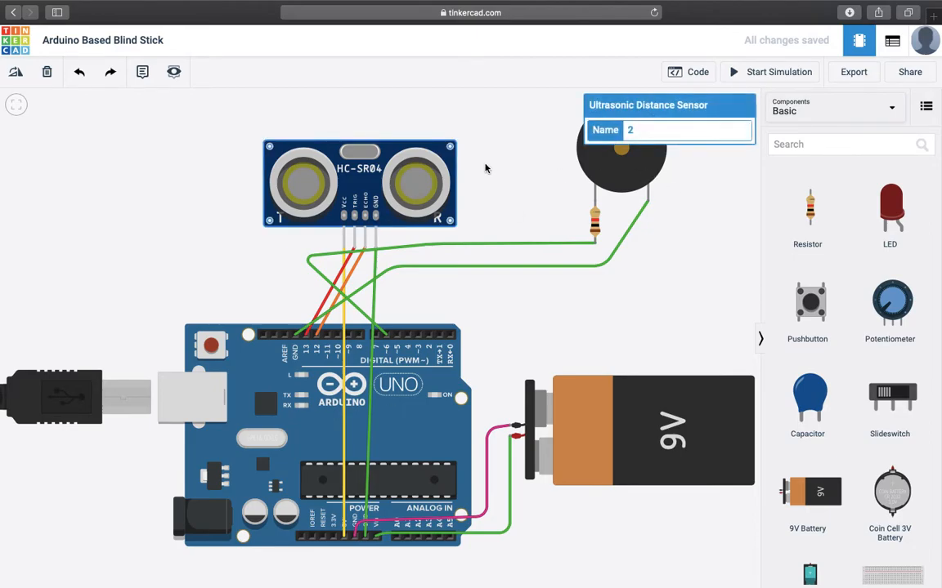
mouse_move(465, 179)
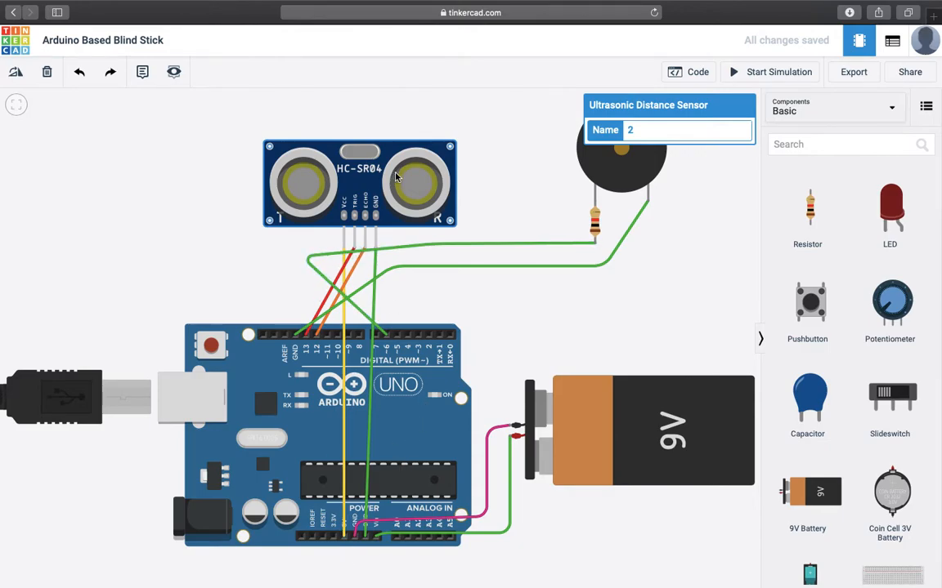
Check the buzzer's component name, then begin editing the Arduino's text code
click(497, 199)
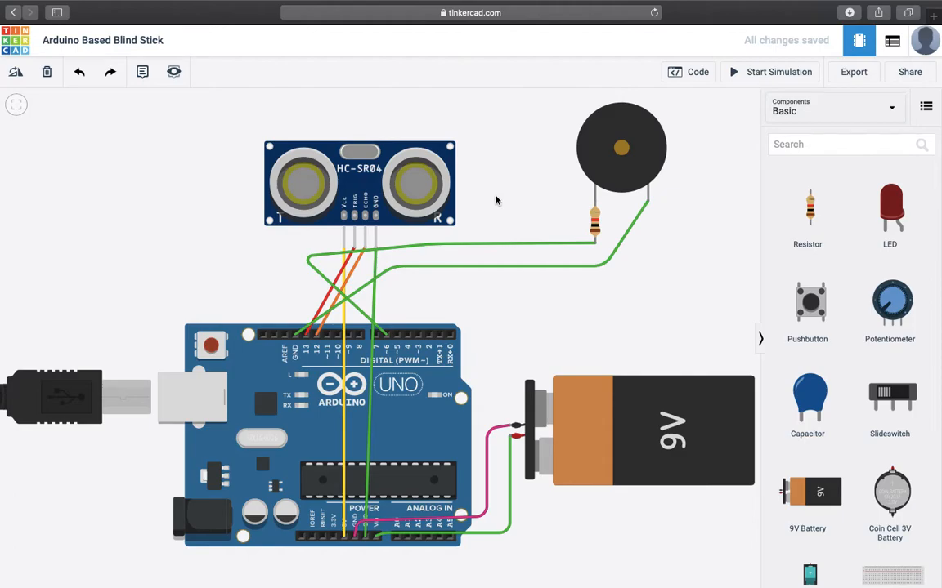
mouse_move(344, 323)
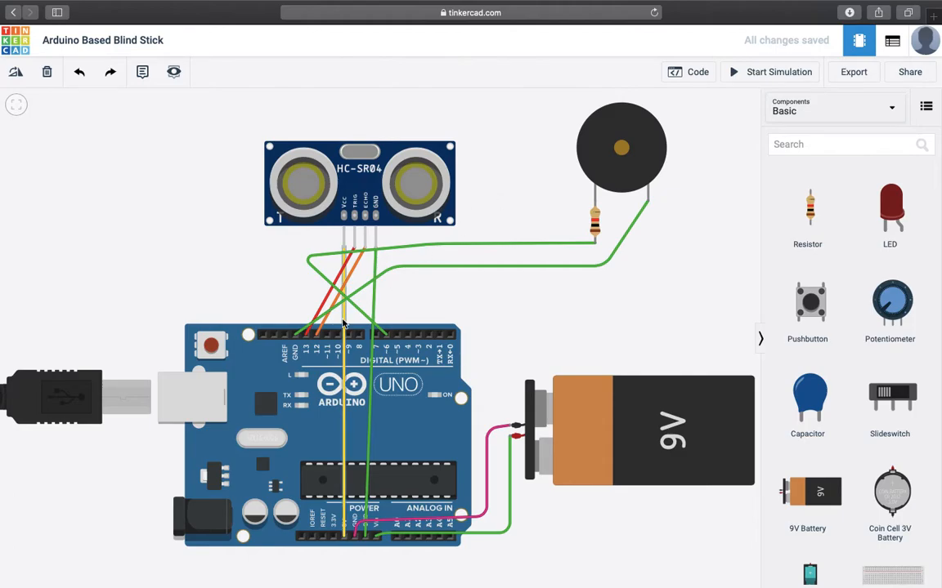
mouse_move(461, 206)
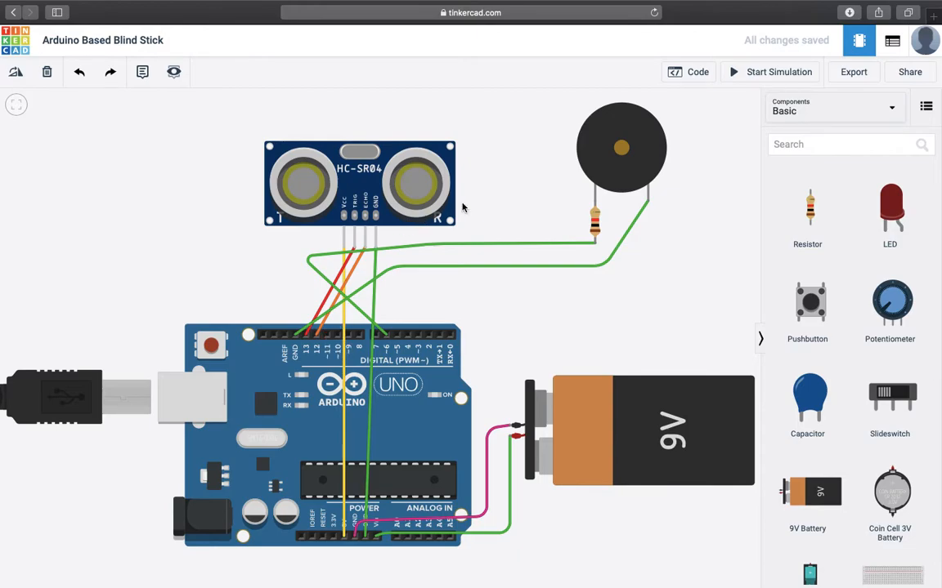
mouse_move(647, 167)
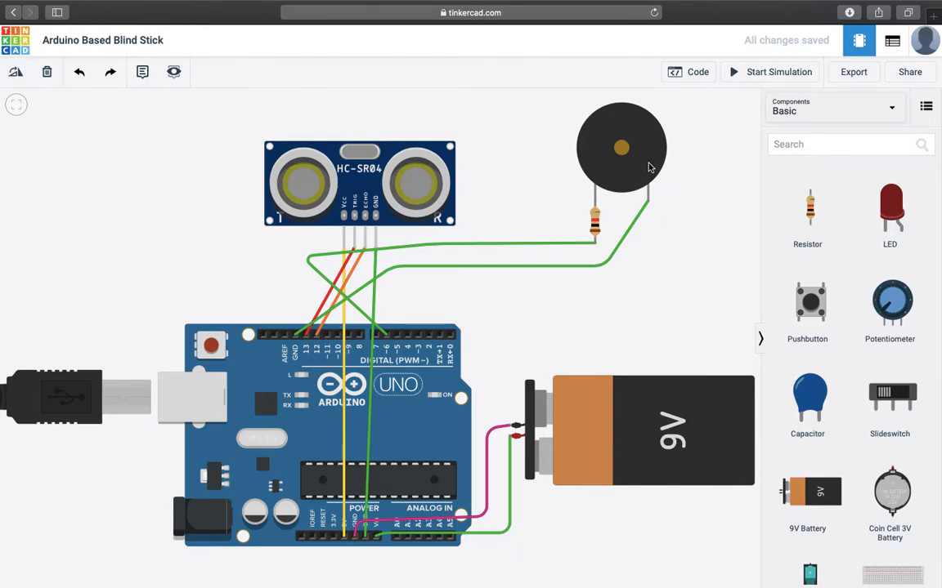
click(620, 147)
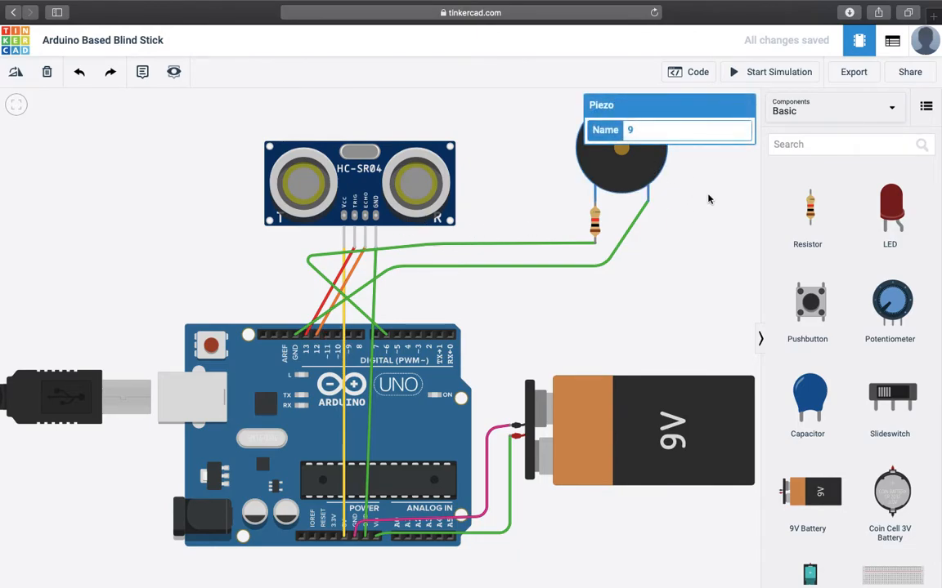
click(710, 199)
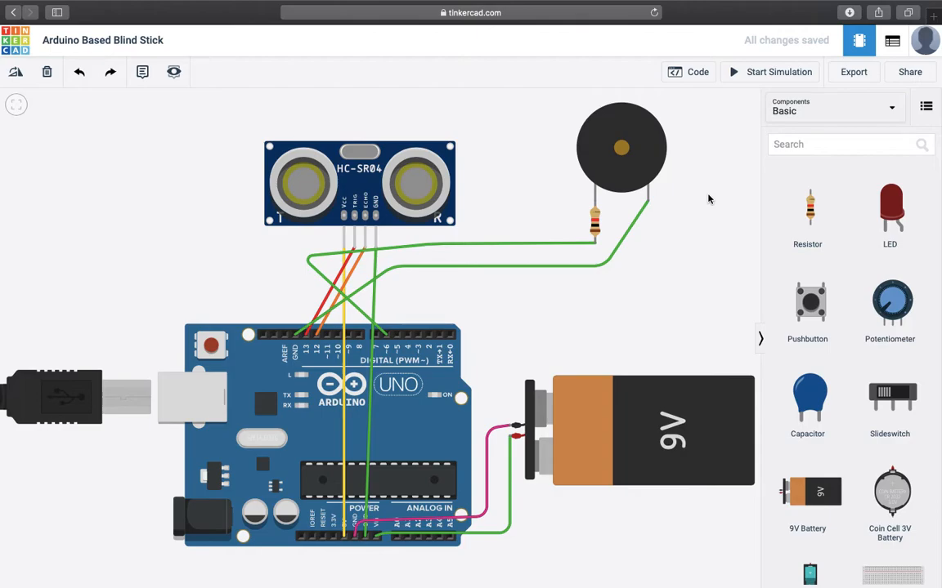
mouse_move(693, 198)
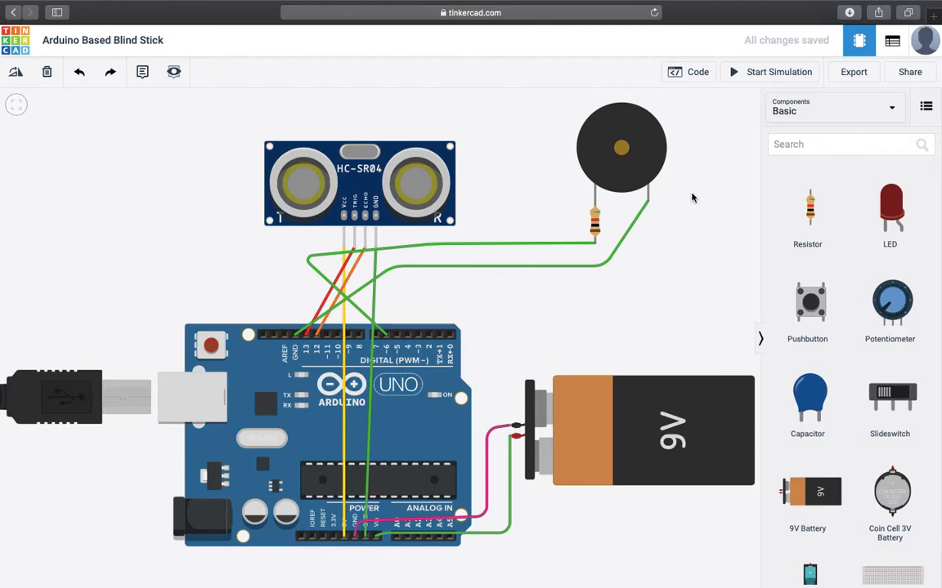
mouse_move(752, 75)
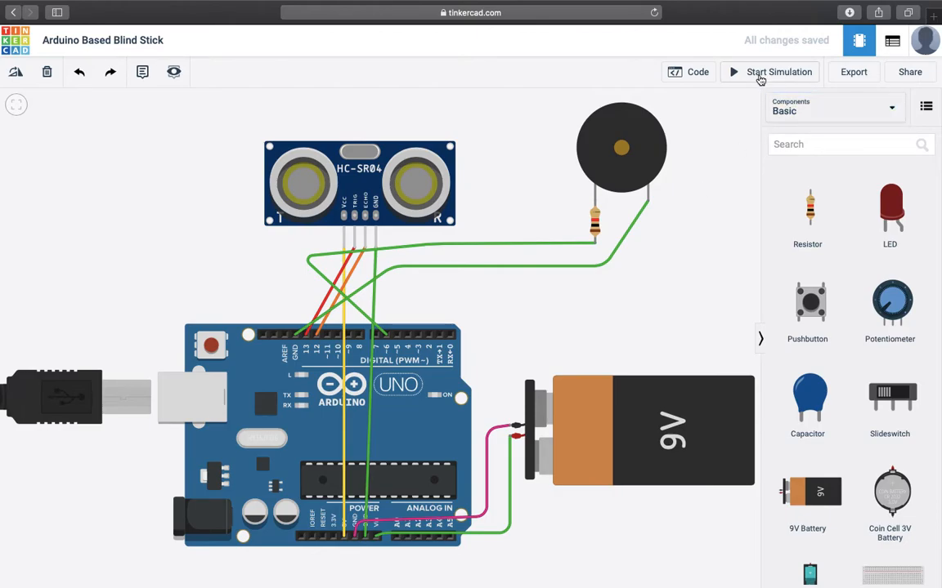
click(687, 72)
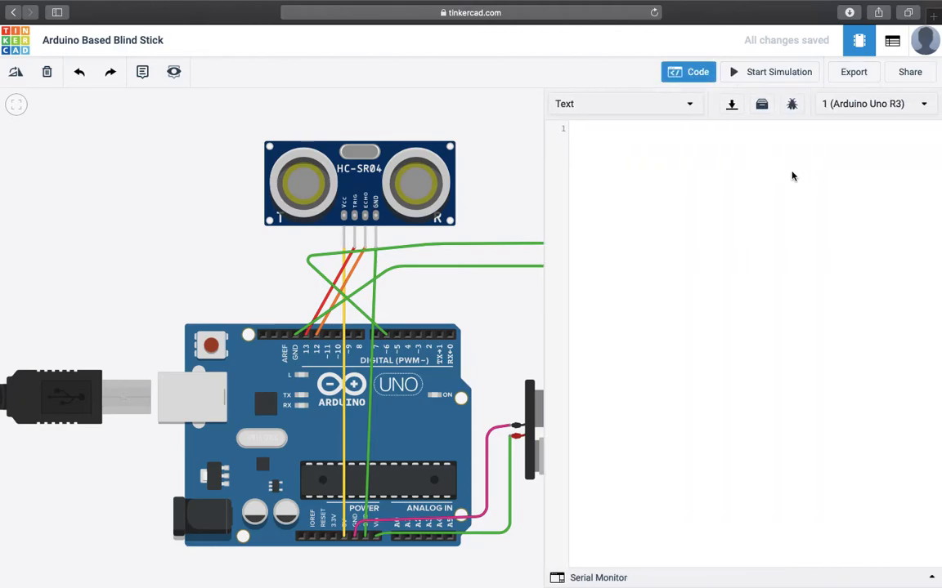
mouse_move(778, 171)
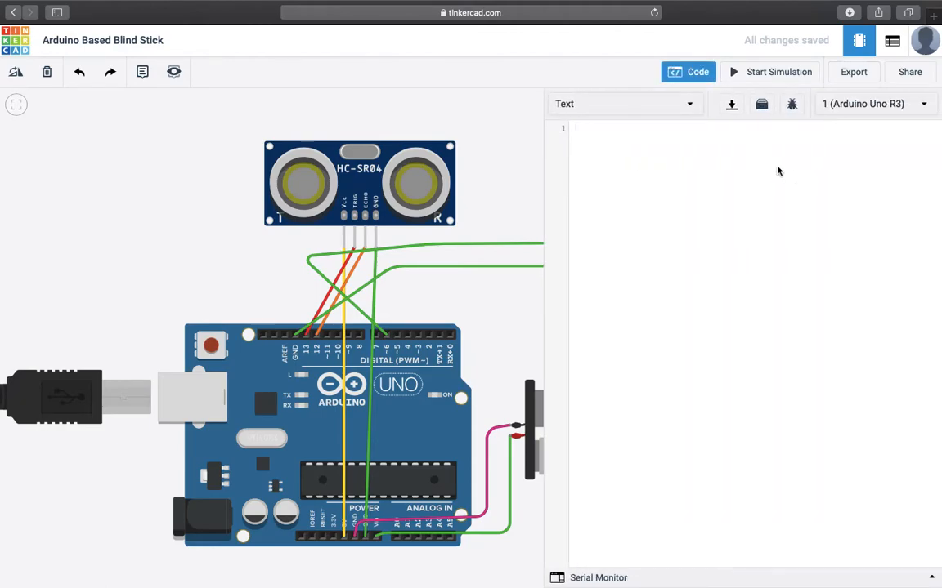
click(585, 127)
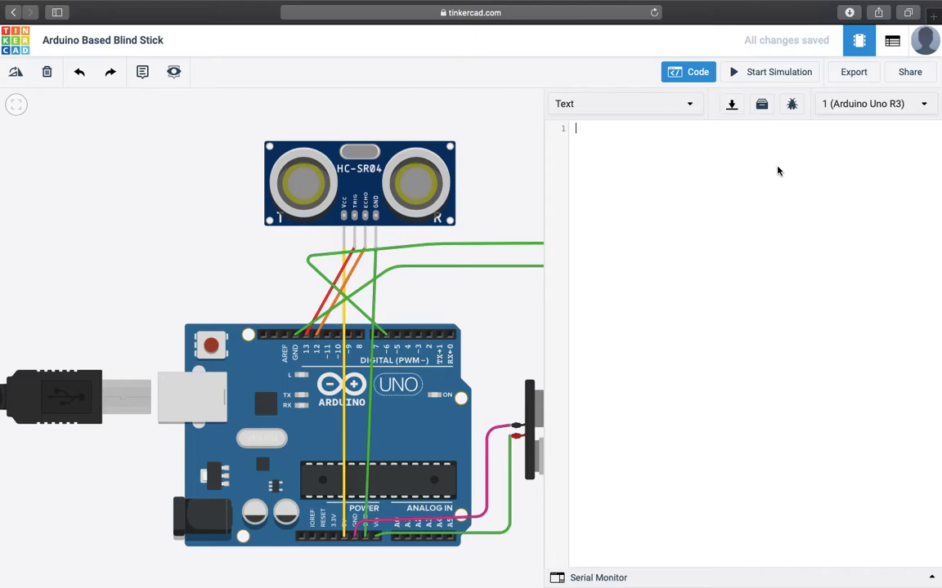
Define trigPin as 13 and echoPin as 12 at the top of the sketch
text(#)
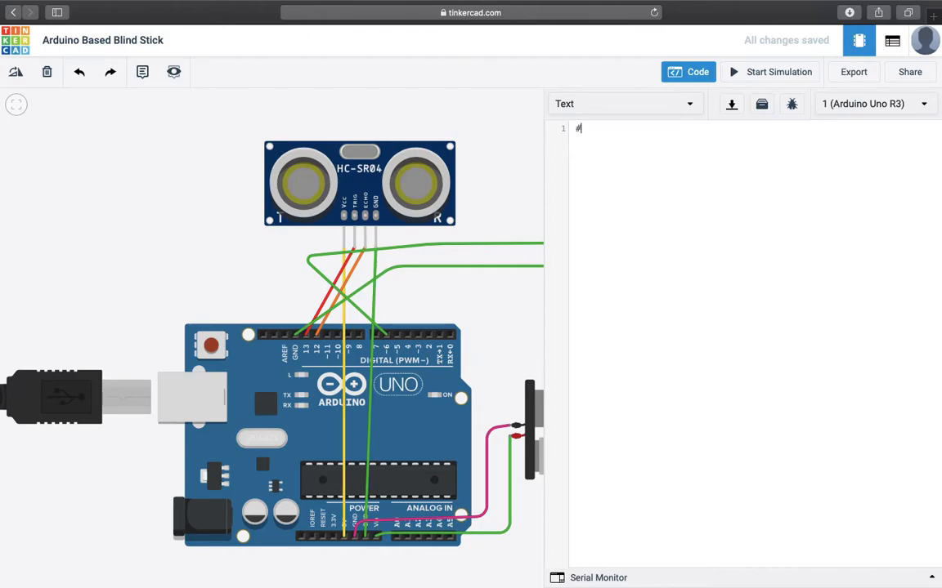
text(define)
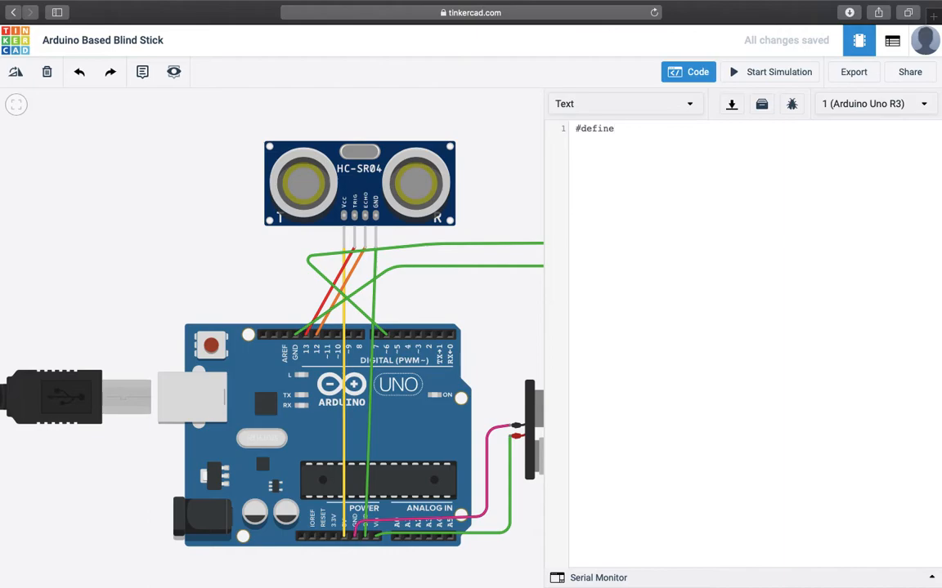
text(t)
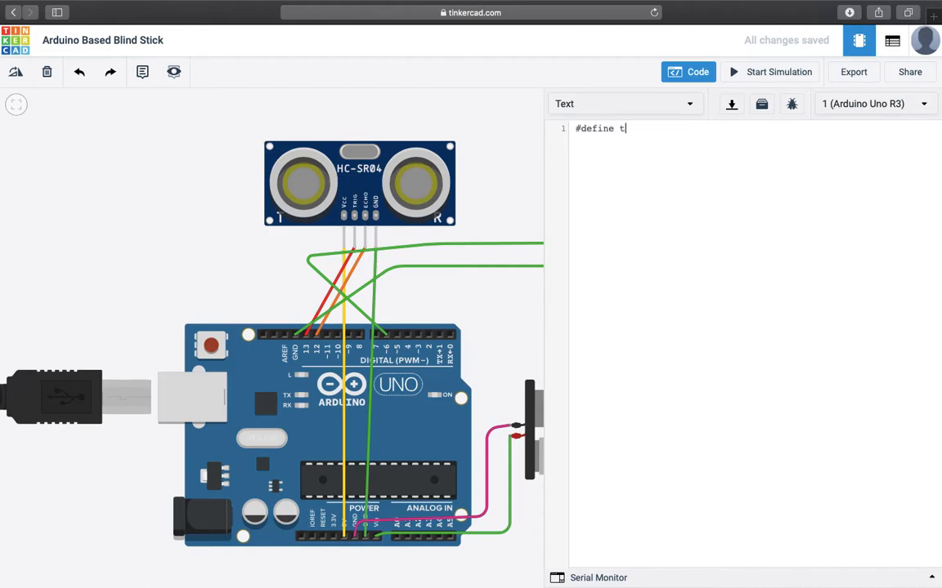
text(rig)
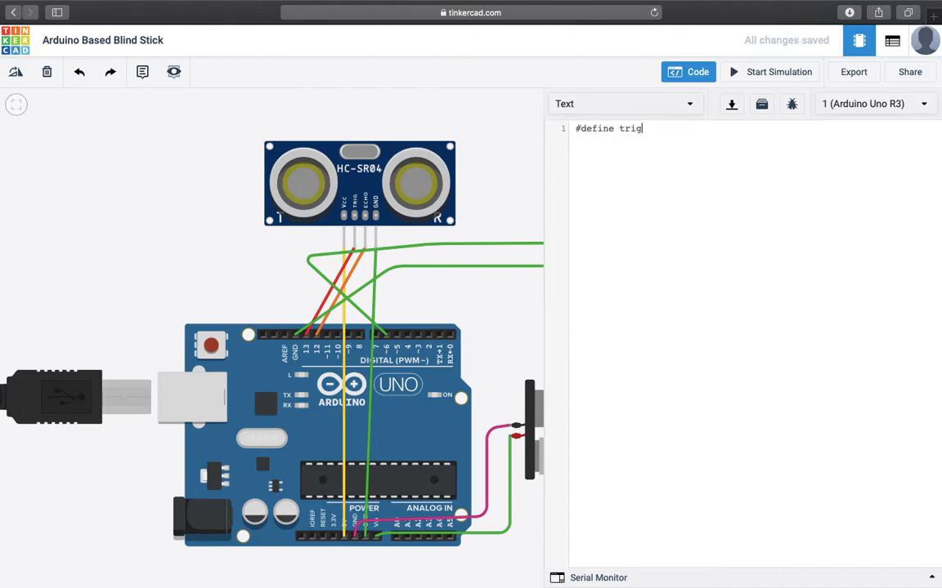
text(PI)
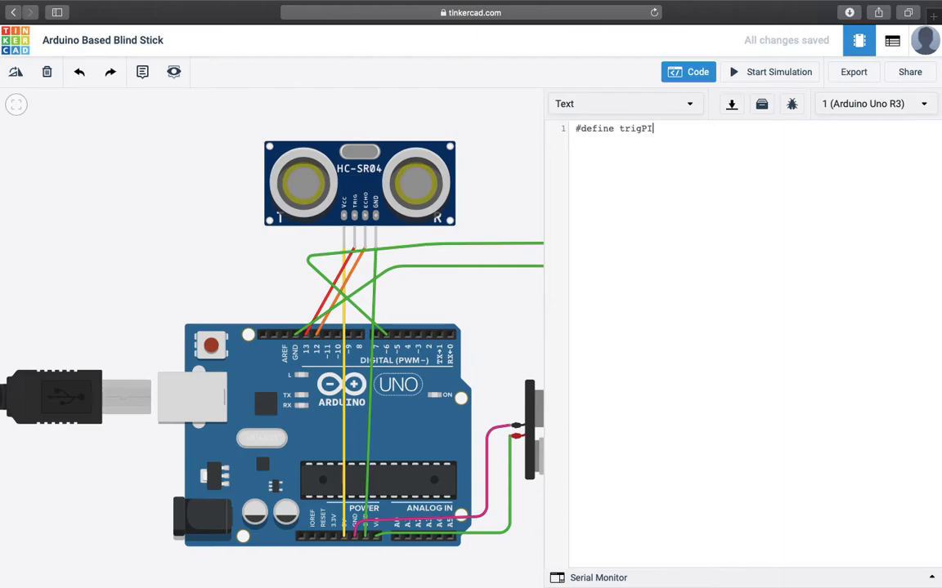
text(n 13)
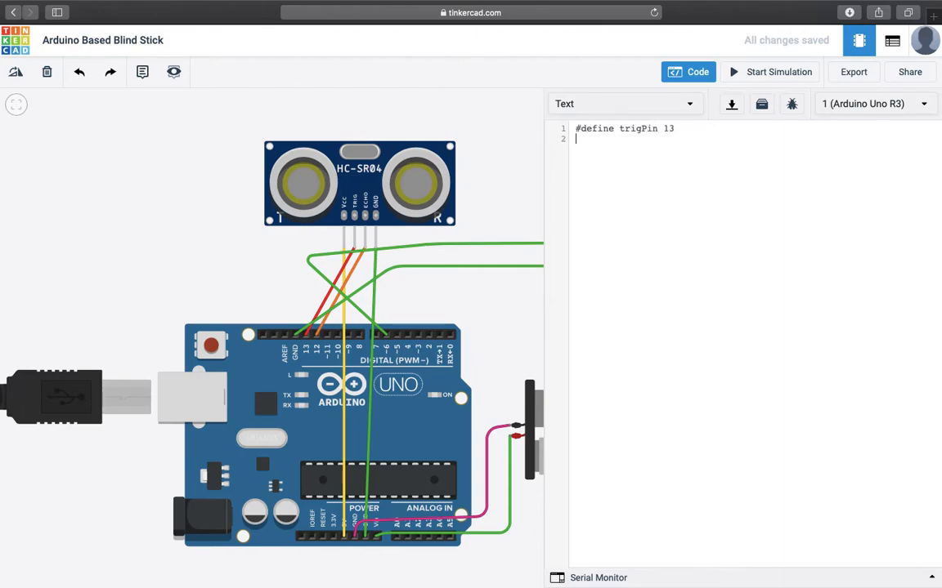
text(#d)
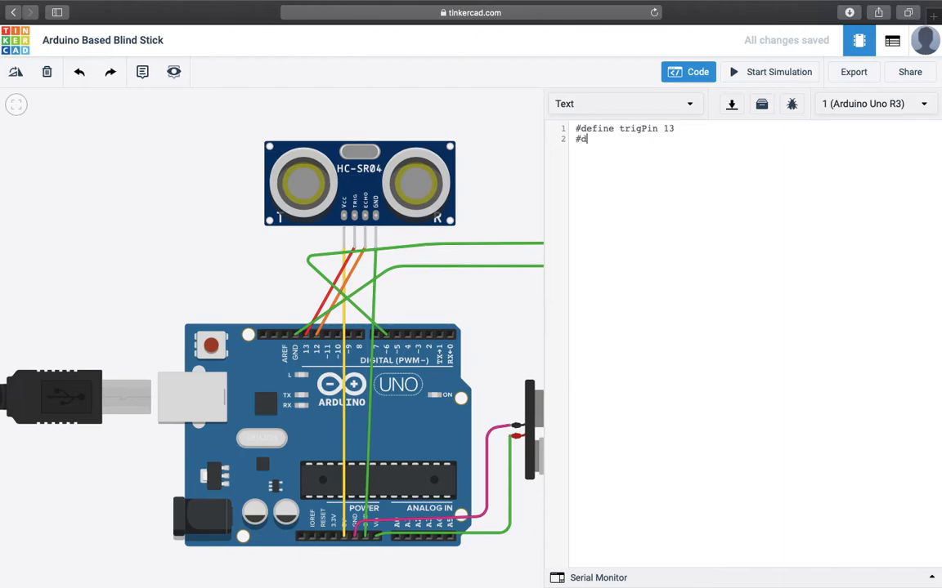
text(efine)
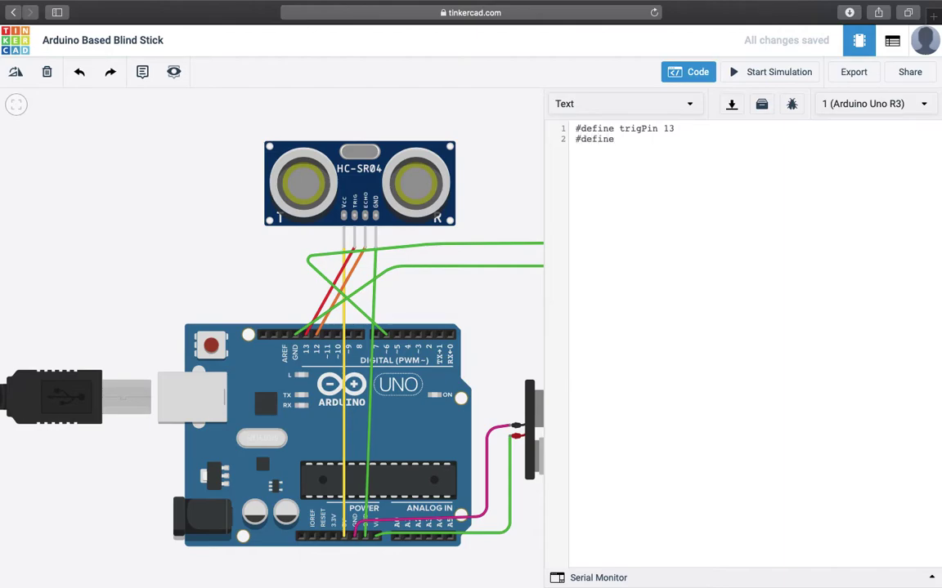
text(echoPin)
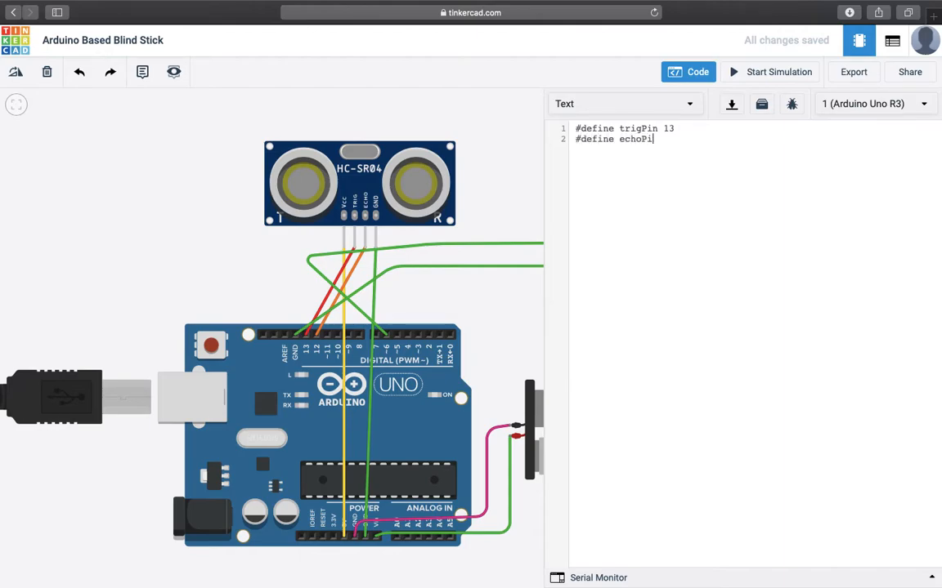
text(12)
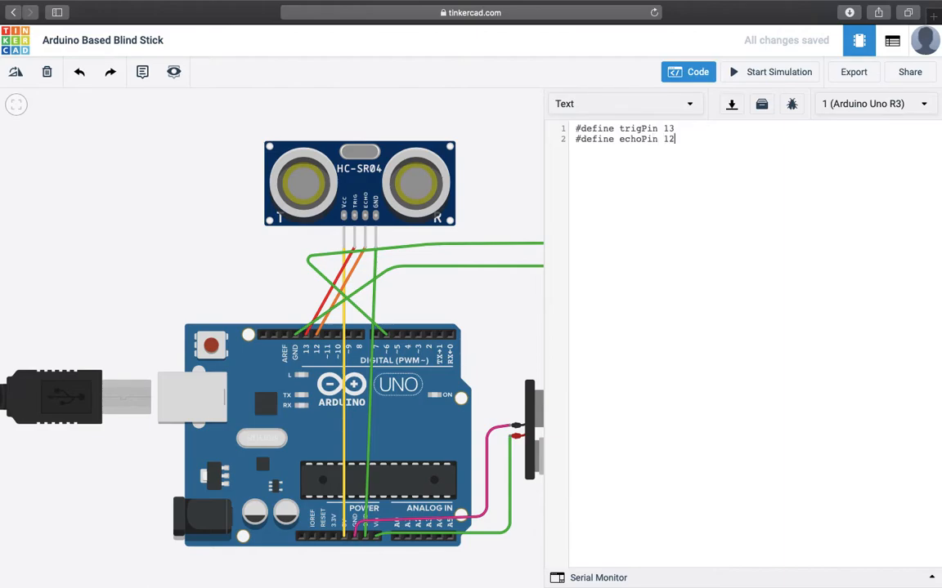
key(Enter)
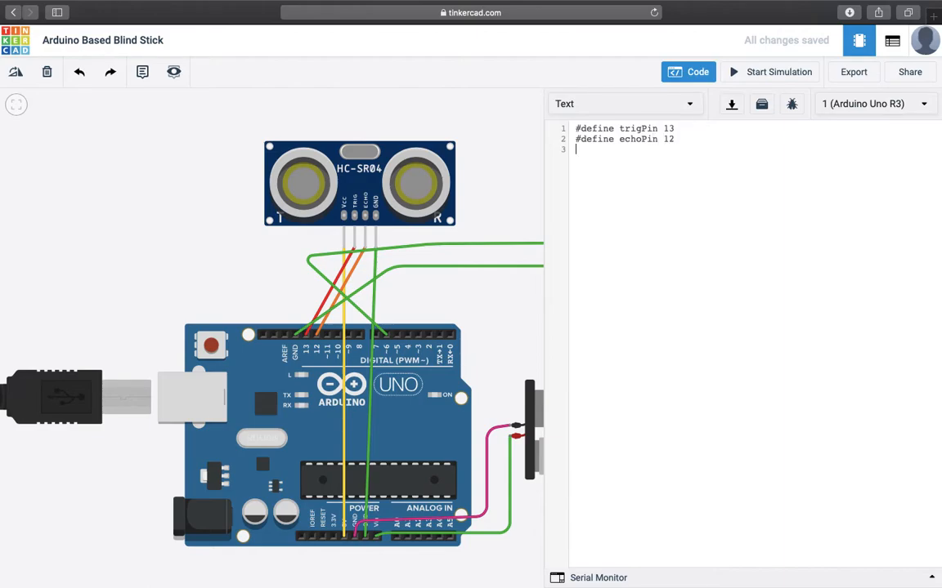
Define buzzer as 6 and start the void setup() function header
text(#)
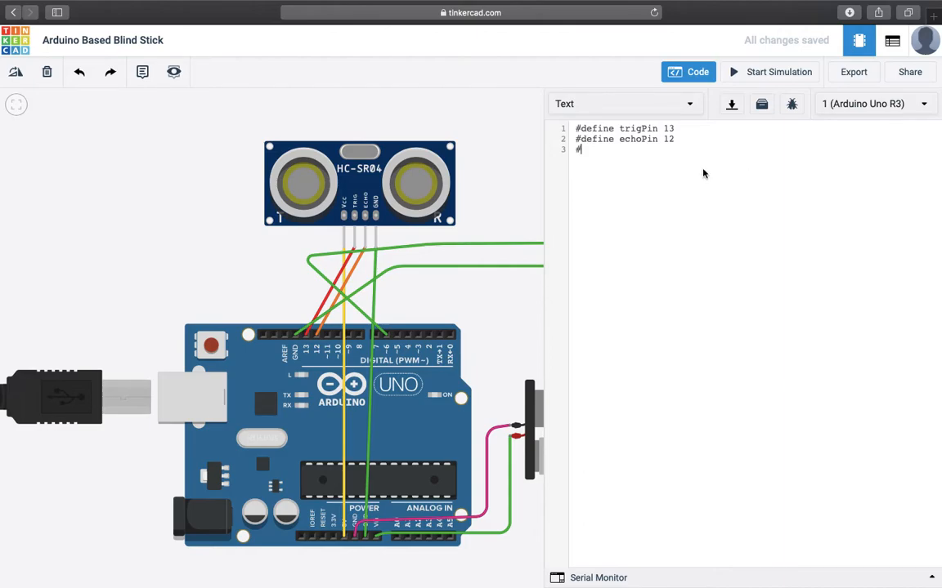
mouse_move(618, 196)
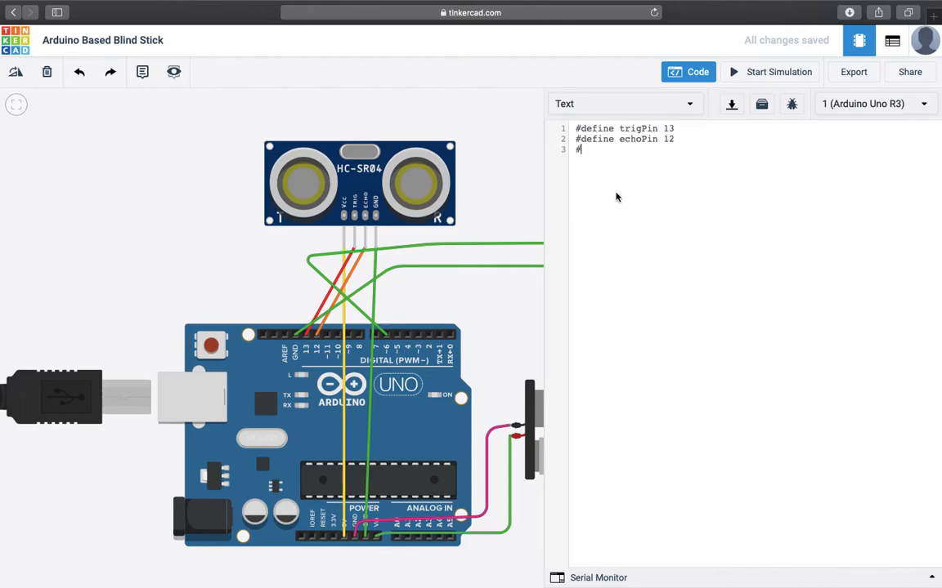
text(define)
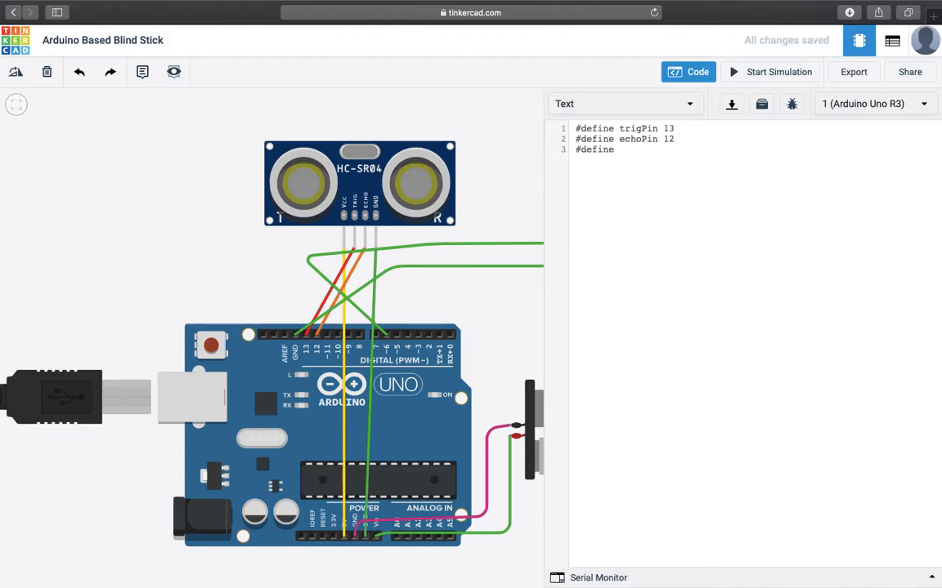
text(buzzer)
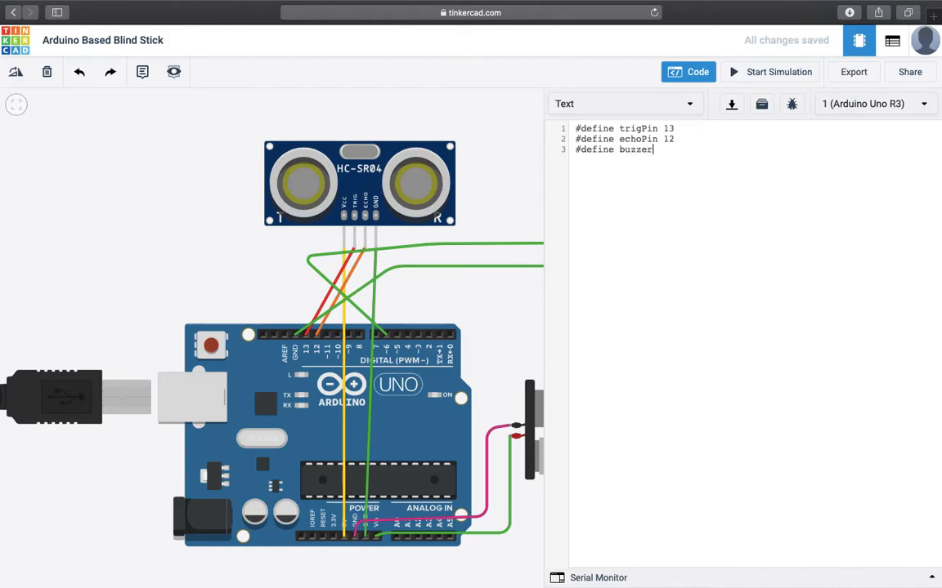
text(6)
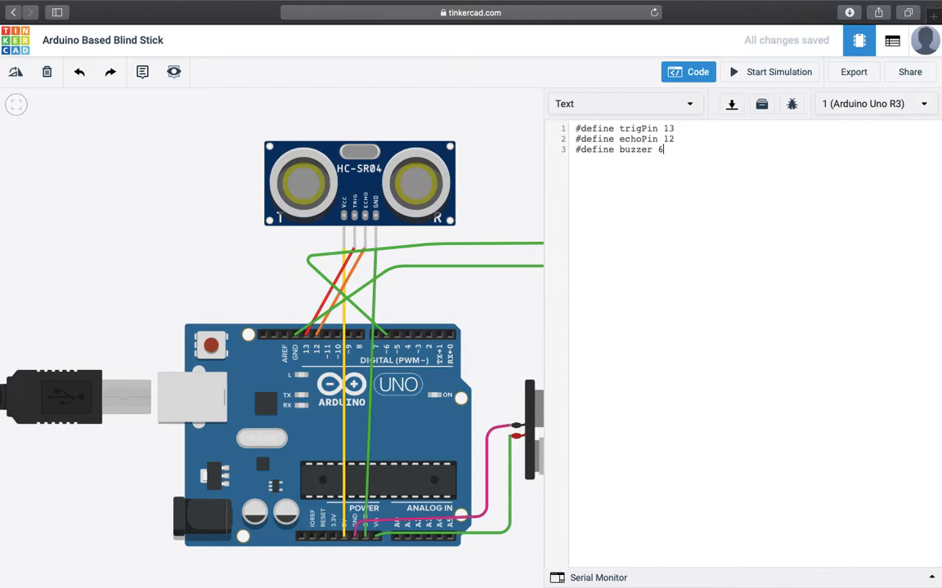
key(Enter)
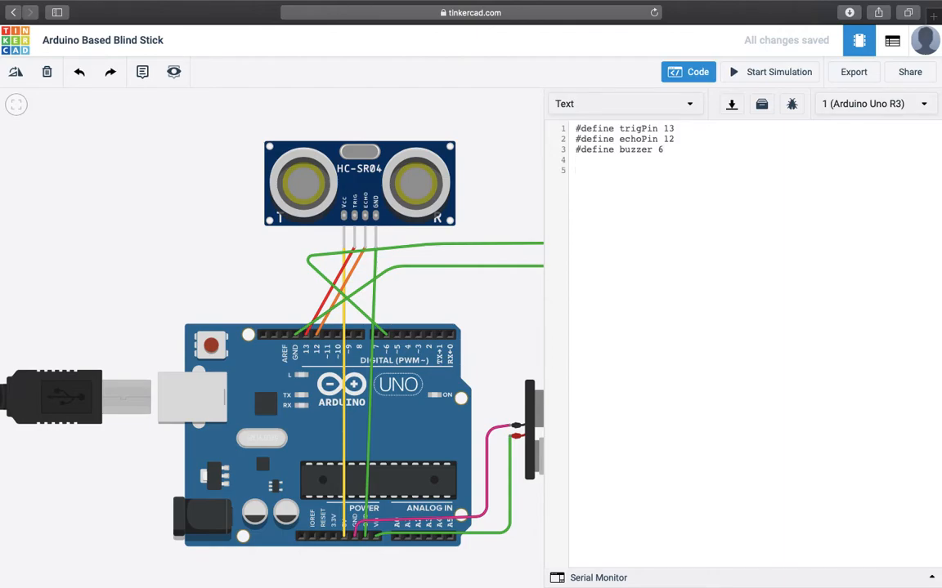
text(void se)
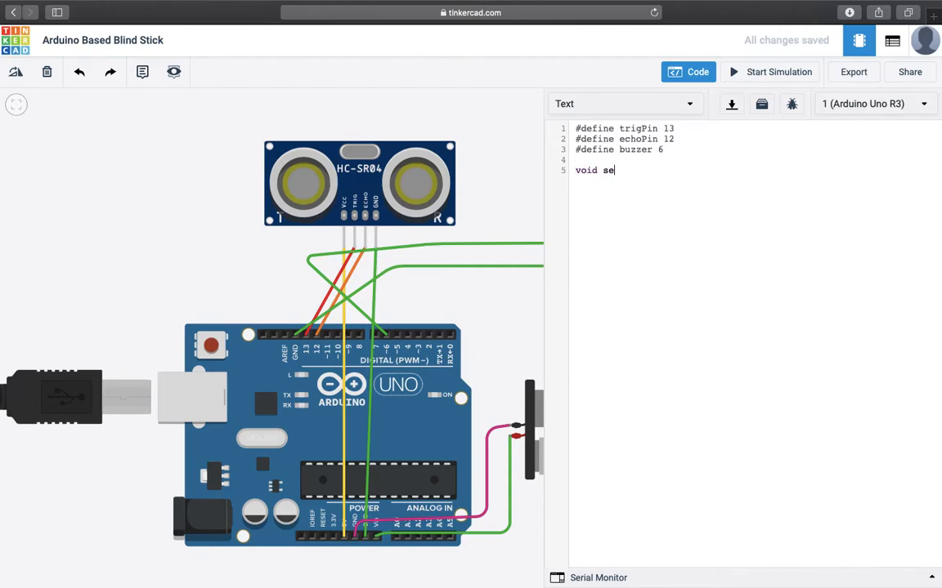
text(tup())
text({)
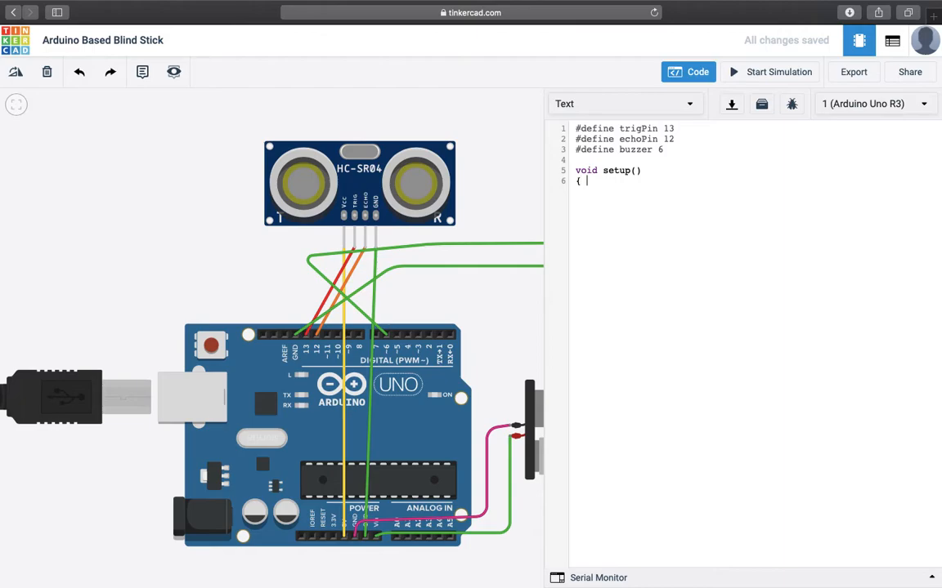
Inside setup, set trigPin to OUTPUT with pinMode(trigPin, OUTPUT);
key(Enter)
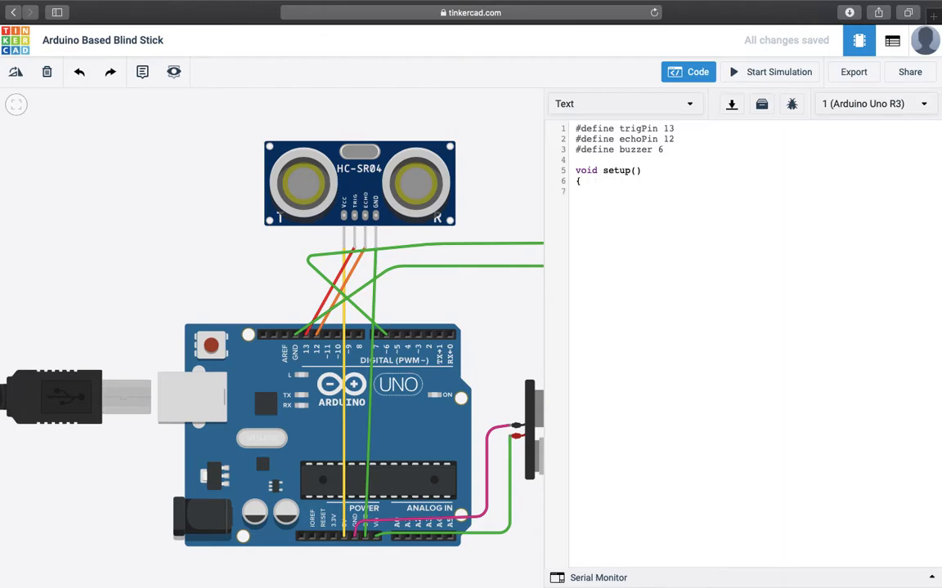
text(pin)
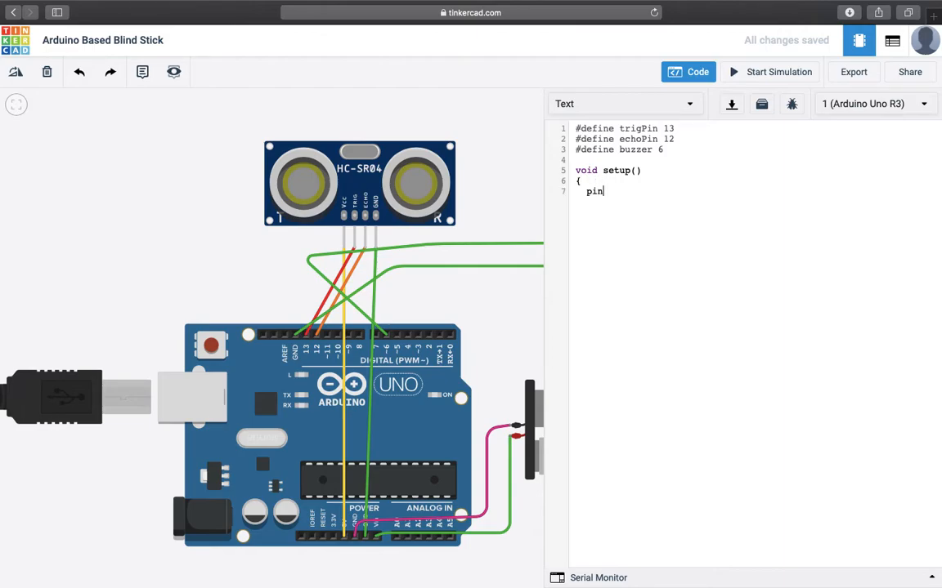
text(Mode)
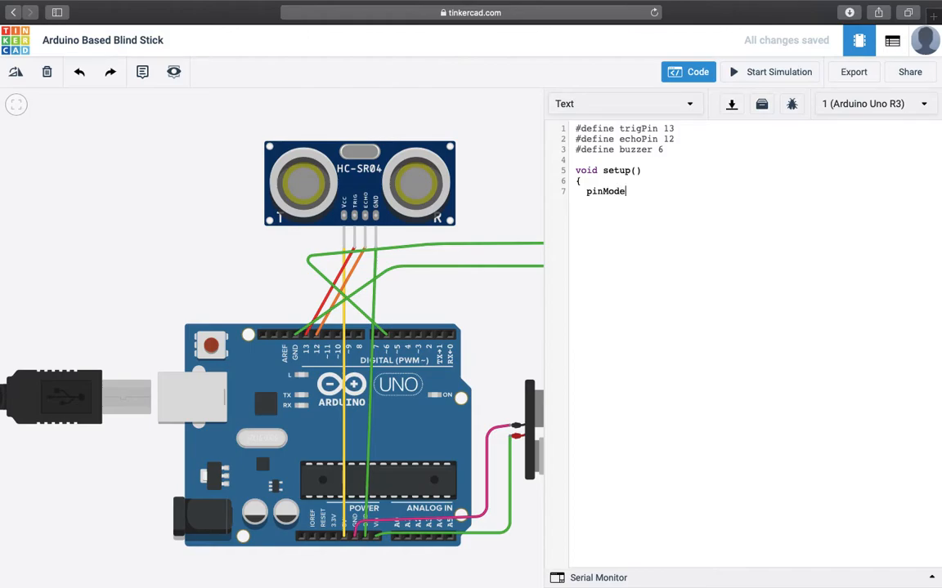
text(()
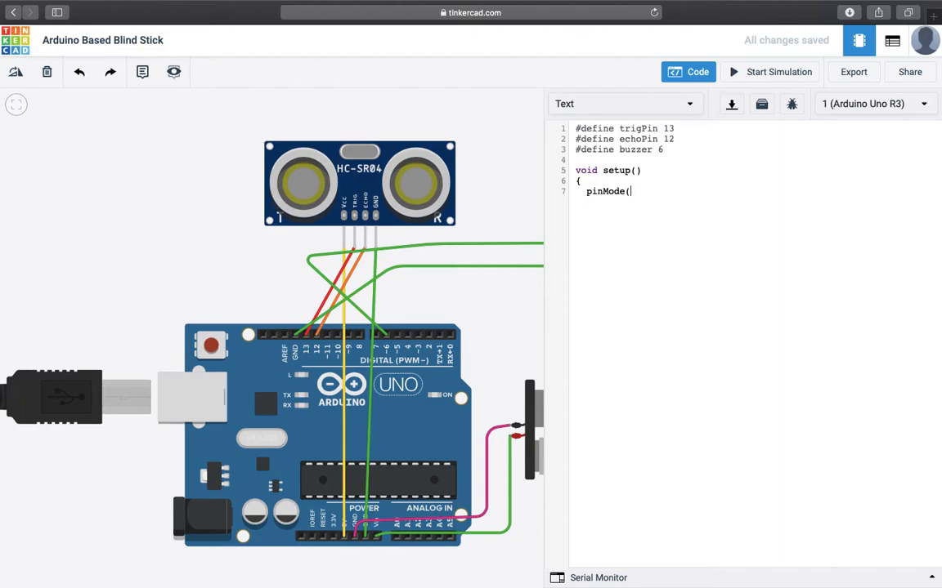
text(trigP)
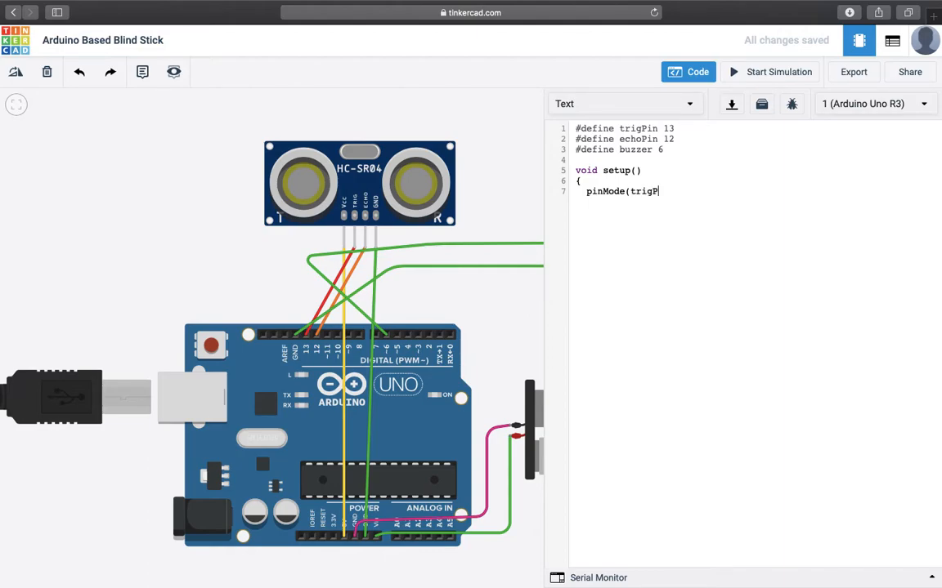
text(in,)
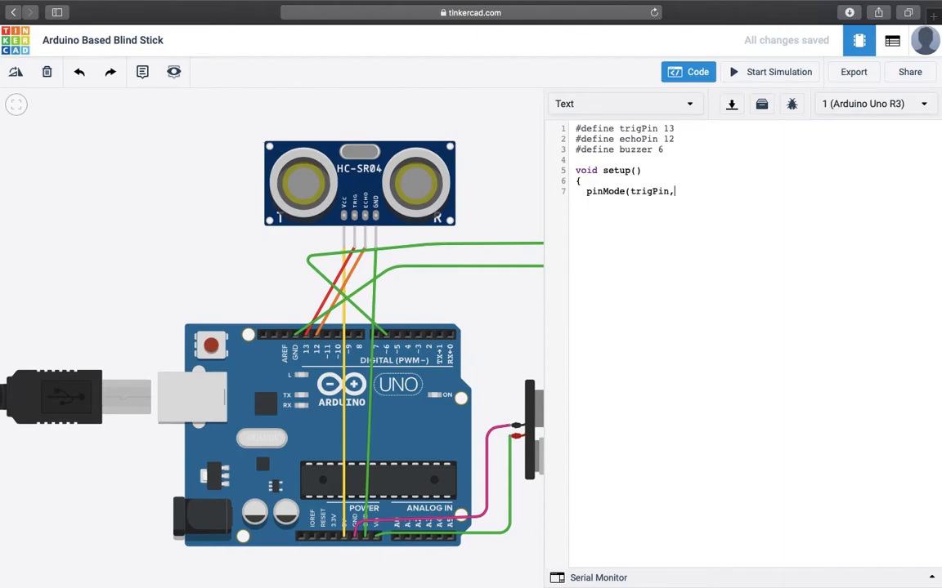
text(OUTPUT)
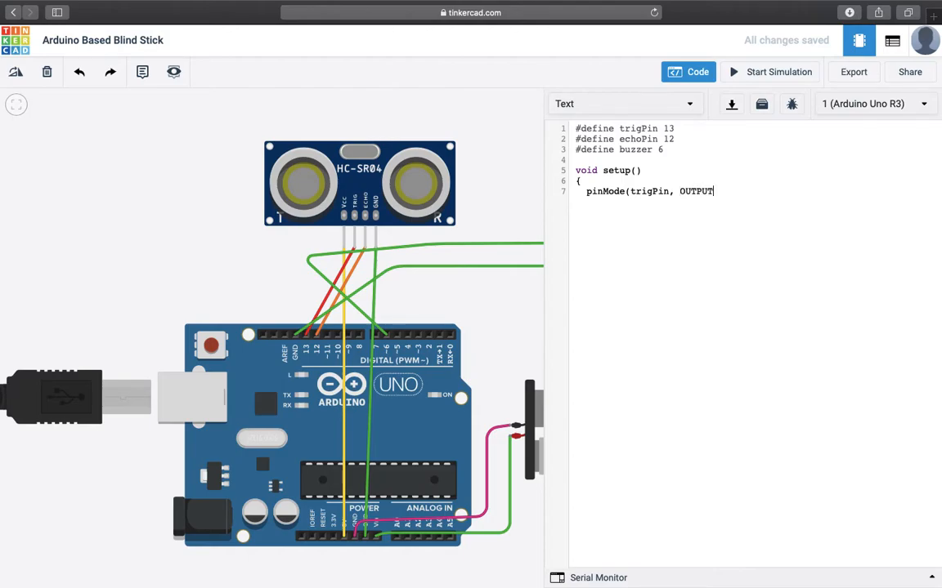
text();)
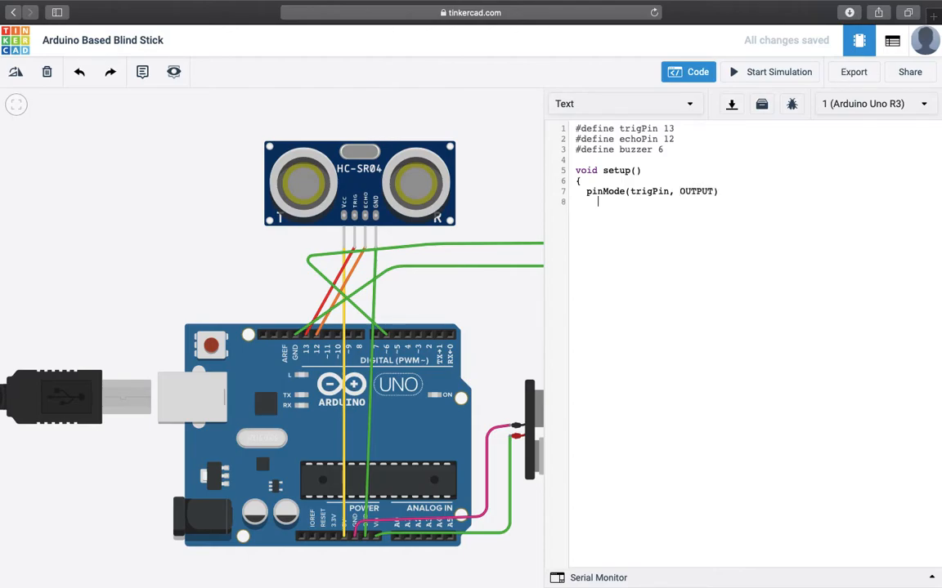
Add pinMode lines for echoPin and buzzer, each set to OUTPUT
text(pin)
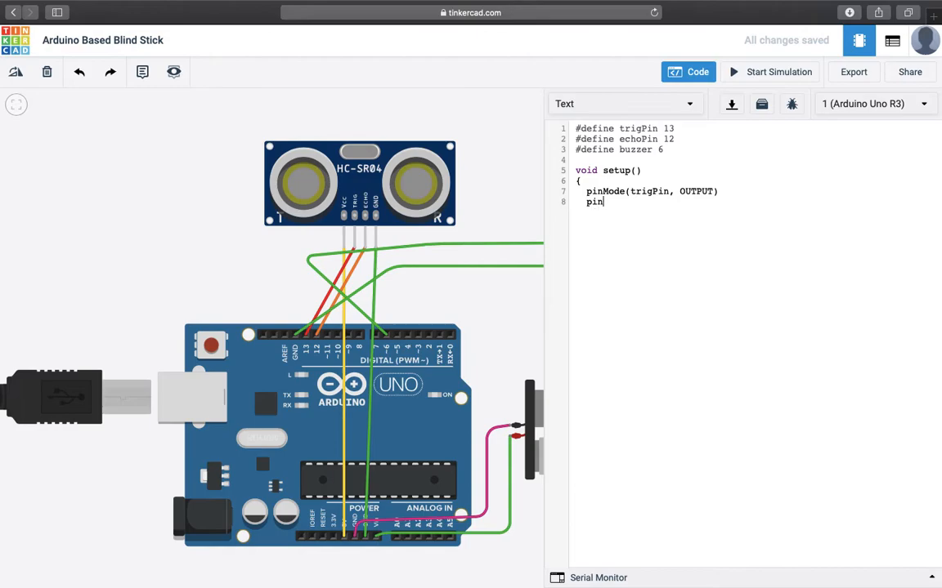
text(Mode)
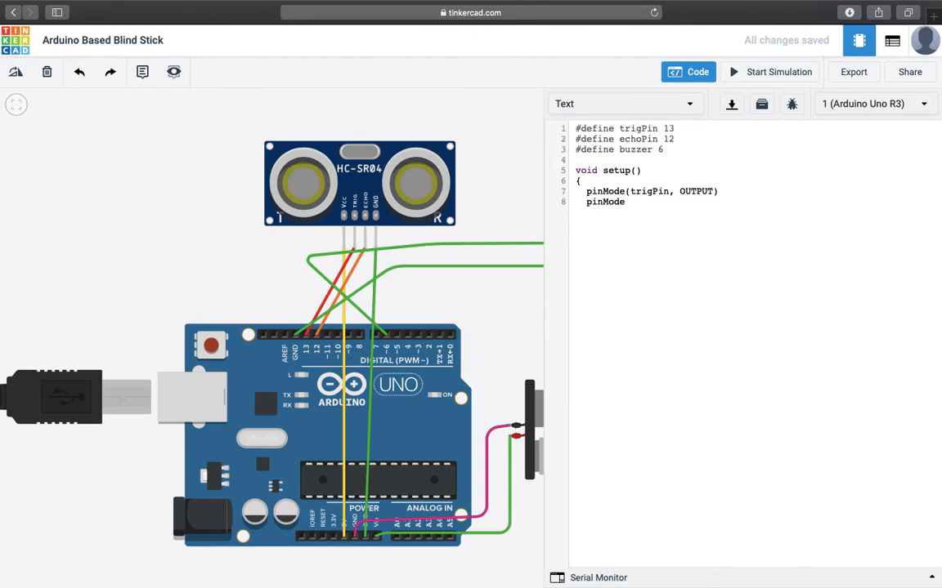
text((echo)
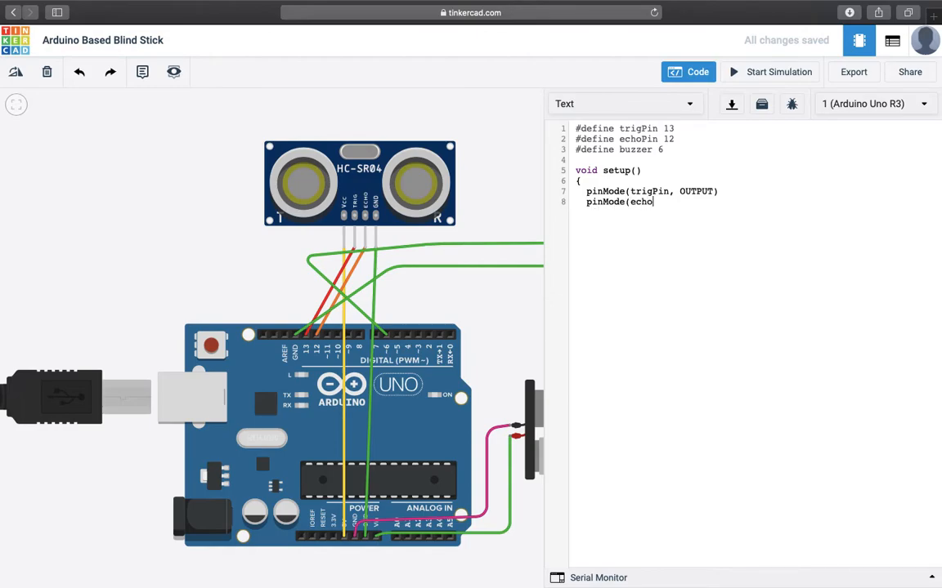
text(Pin,)
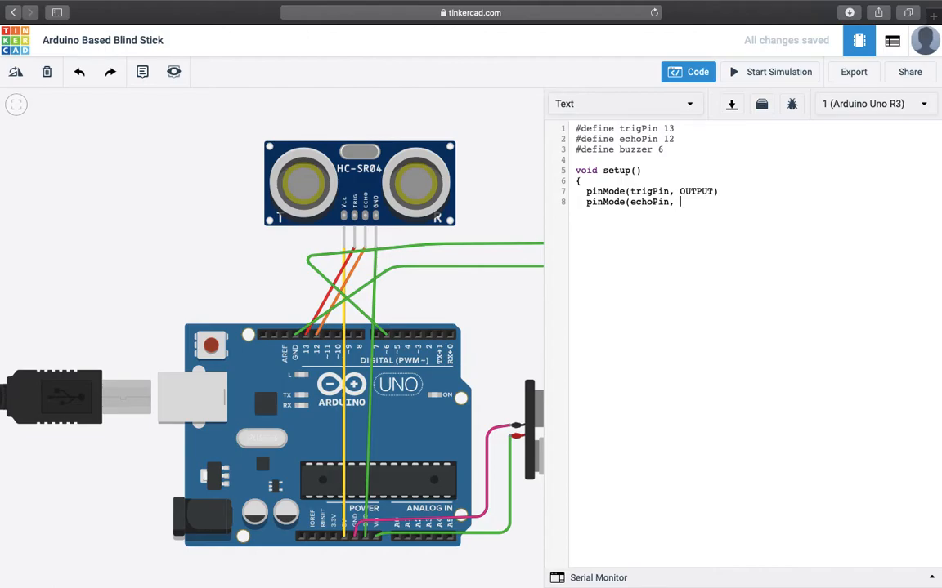
text(OUI)
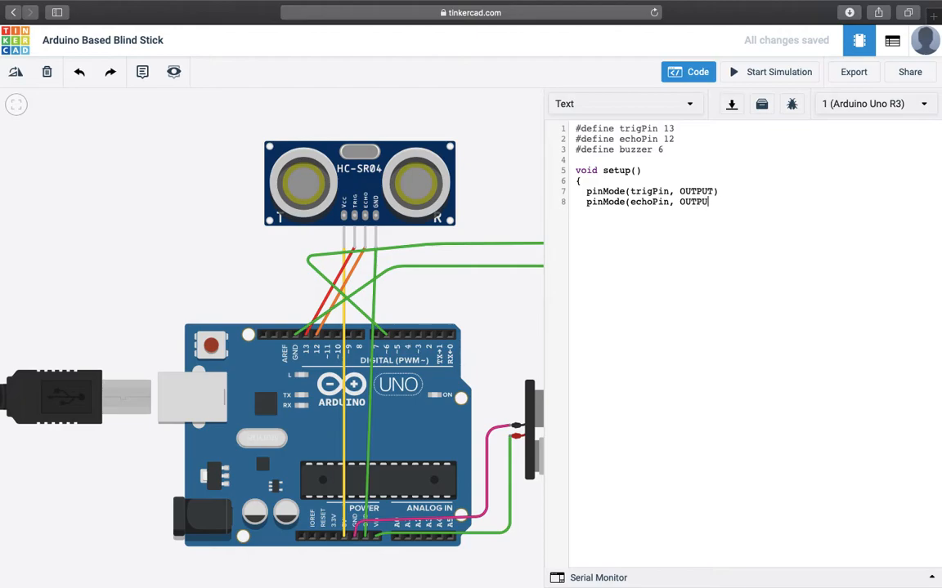
key(Enter)
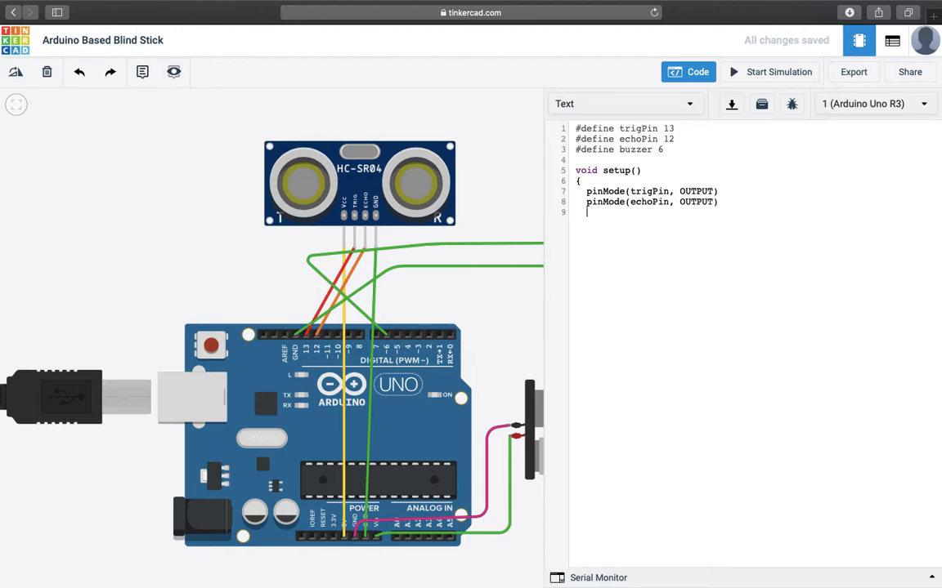
text(pin)
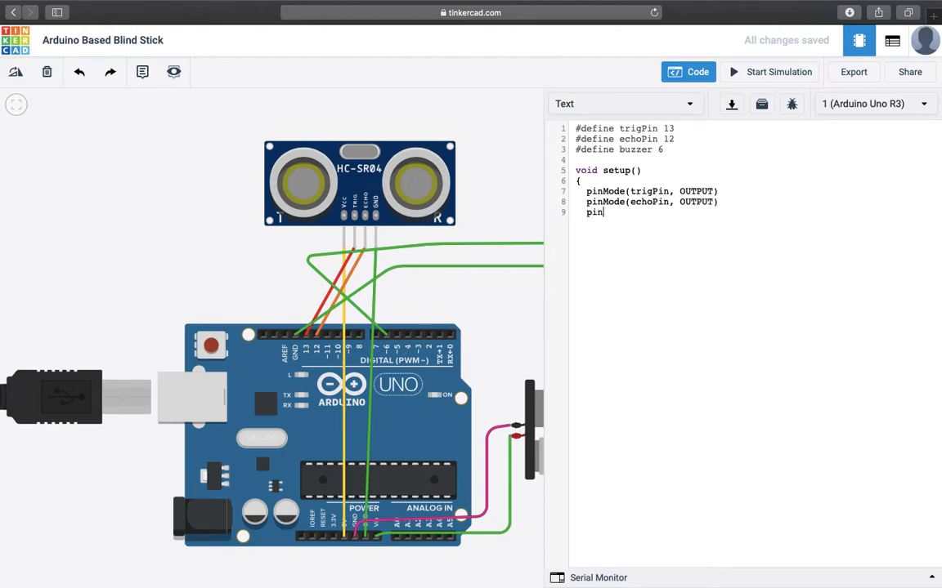
text(Mode()
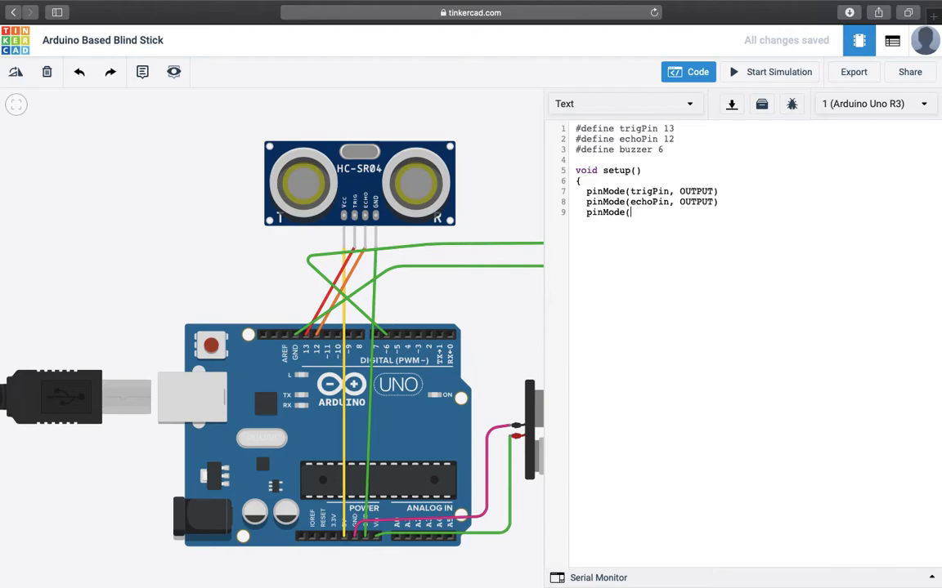
text(buzzer)
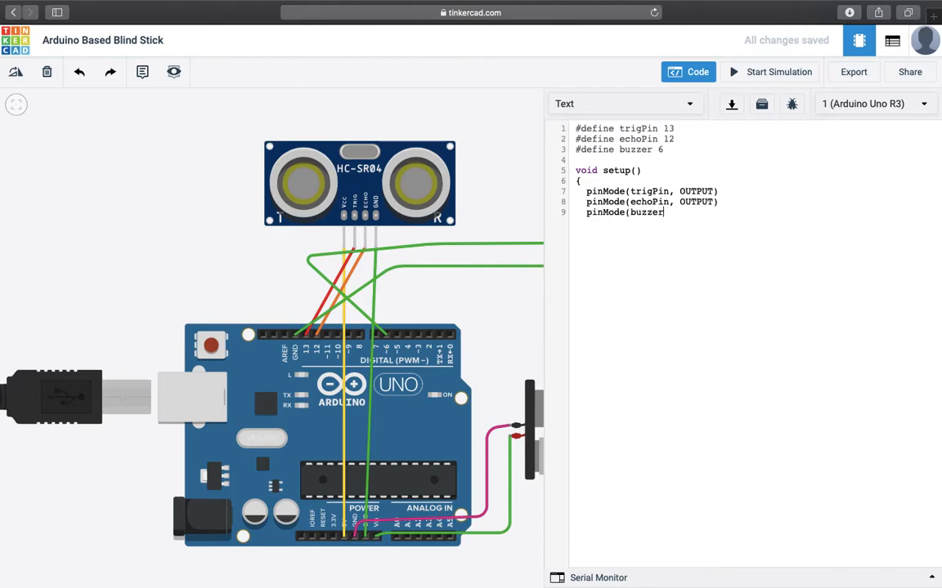
text(, O)
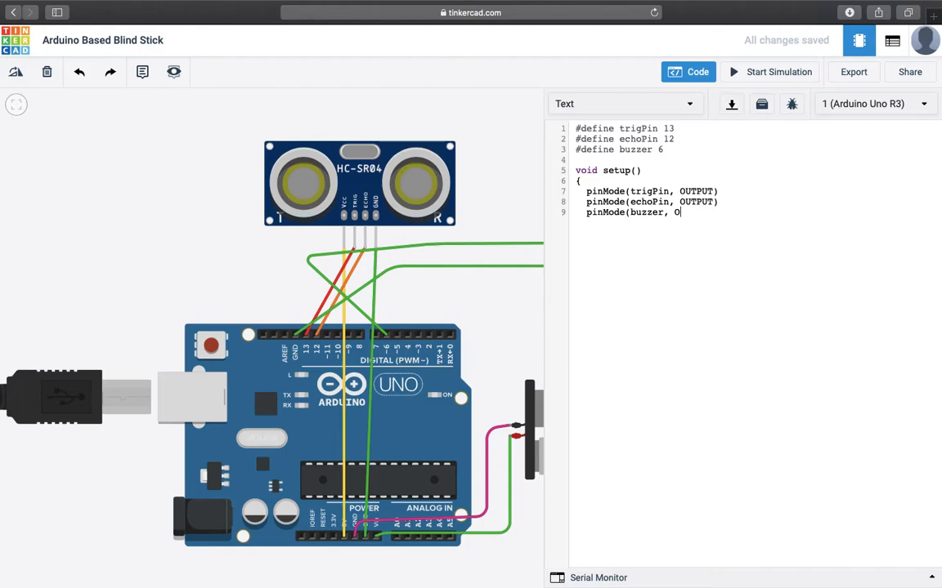
text(UTPUT)
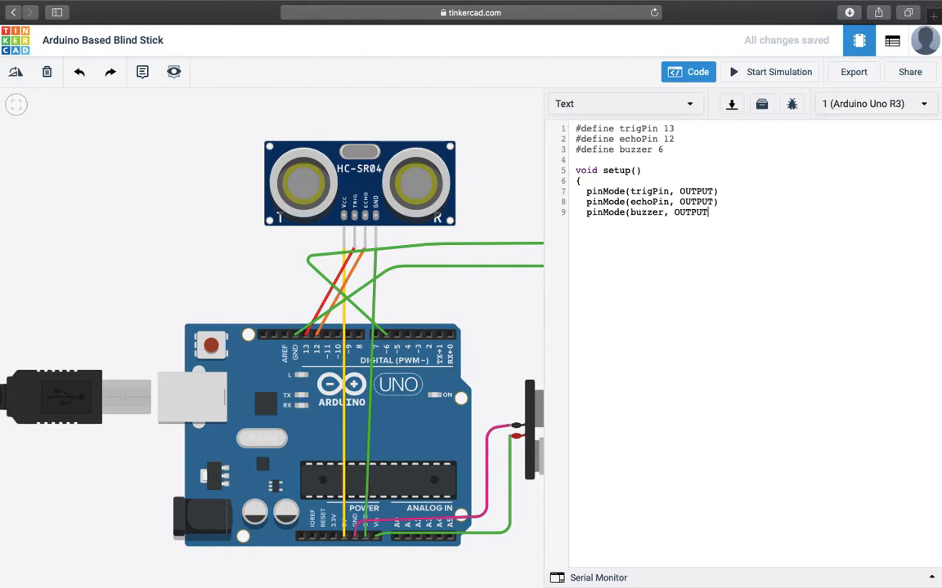
text();)
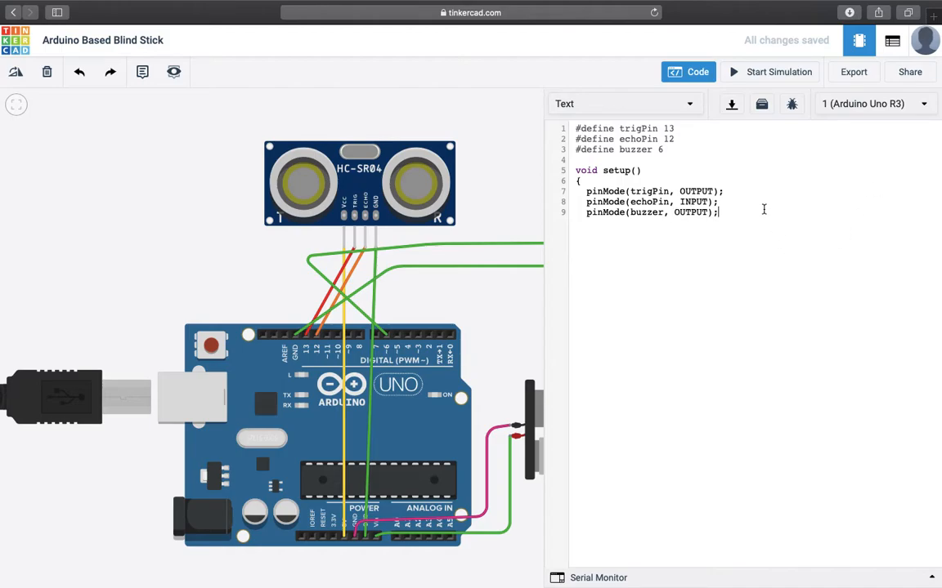
Add a line after the last pinMode statement for setup's closing brace
key(Enter)
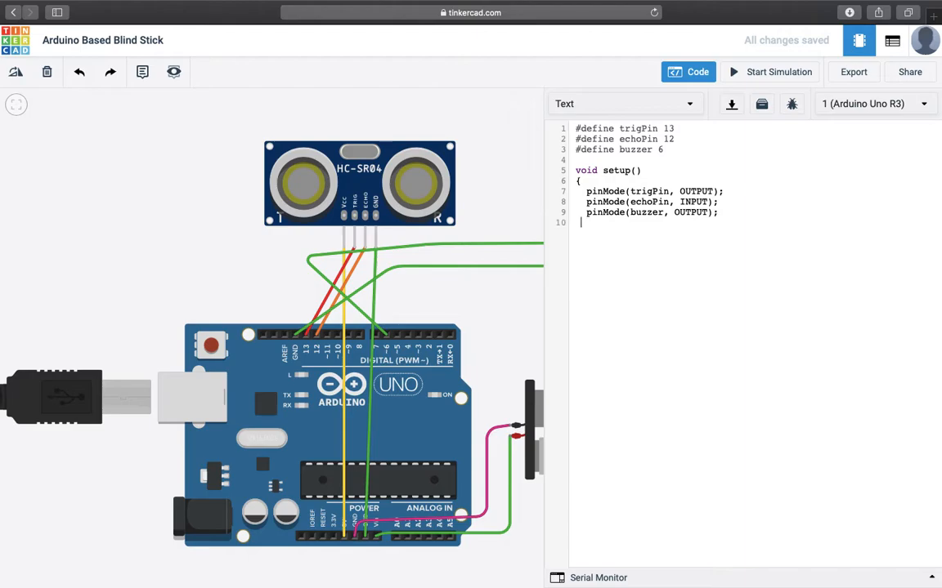
Close setup with a brace and start void loop() with its opening brace
text(})
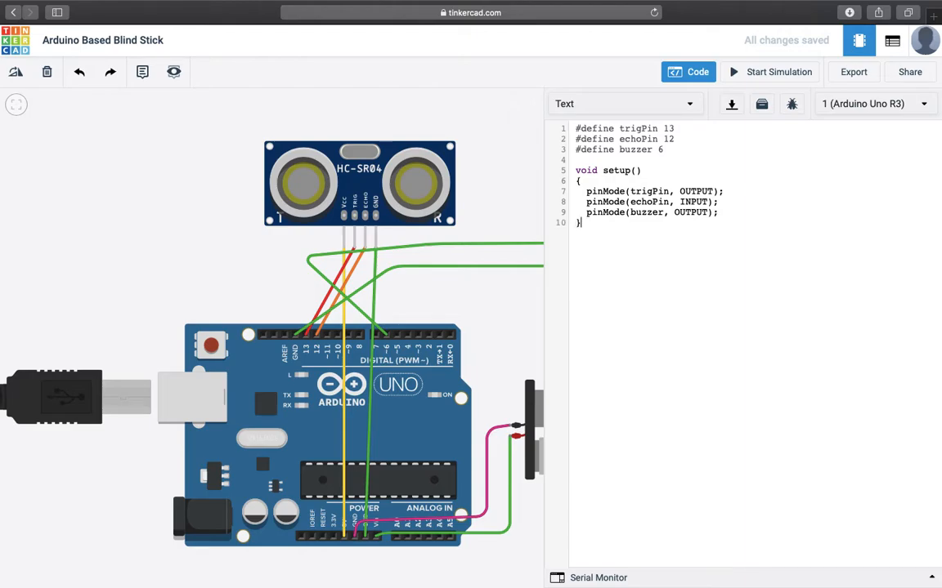
text(void)
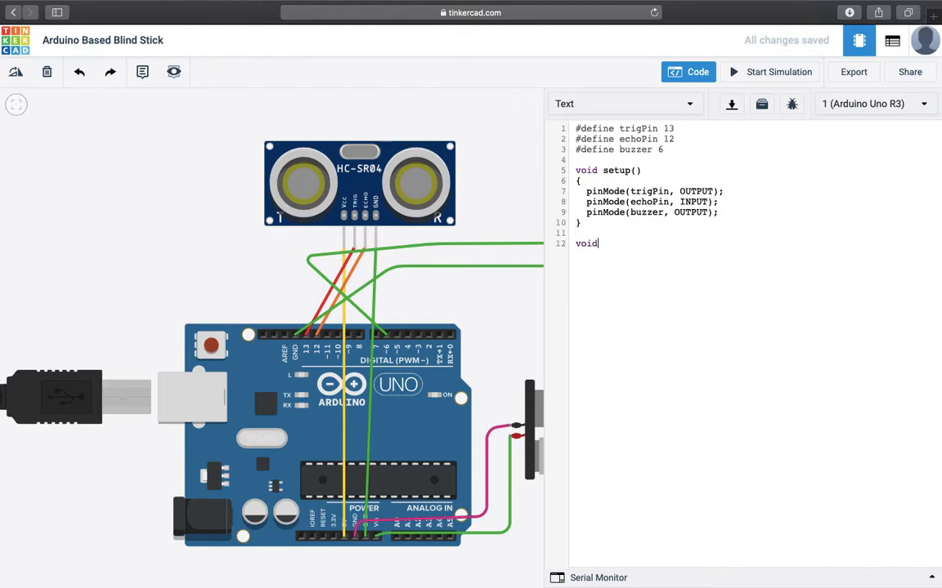
text(loop)
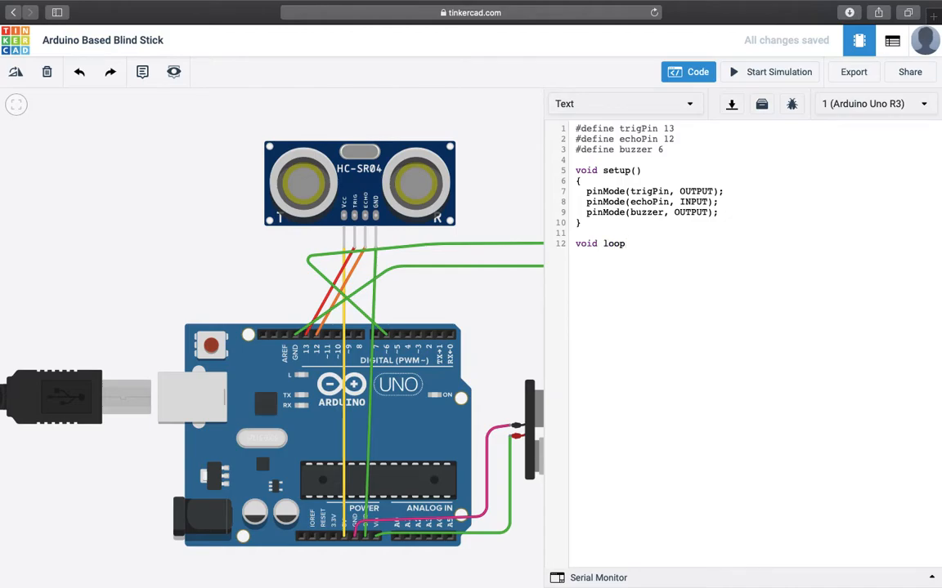
text(())
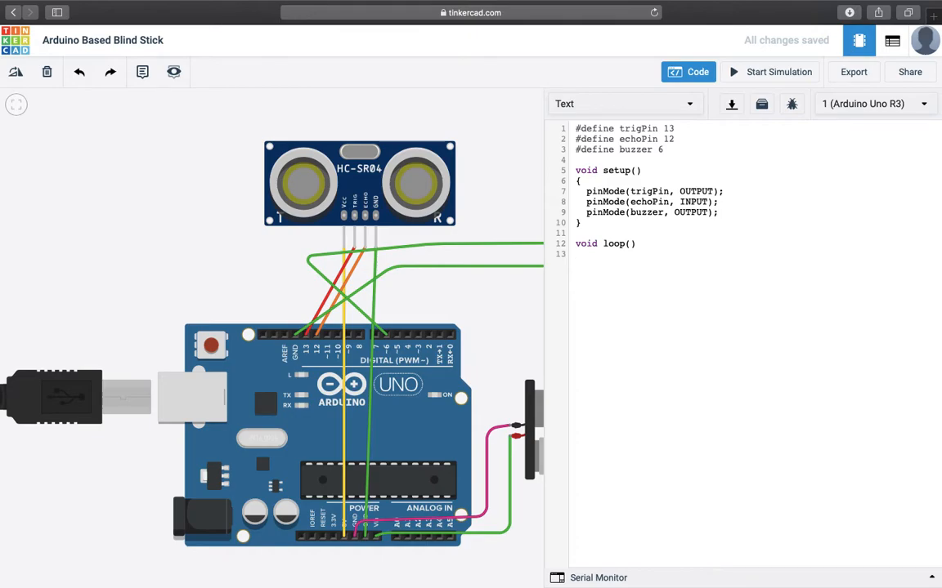
text({)
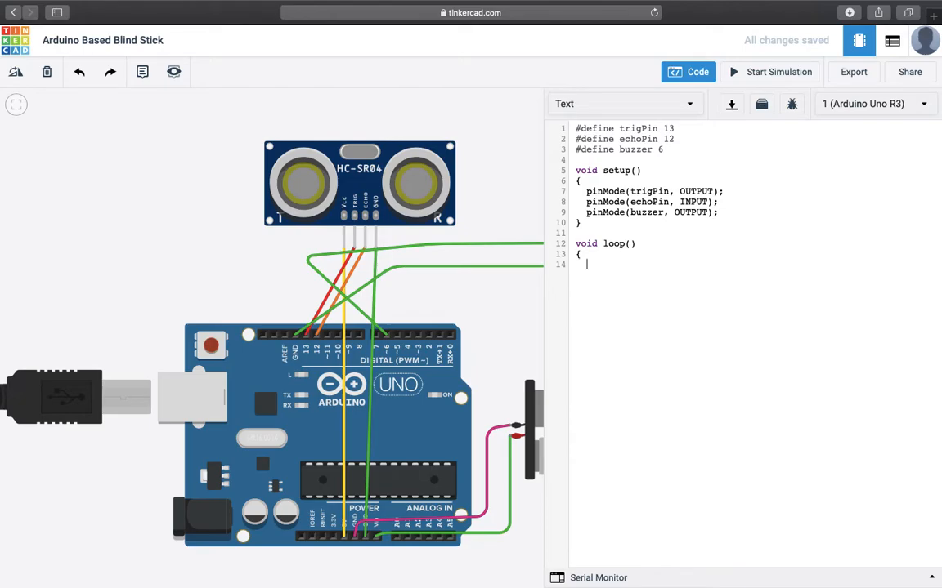
Write trigPin LOW followed by a delayMicroseconds(2) wait
text(d)
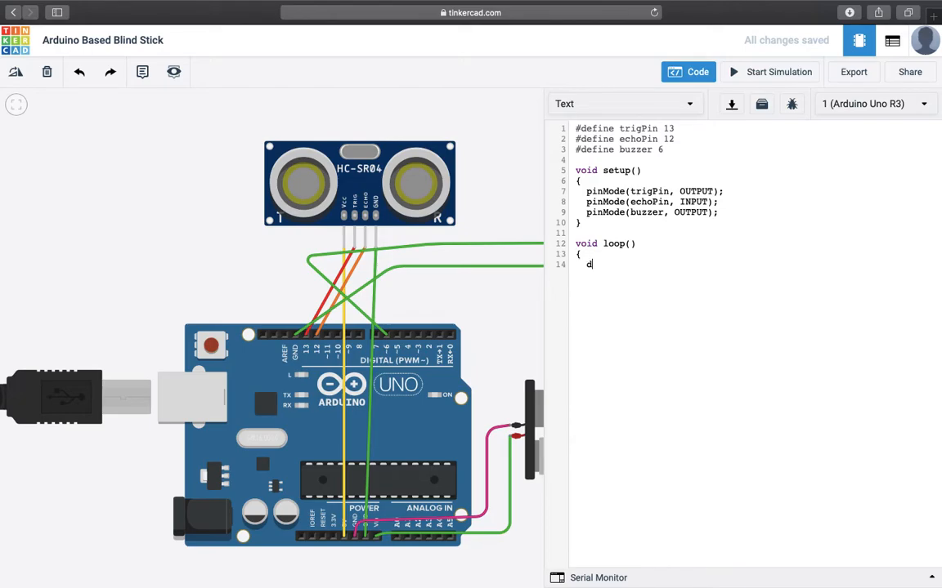
text(igitalWri)
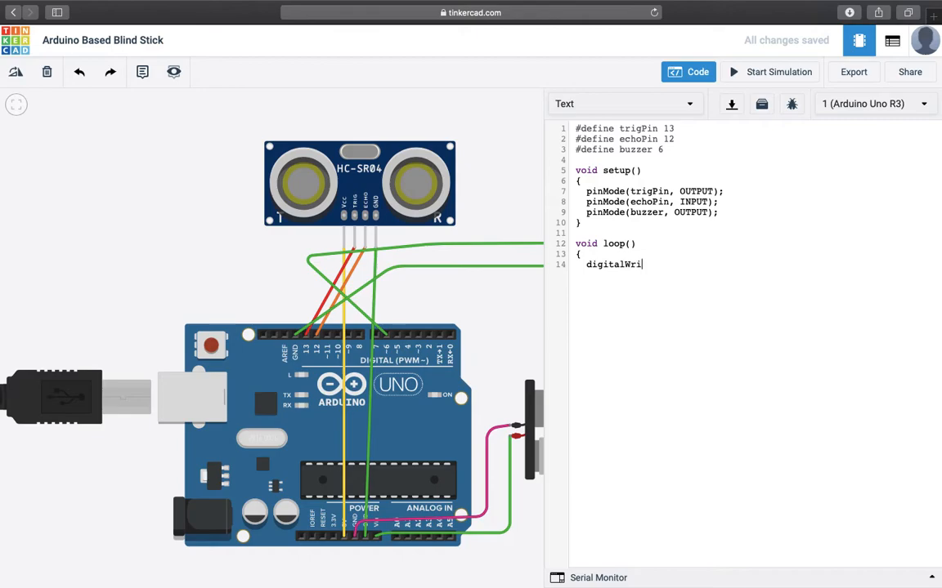
text(te()
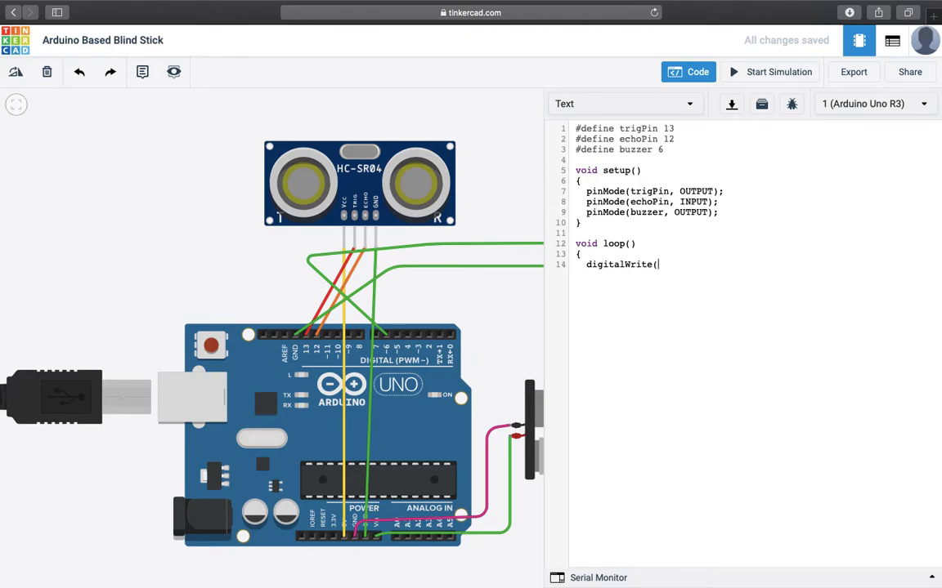
text(trigPin)
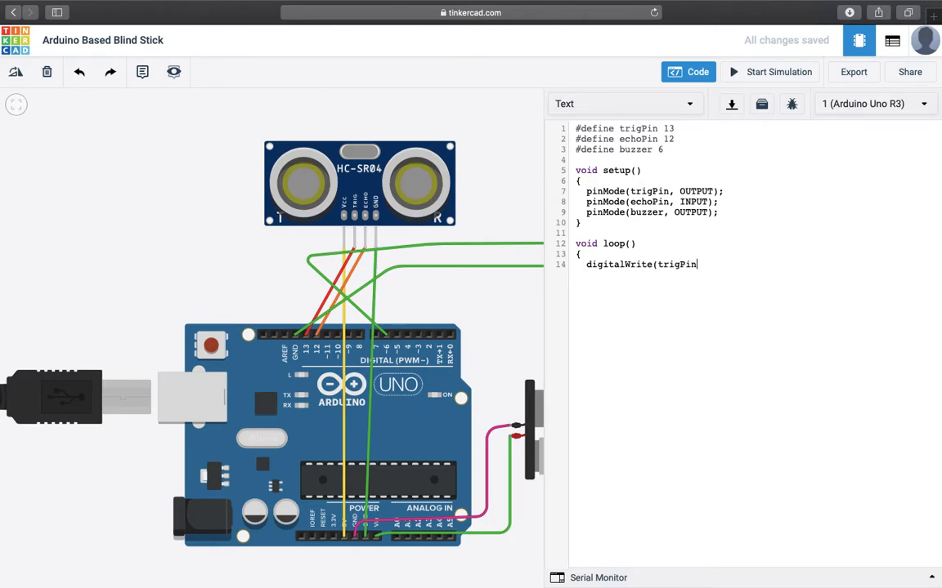
text(,)
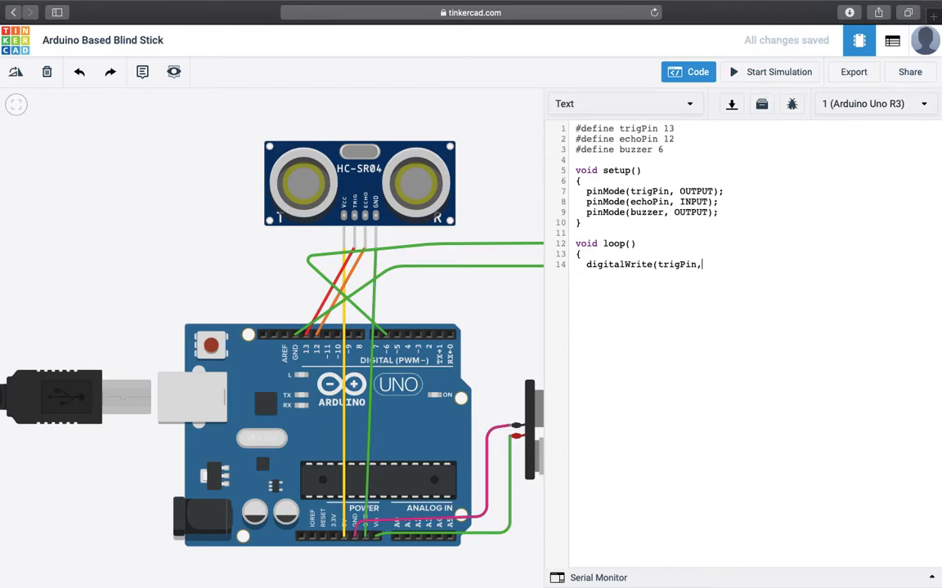
text(LOW))
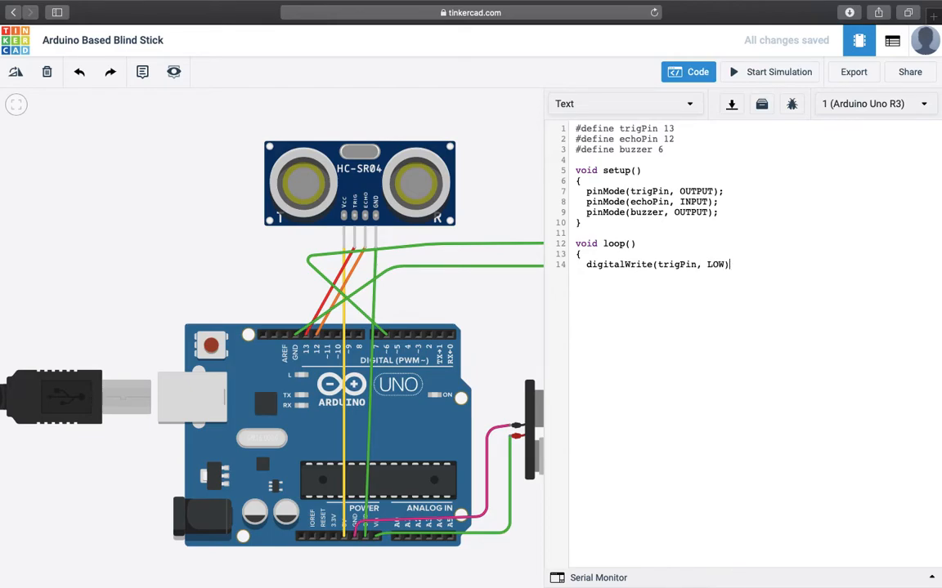
text(;)
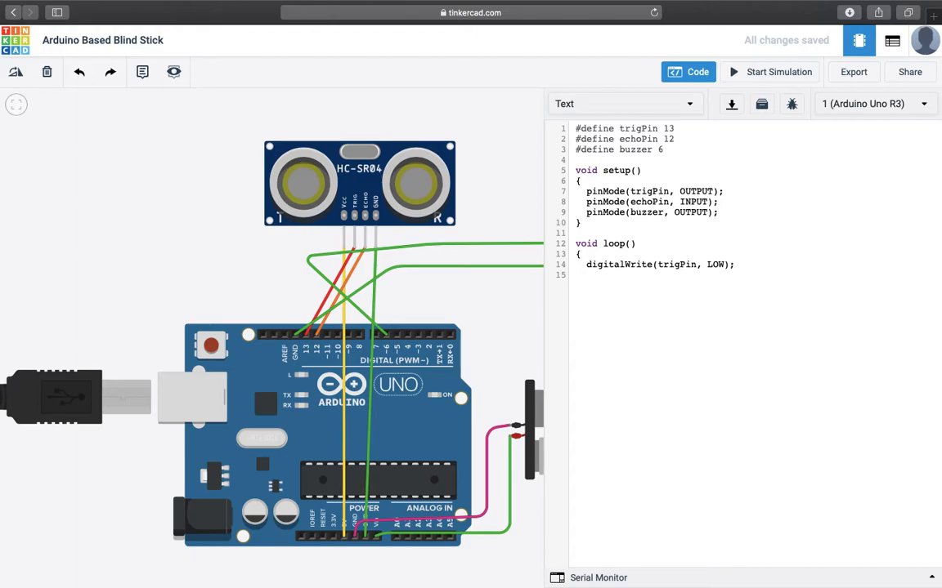
text(delay)
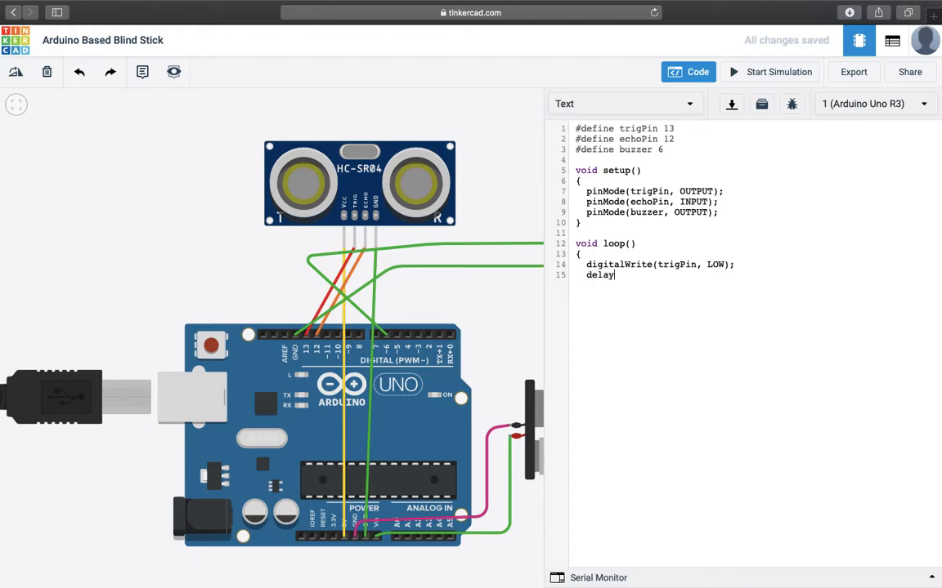
text(Microseco)
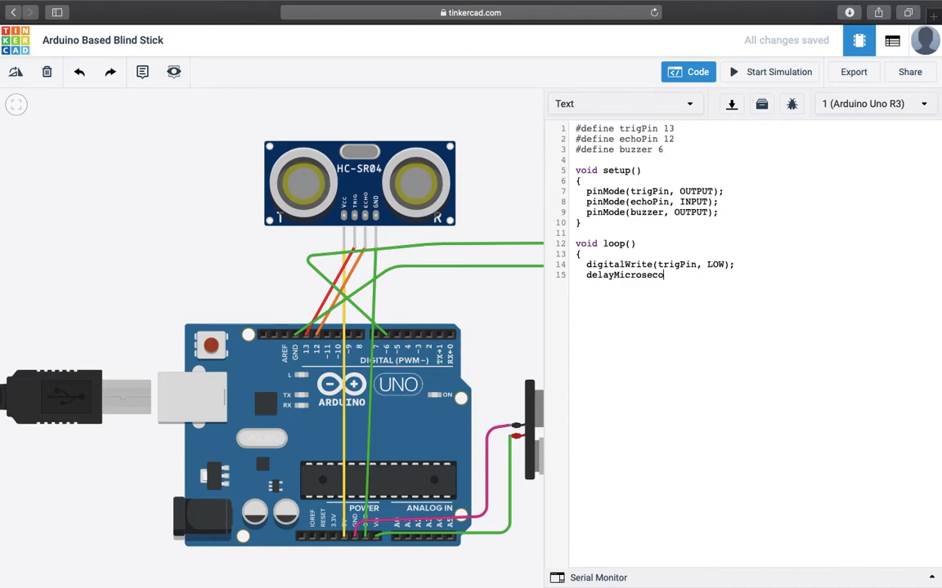
text(nds)
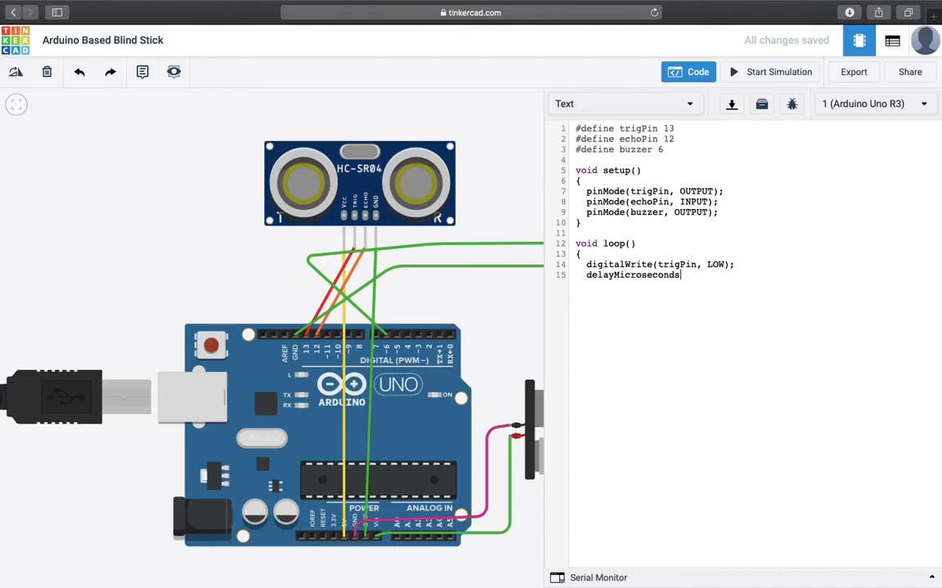
text(()
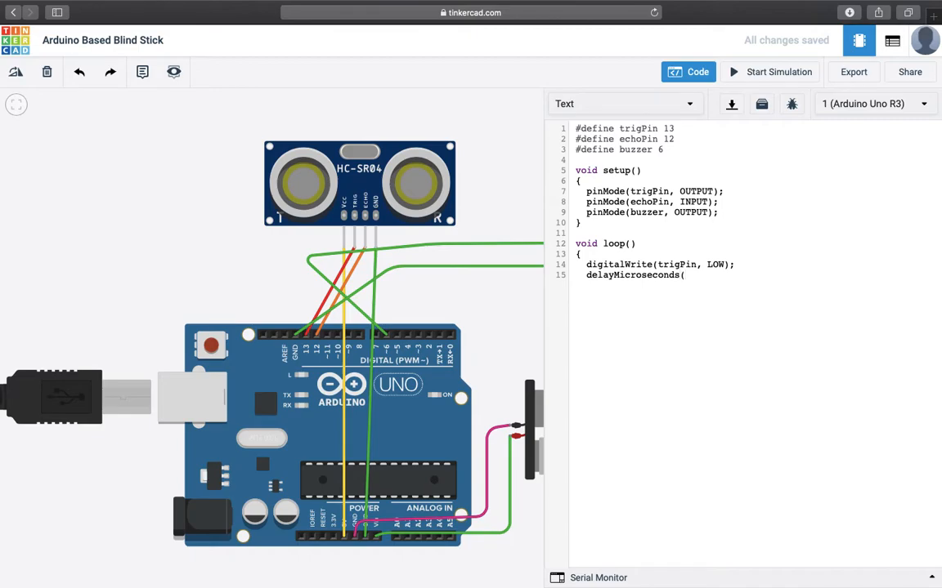
click(685, 275)
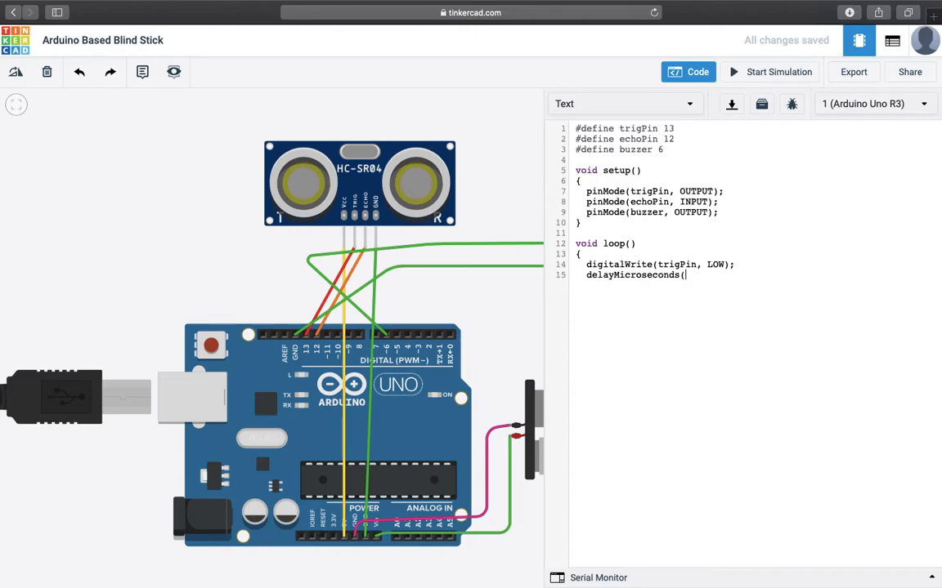
text(2)
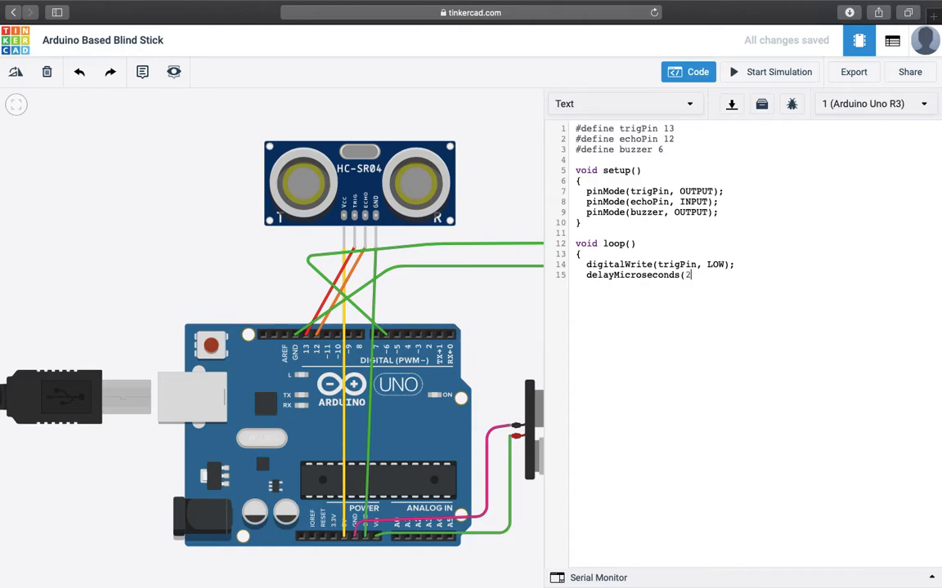
text();)
text(di)
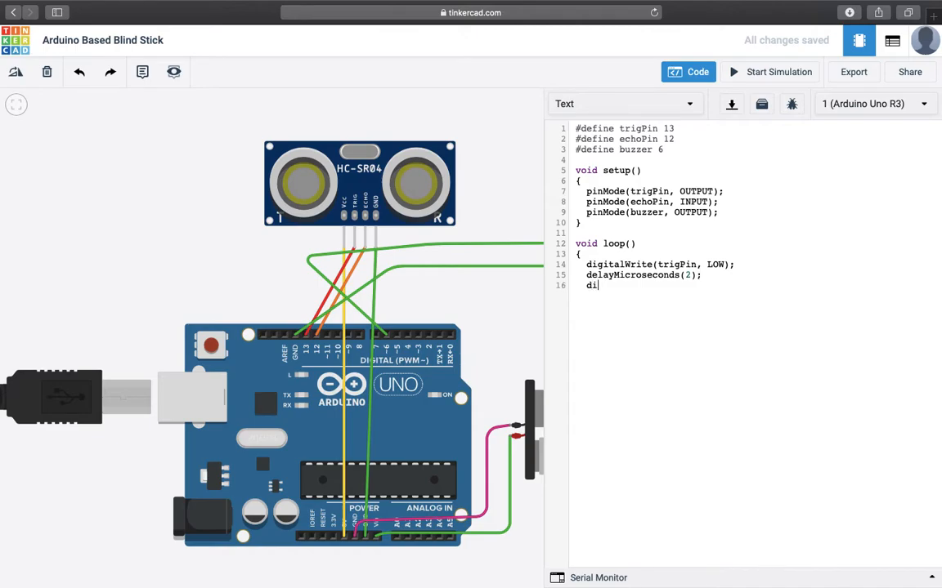
Write trigPin HIGH followed by a delayMicroseconds(10) wait
text(gitat)
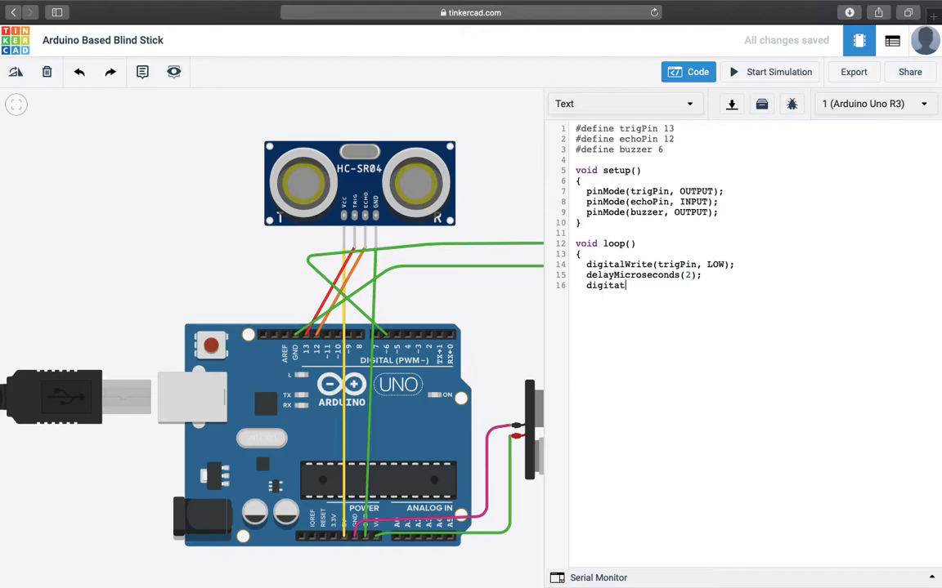
text(alWrit)
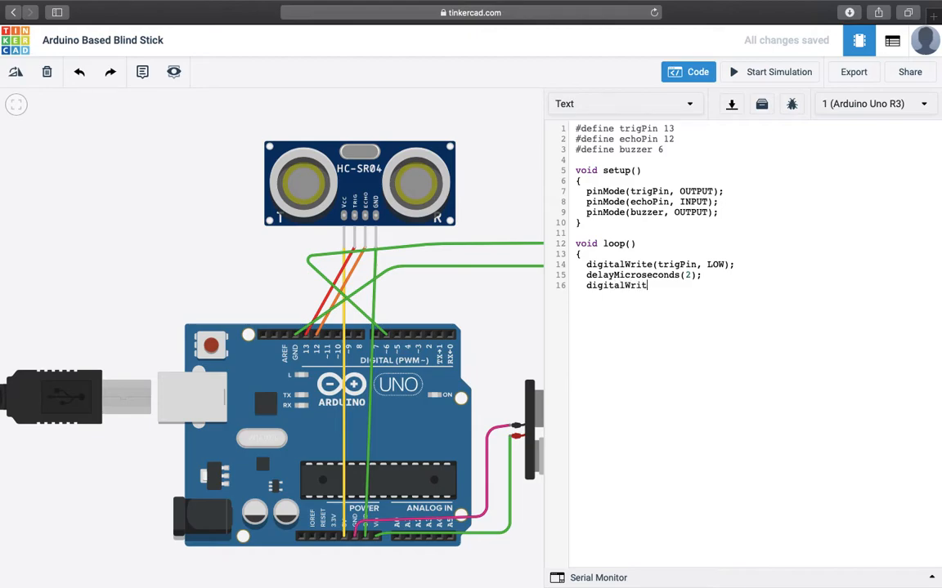
text((trigPin)
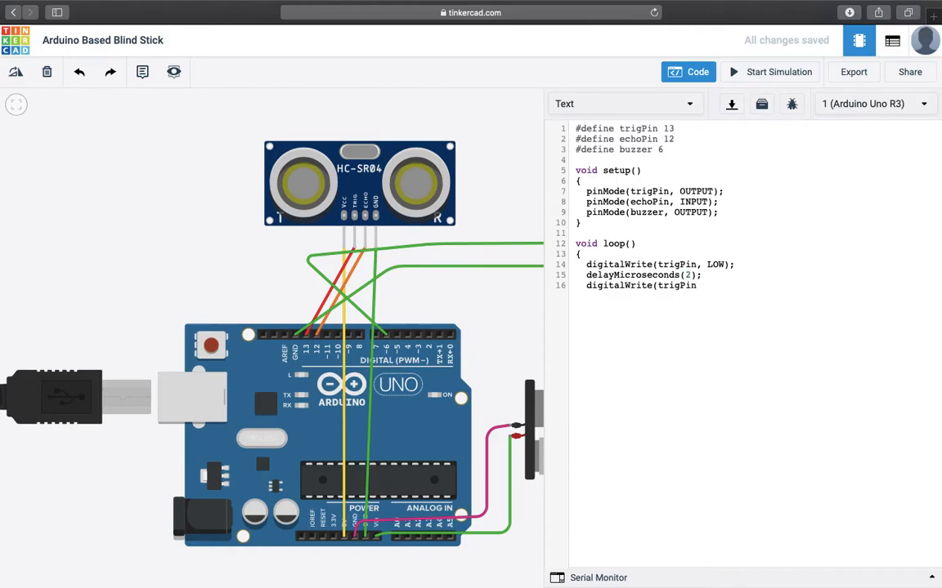
text(, H)
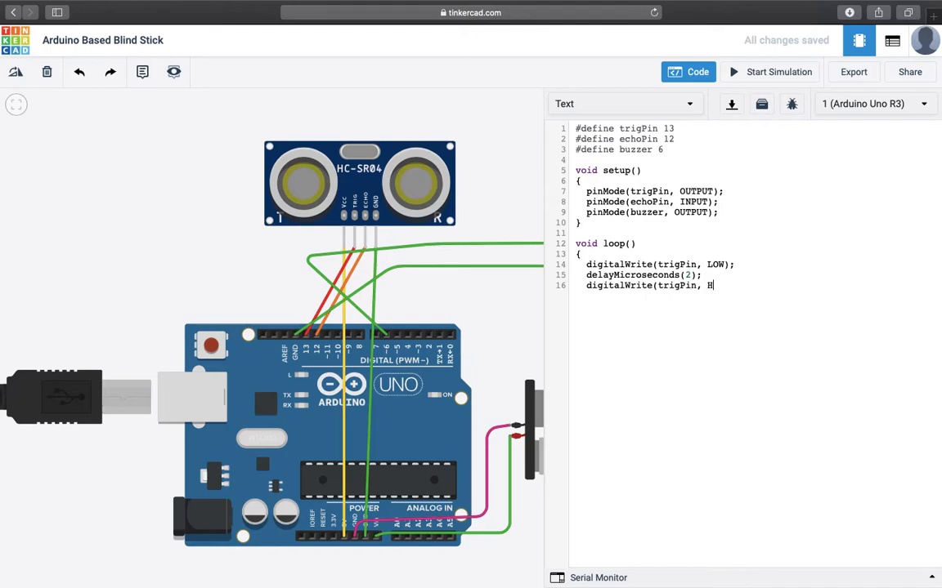
text(IGH);)
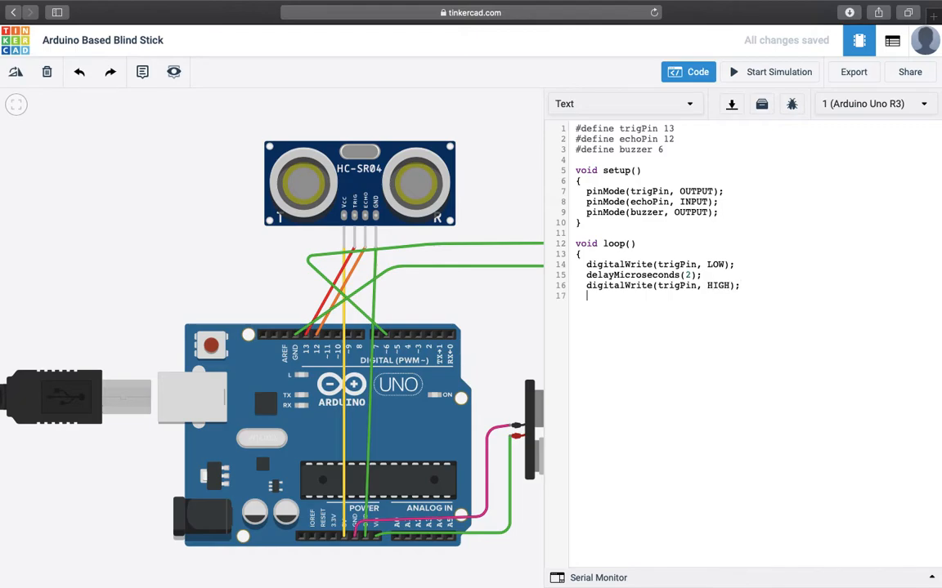
text(delayMicrose)
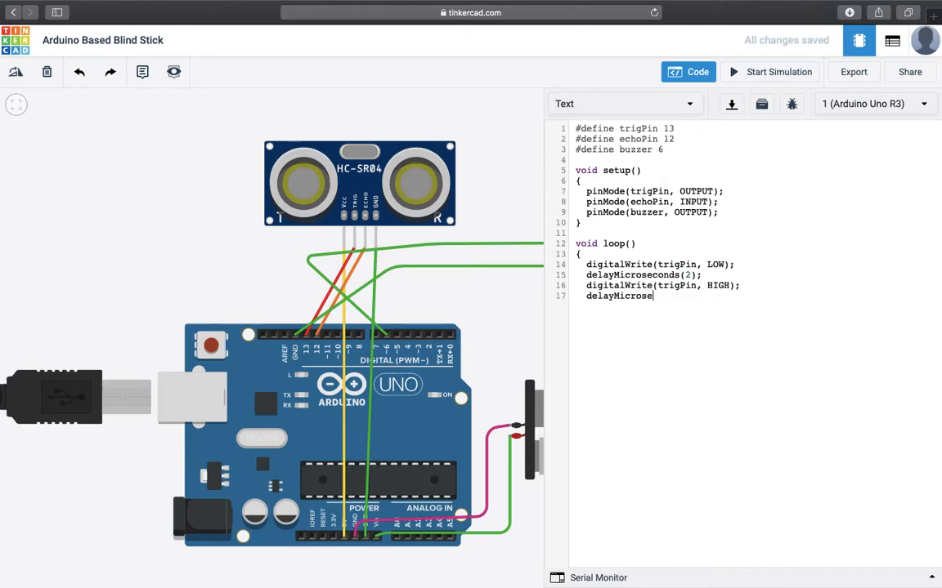
text(conds)
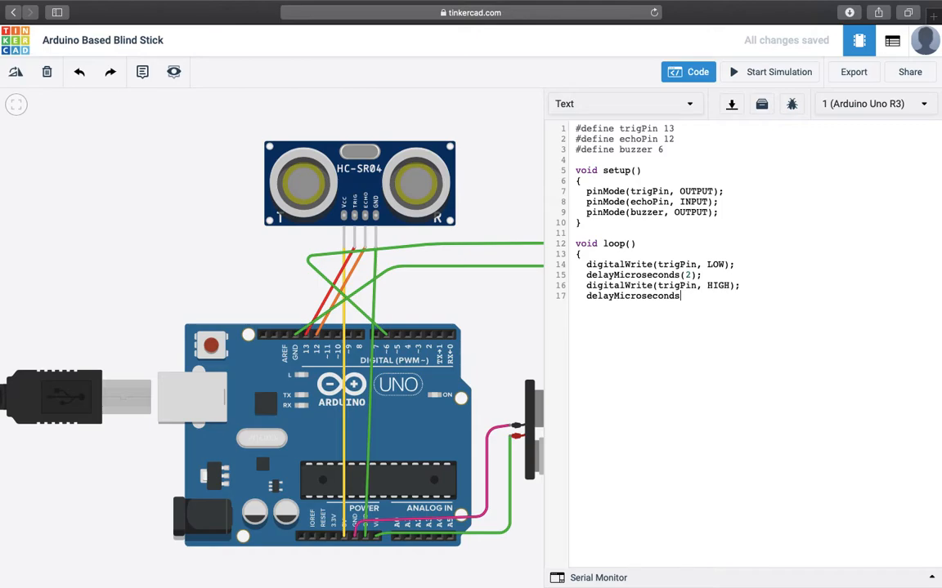
text((10))
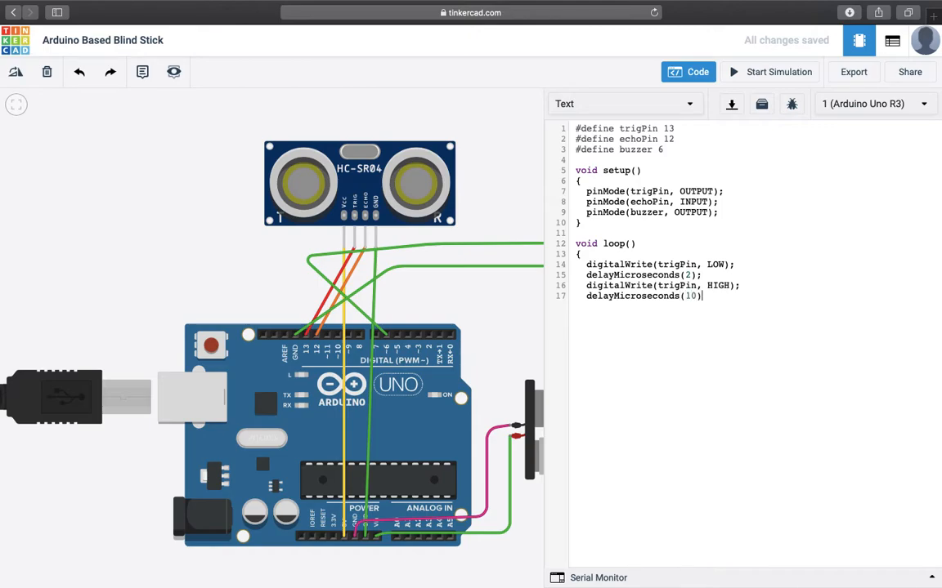
text(;)
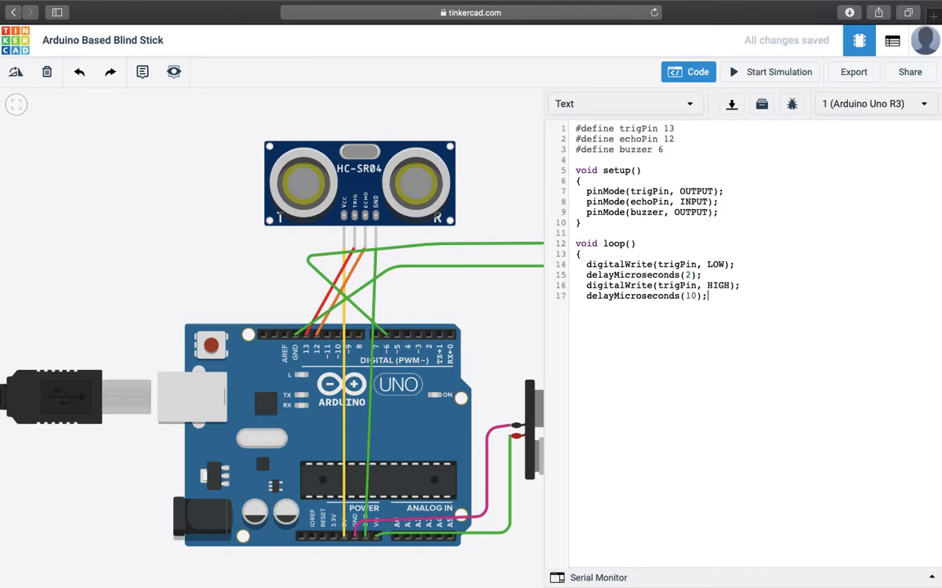
Write trigPin LOW again to end the trigger pulse, leaving a fresh line below
key(Enter)
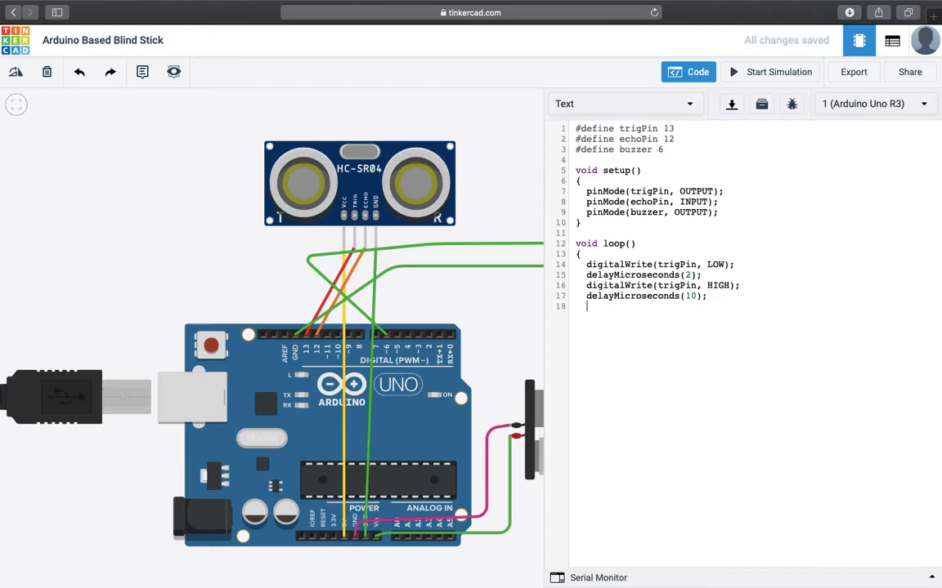
text(digita)
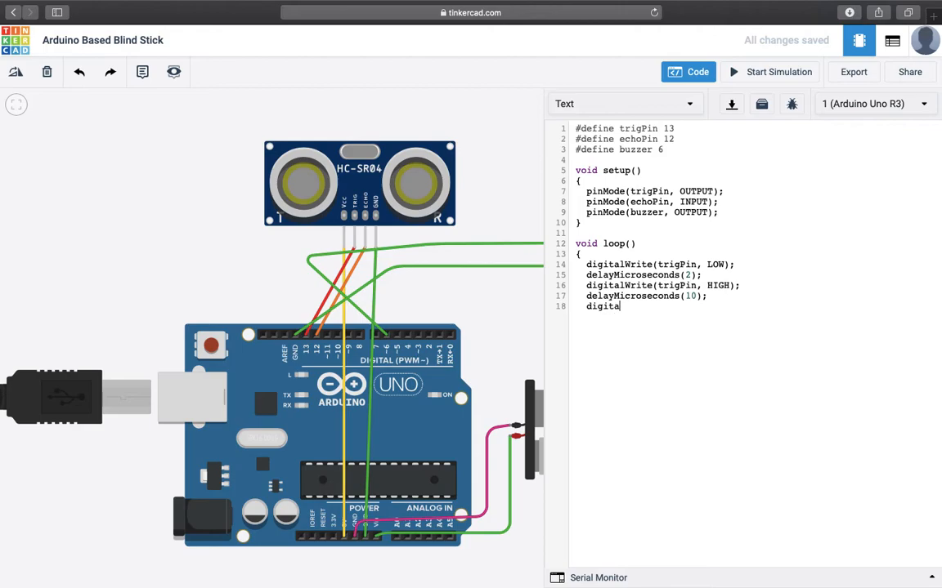
text(Write)
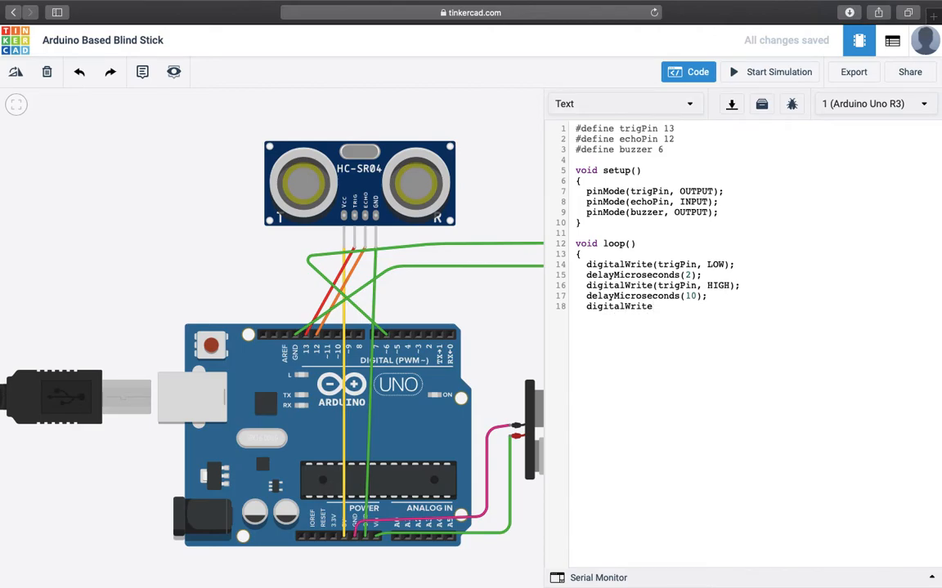
text((trif)
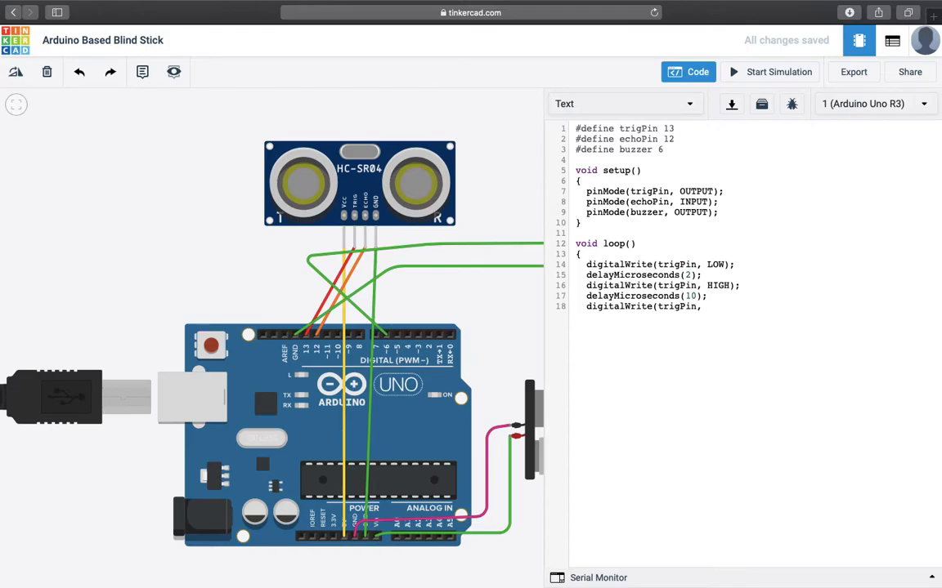
text(LOW);)
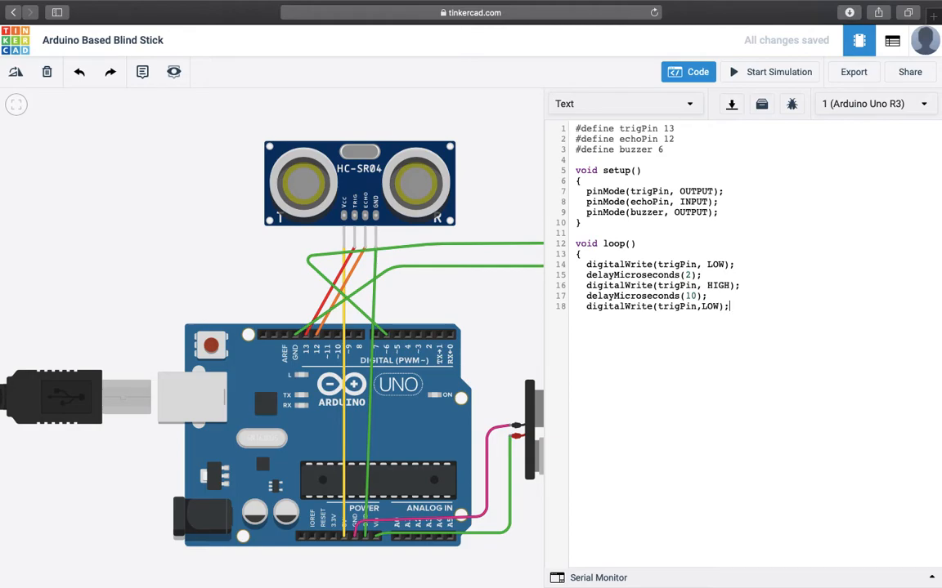
key(Enter)
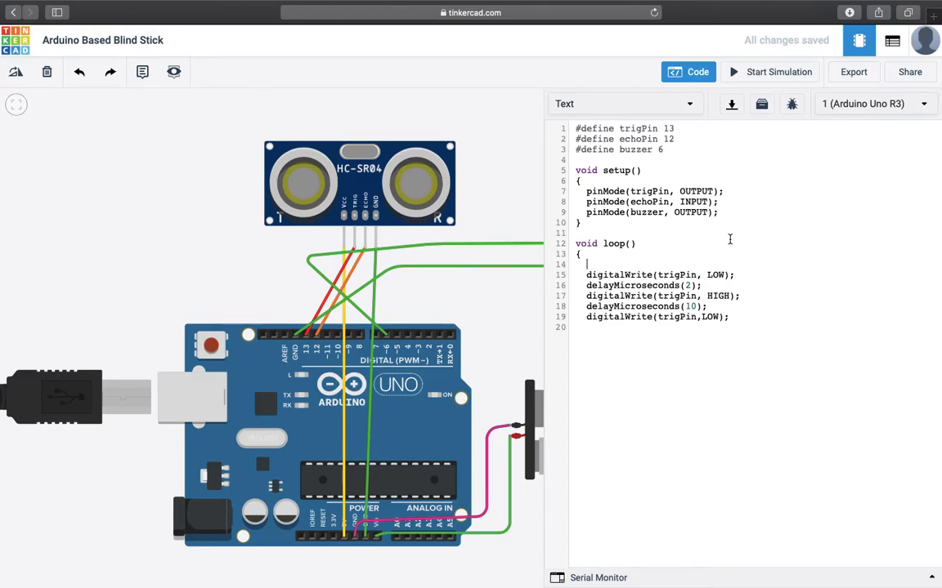
Declare long duration, distance; on the first line of loop()
text(lon)
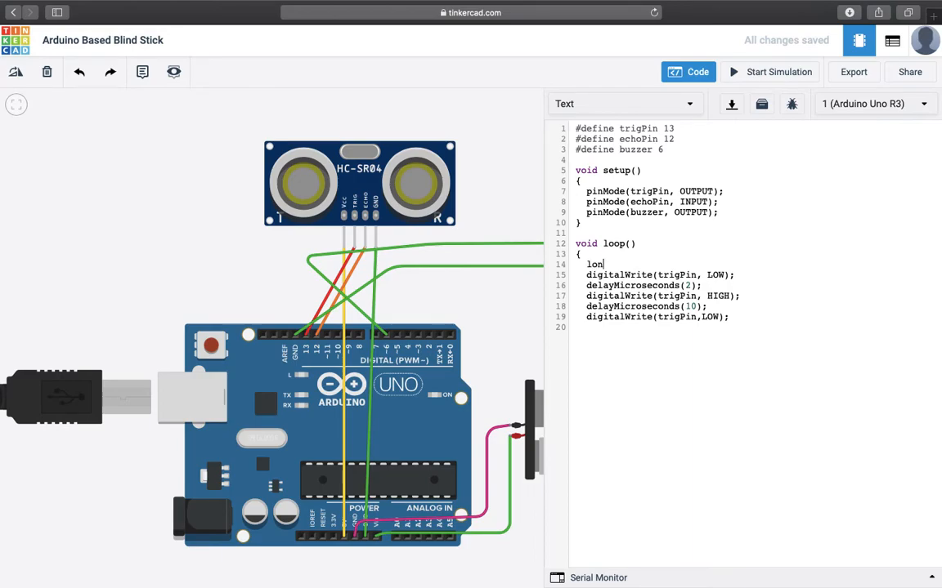
text(g)
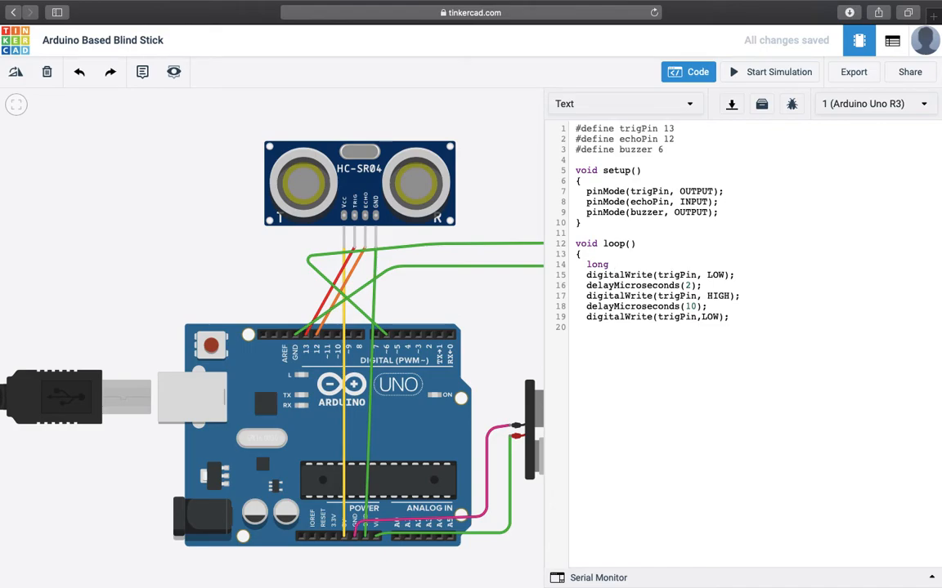
text(d)
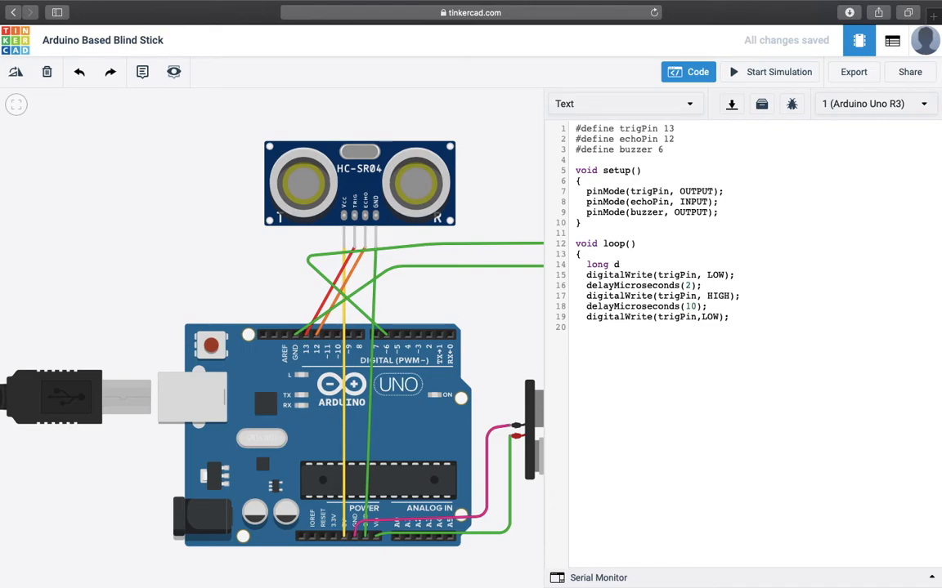
text(uration,)
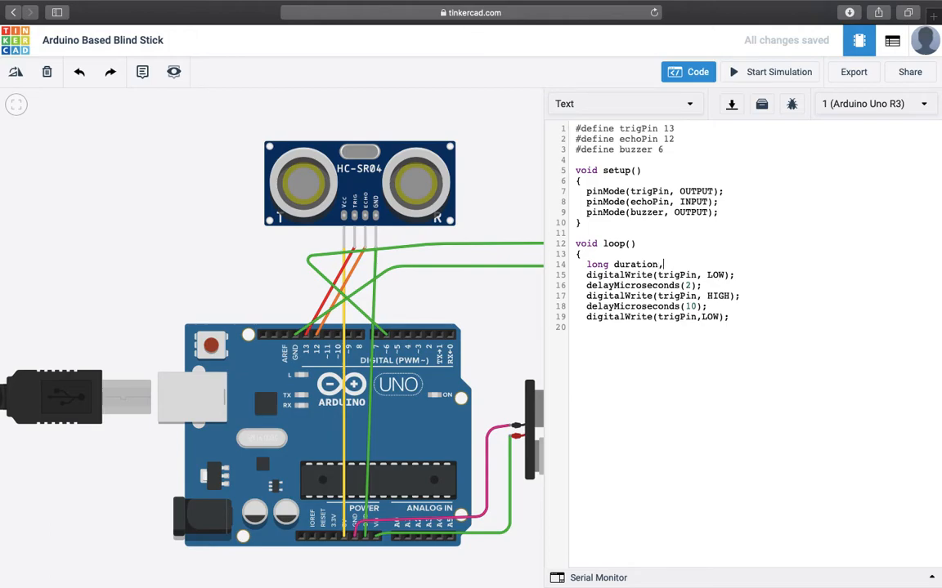
text(distan)
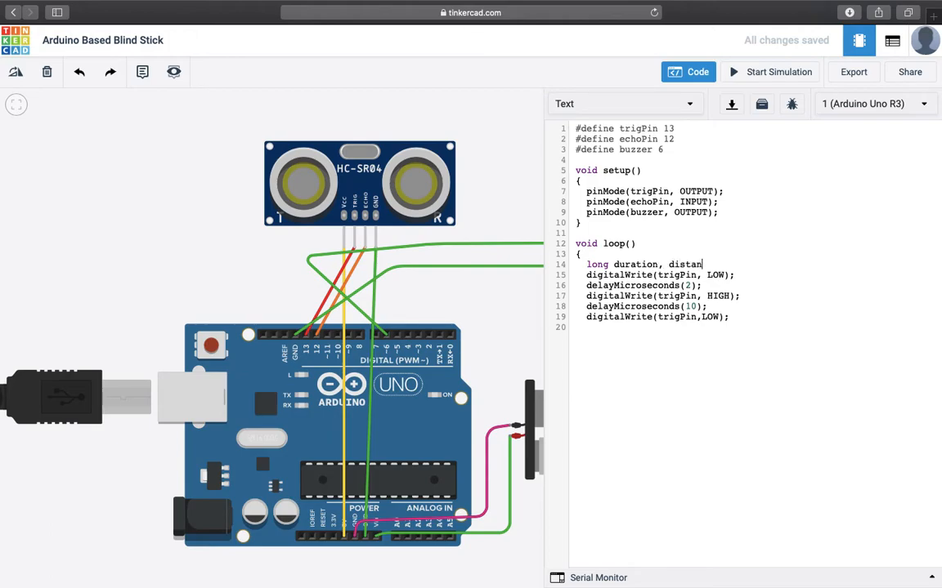
text(ce;)
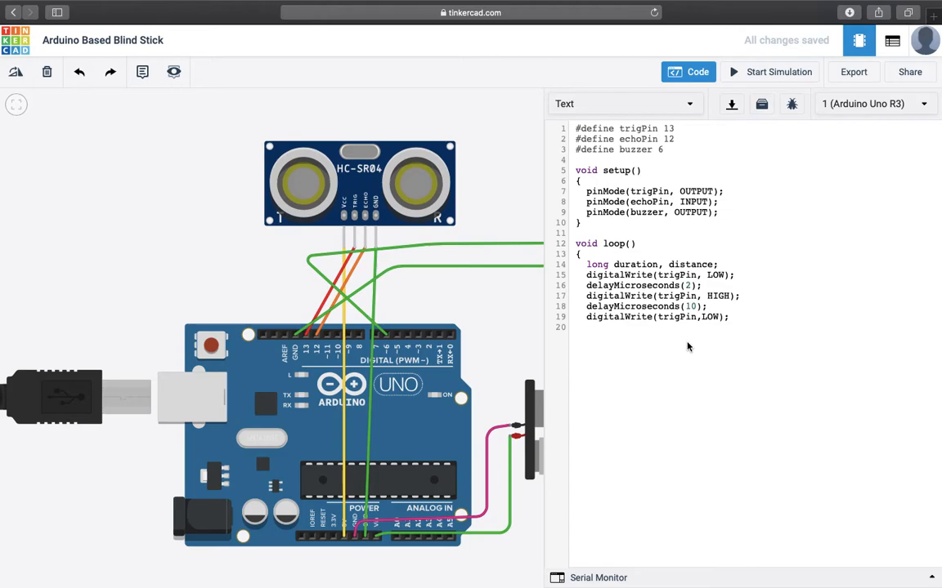
Set duration = pulseIn(echoPin, HIGH); after the trigger pulse
text(duration)
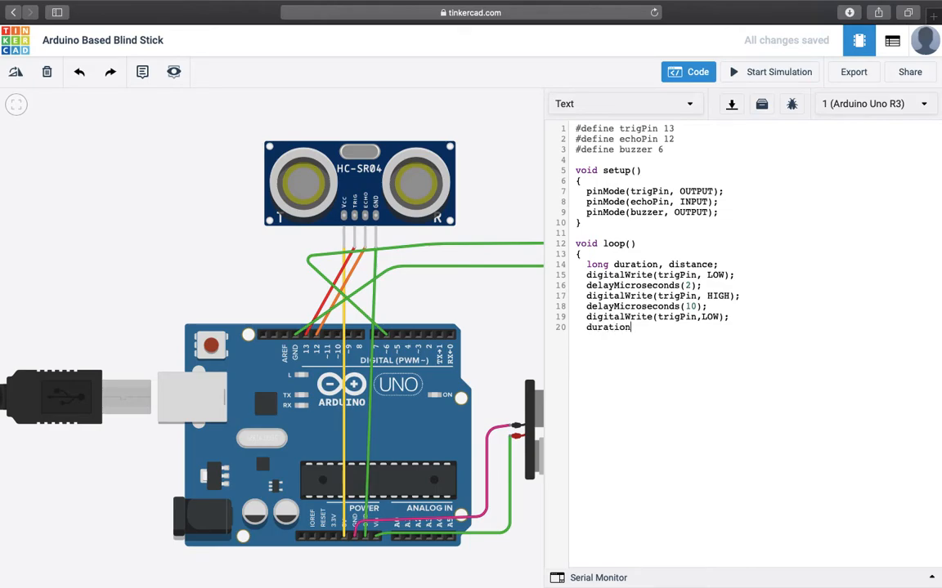
text(=)
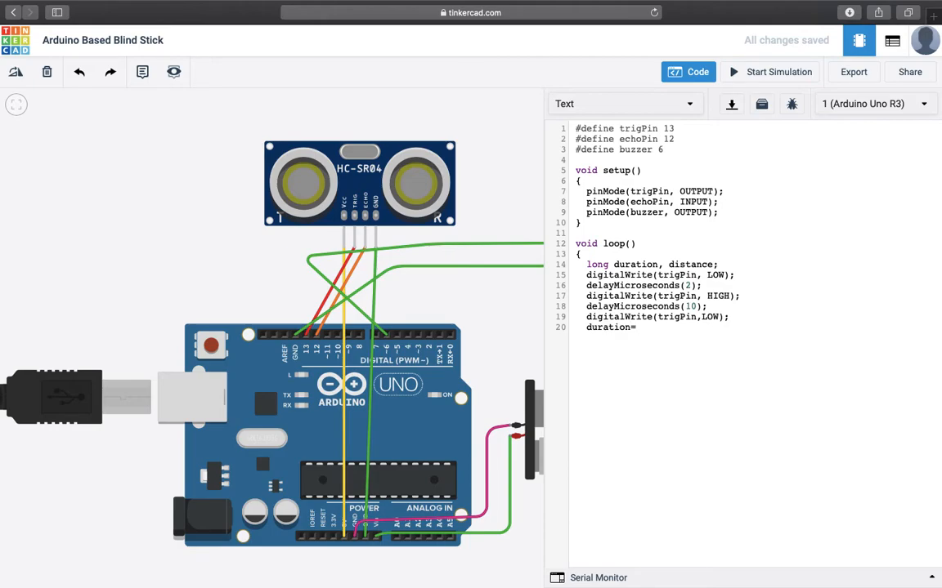
text(pulseIN)
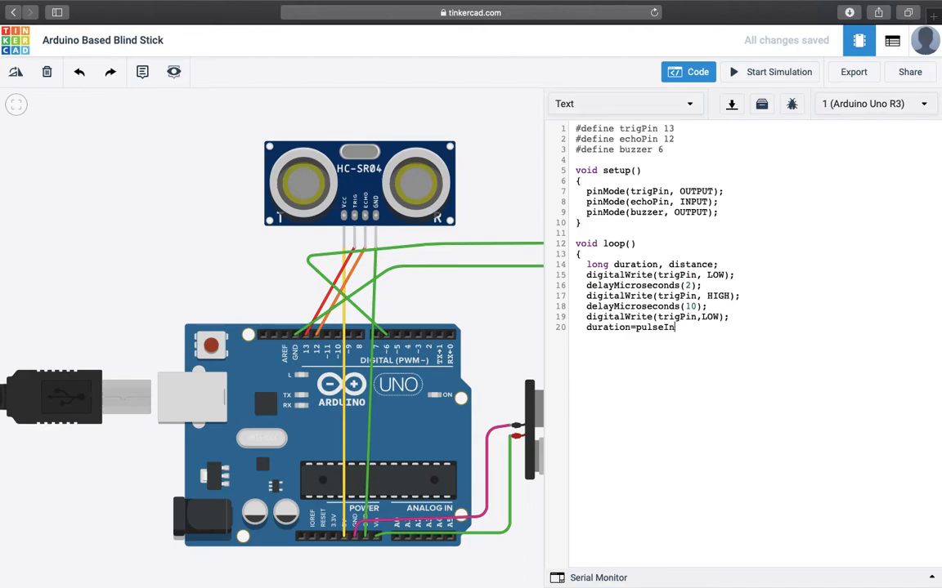
text((echo)
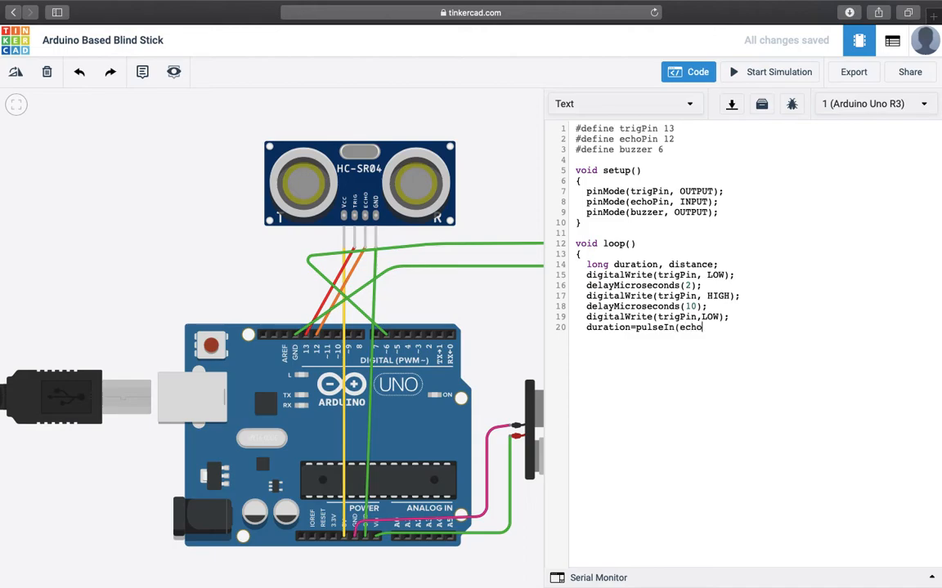
text(Pin,)
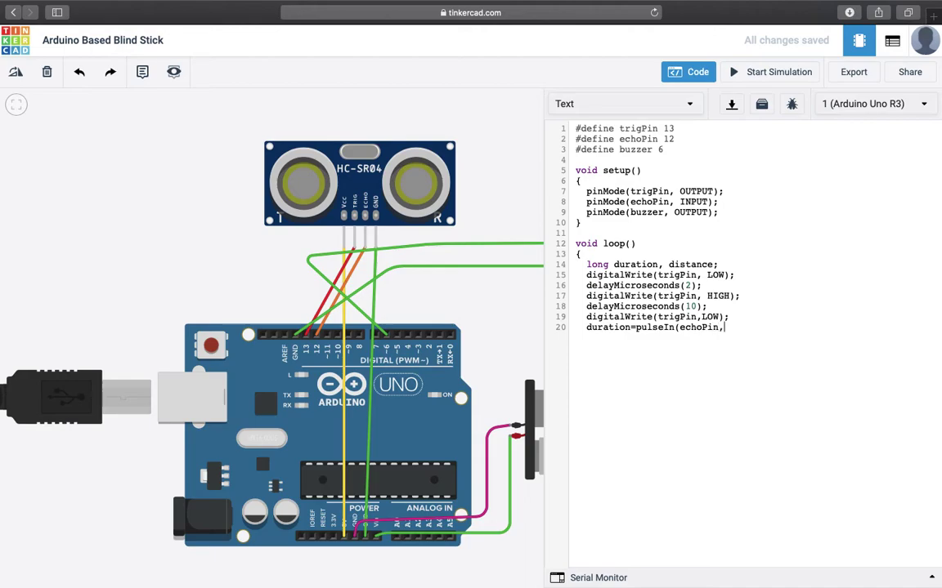
text(H)
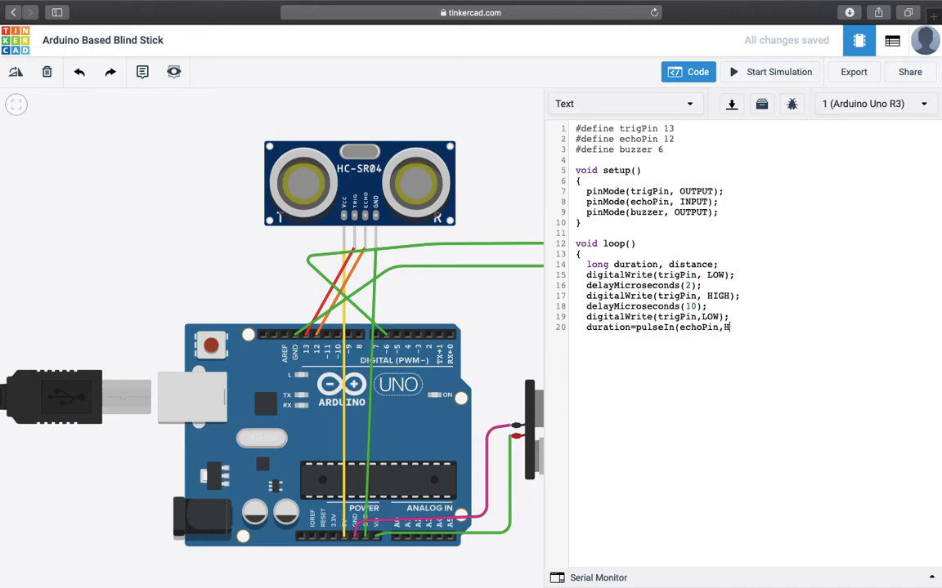
text(IGH))
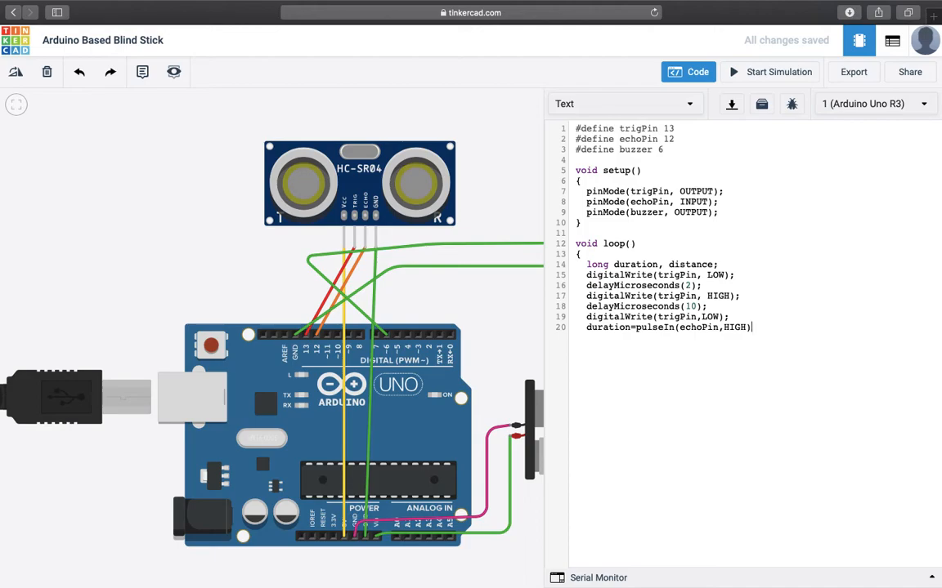
text(;)
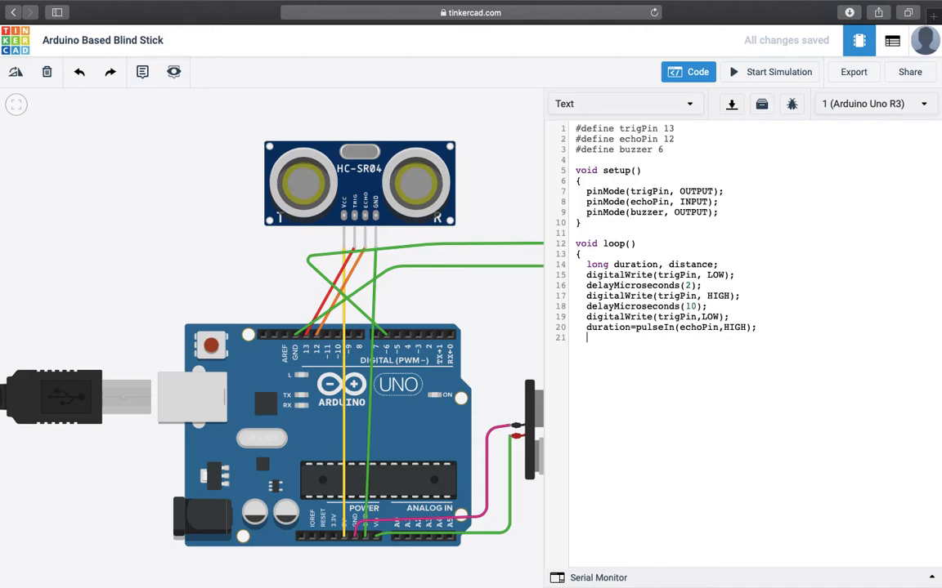
Compute distance = (duration*0.034)/2 on the line after pulseIn
text(d)
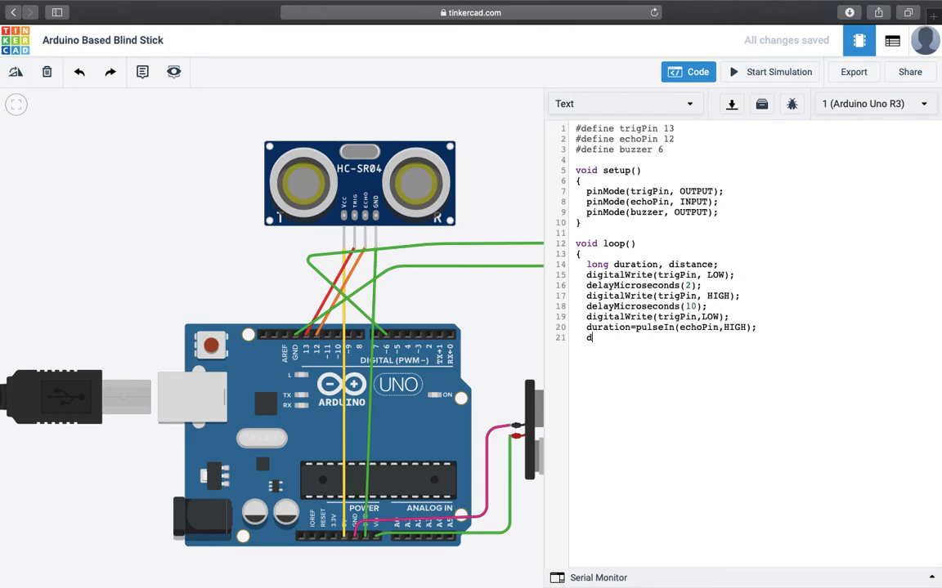
text(istan)
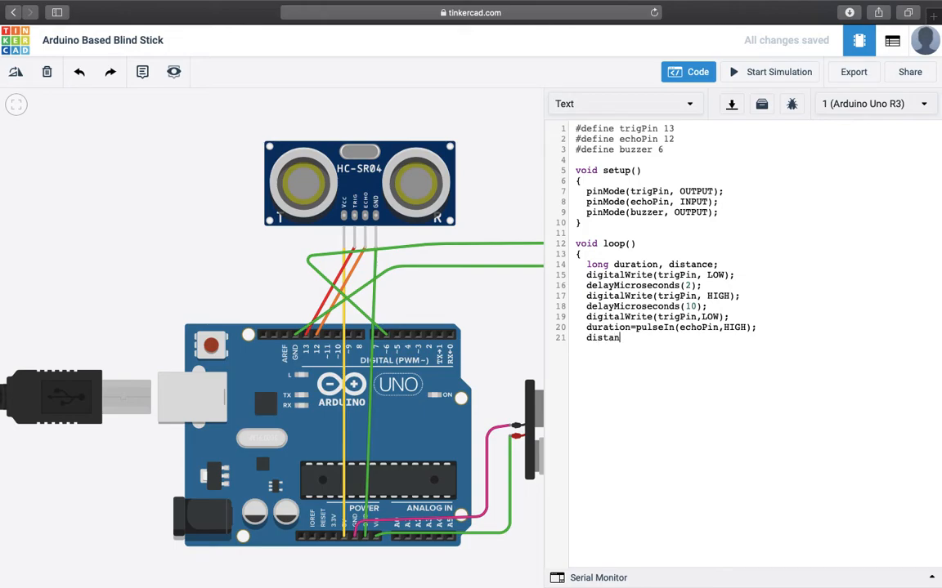
text(ce=)
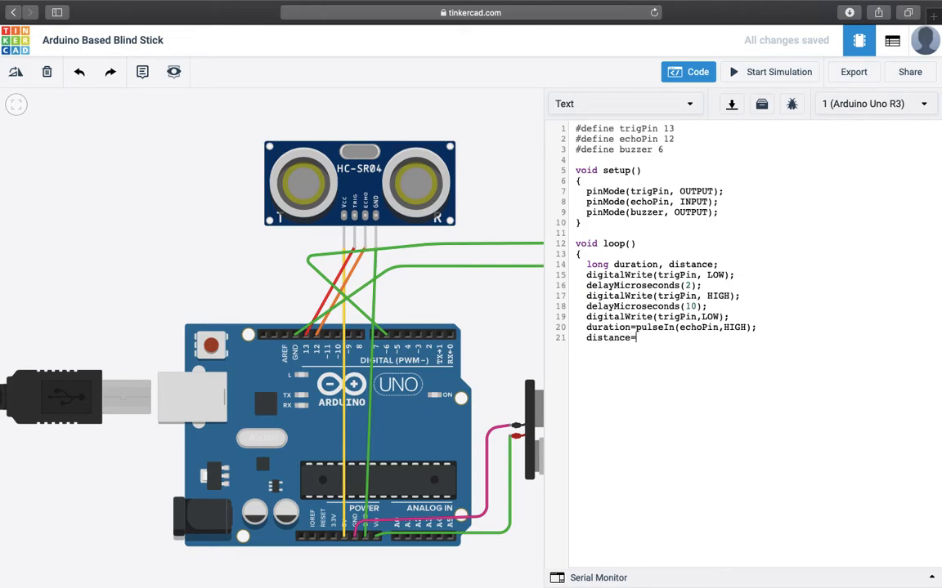
text((dur)
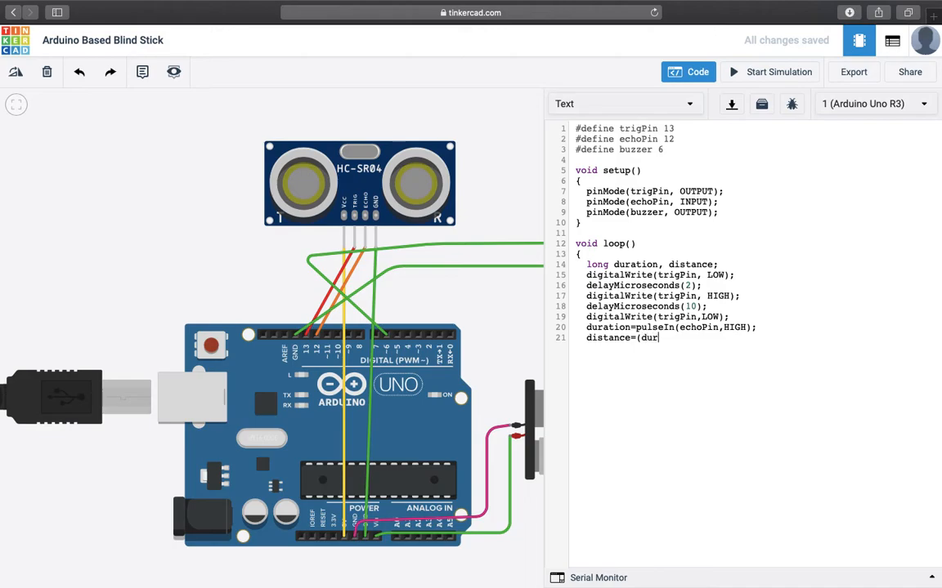
text(a)
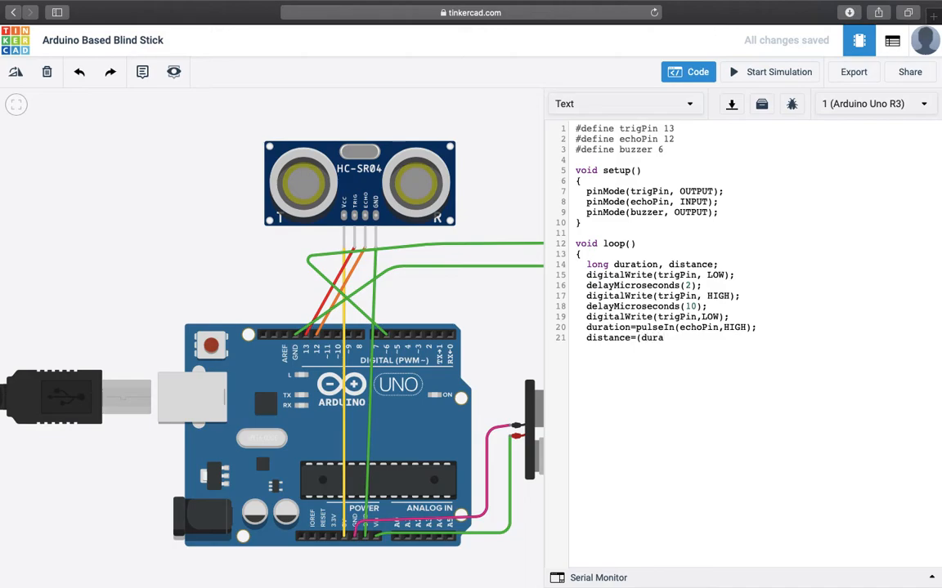
text(tion*)
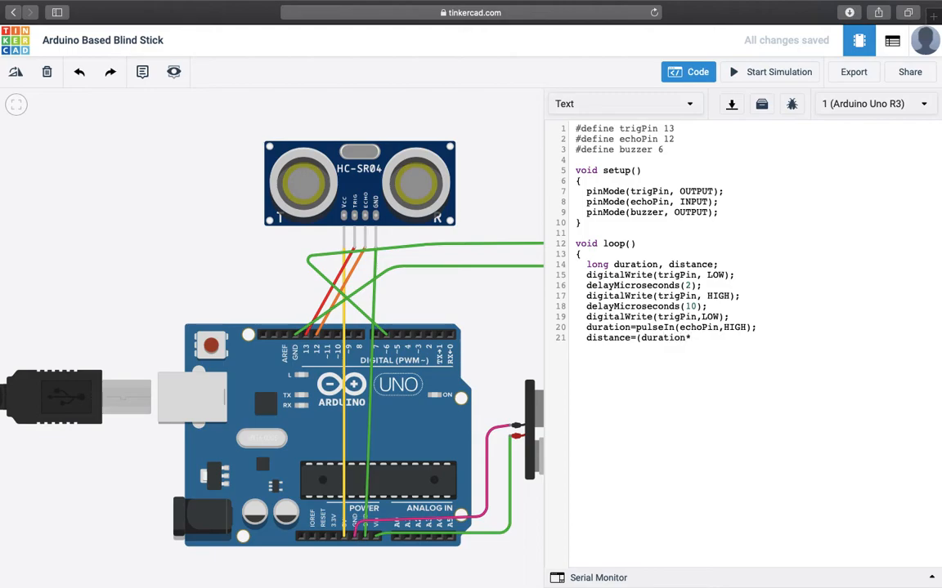
text(0.034)
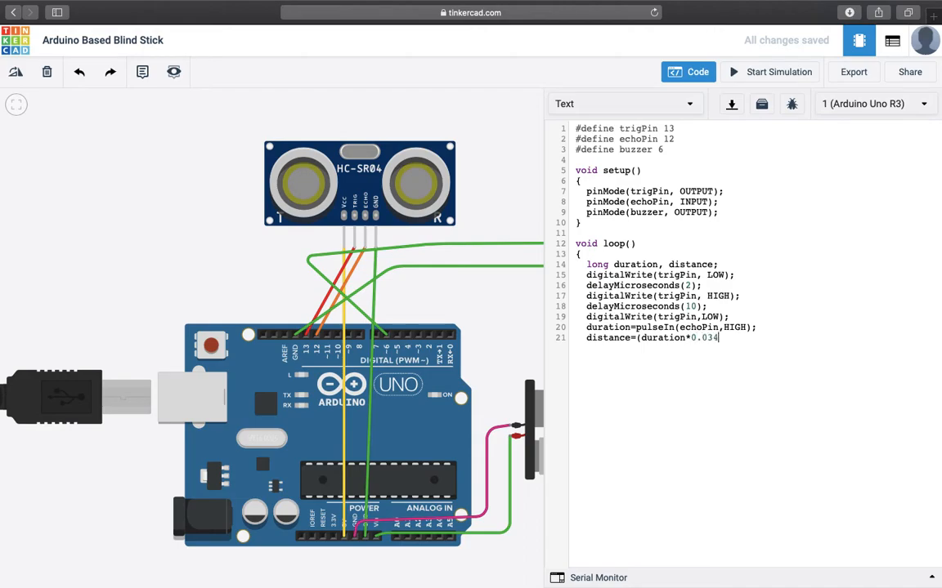
text())
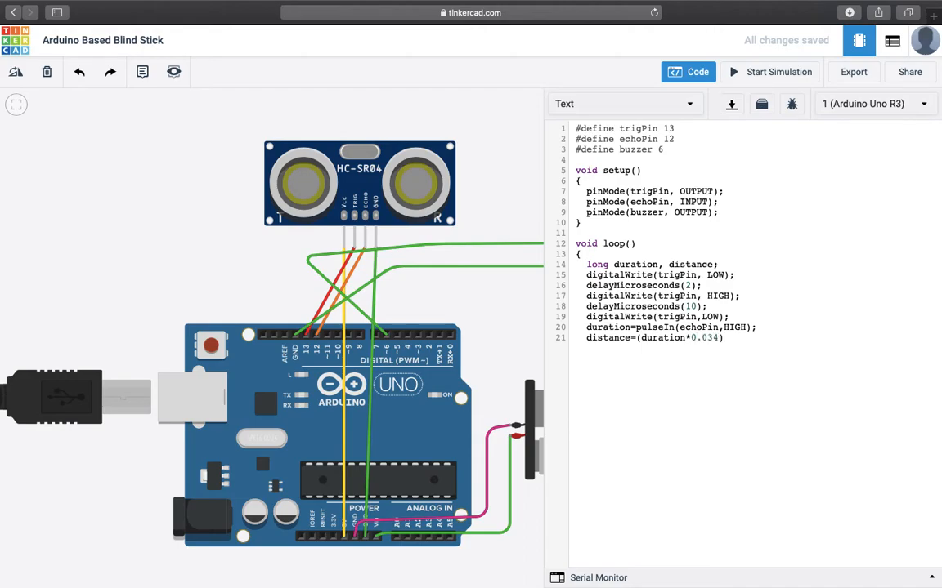
text(/2)
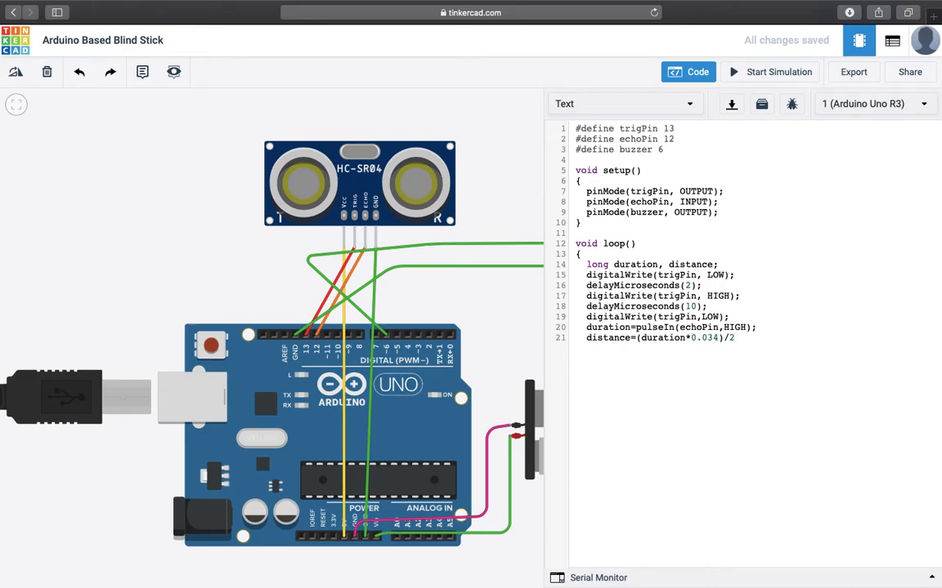
click(736, 336)
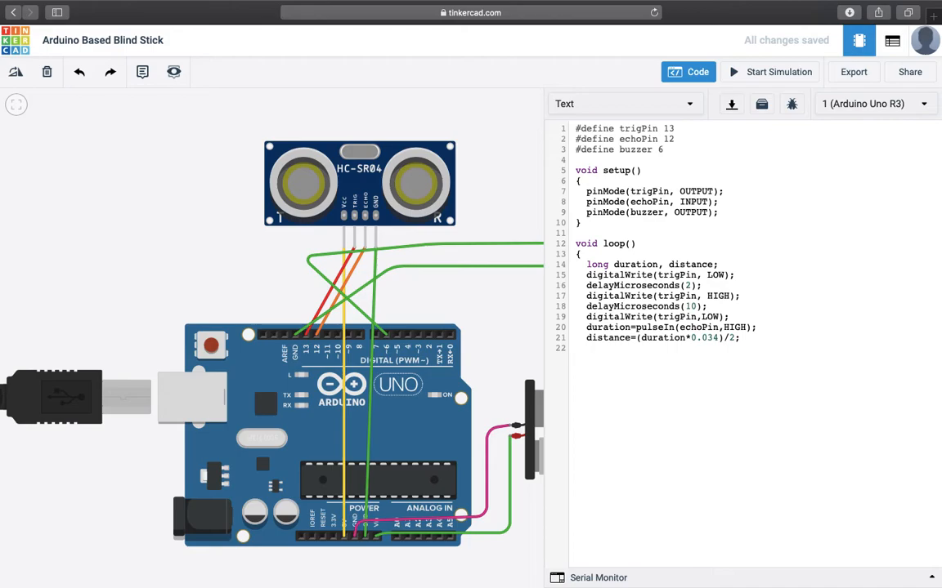
Add an if (distance<80) check with a new line below it
text(if)
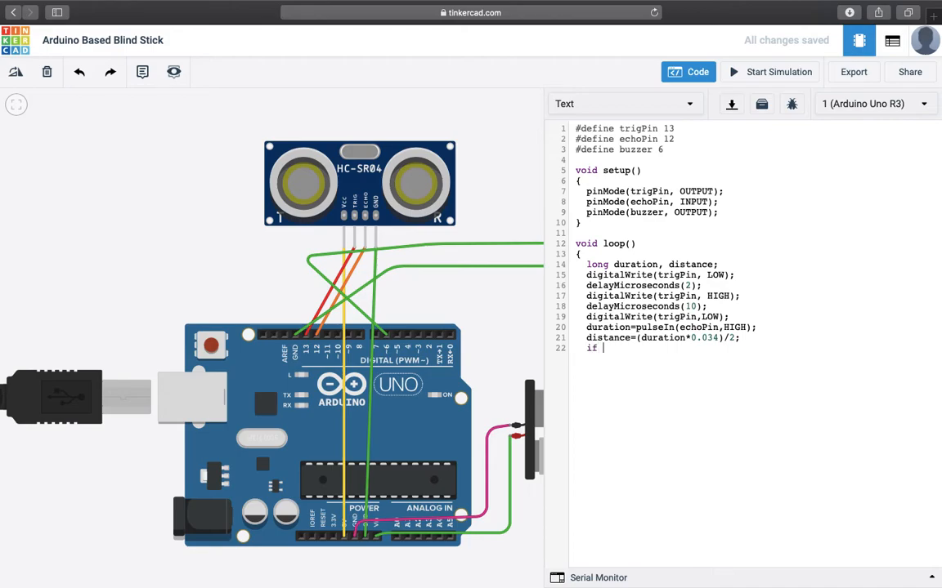
text((distanc)
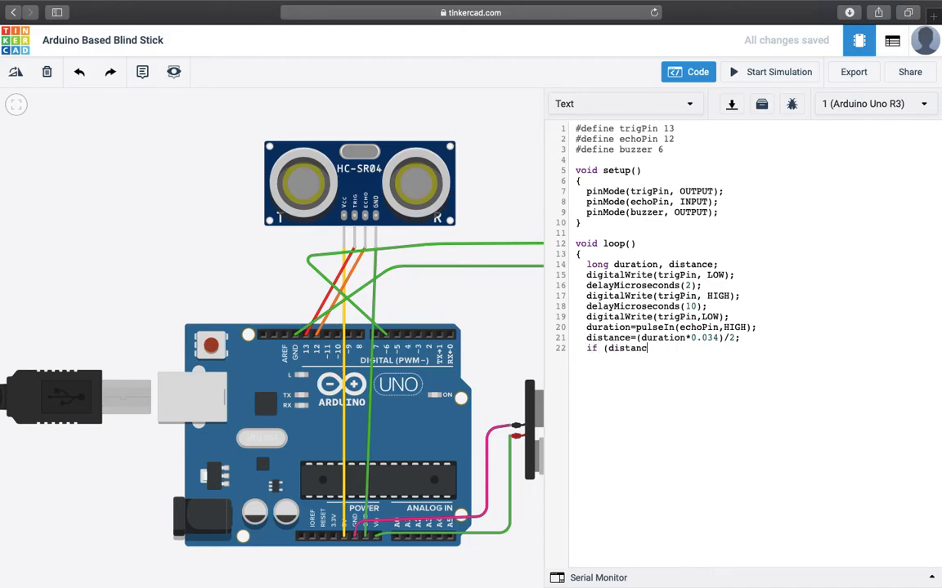
text(<)
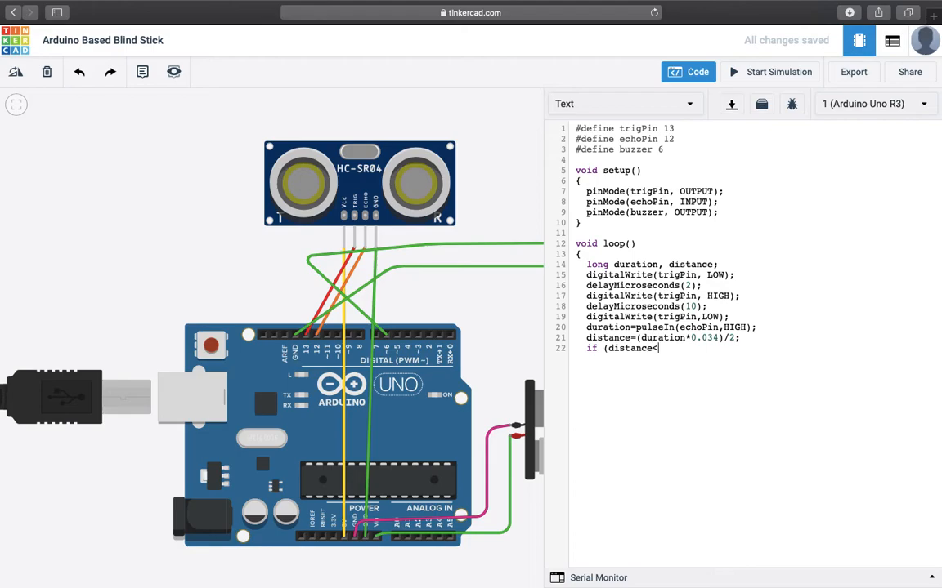
text(80))
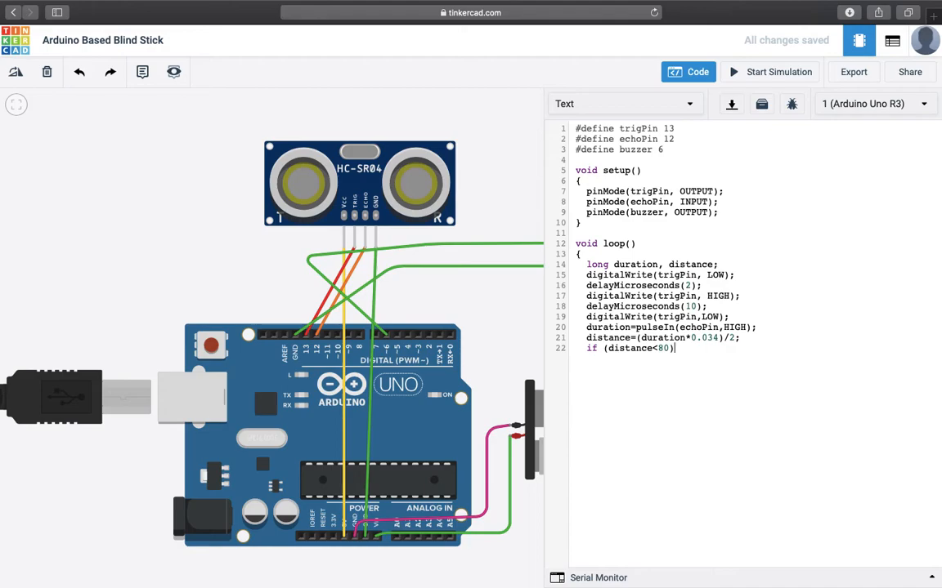
key(Enter)
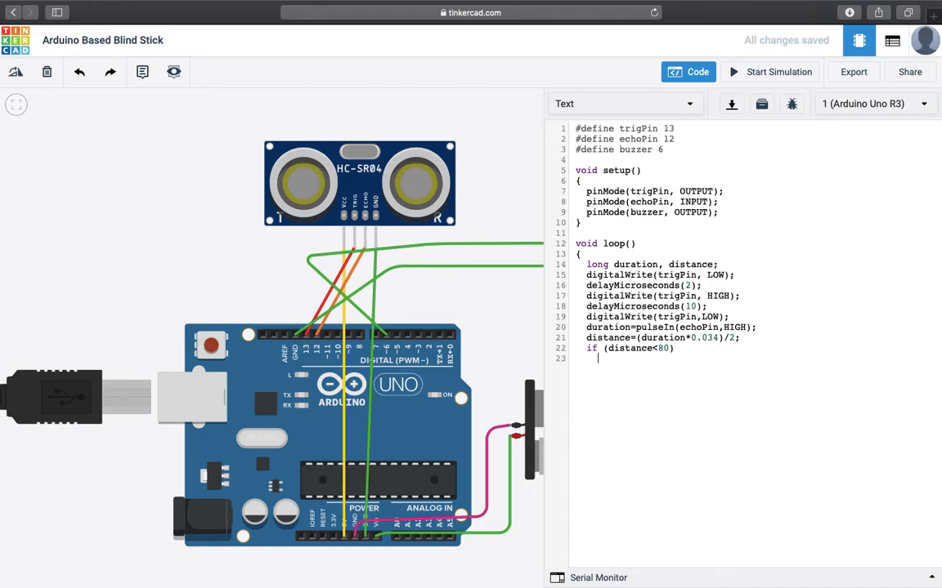
In braces, set the buzzer HIGH with digitalWrite, then begin the else branch
text({)
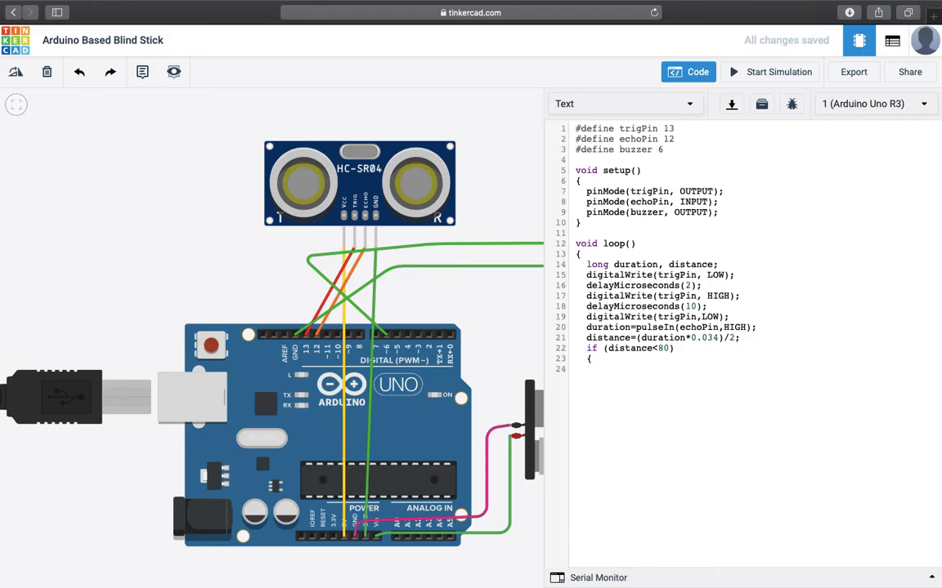
text(digitalW)
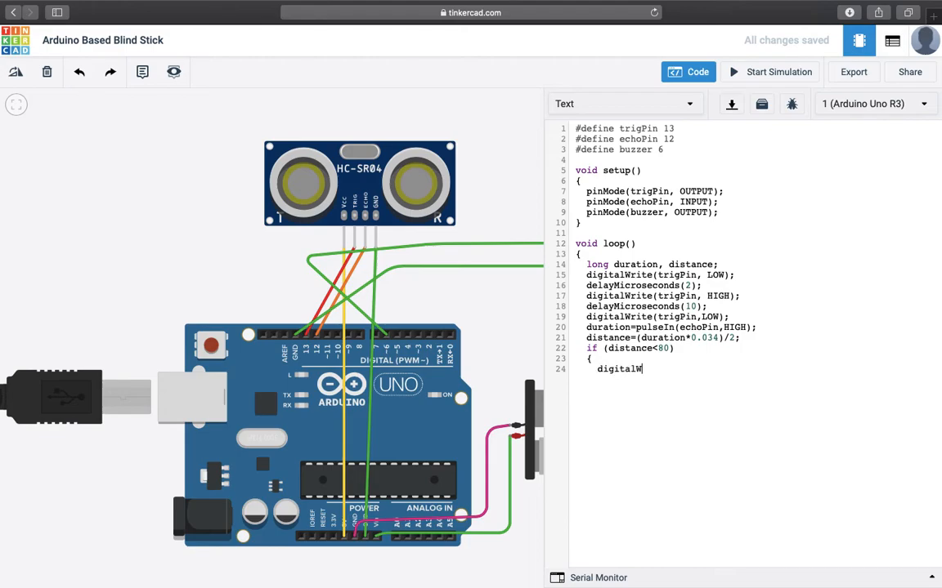
text(rite()
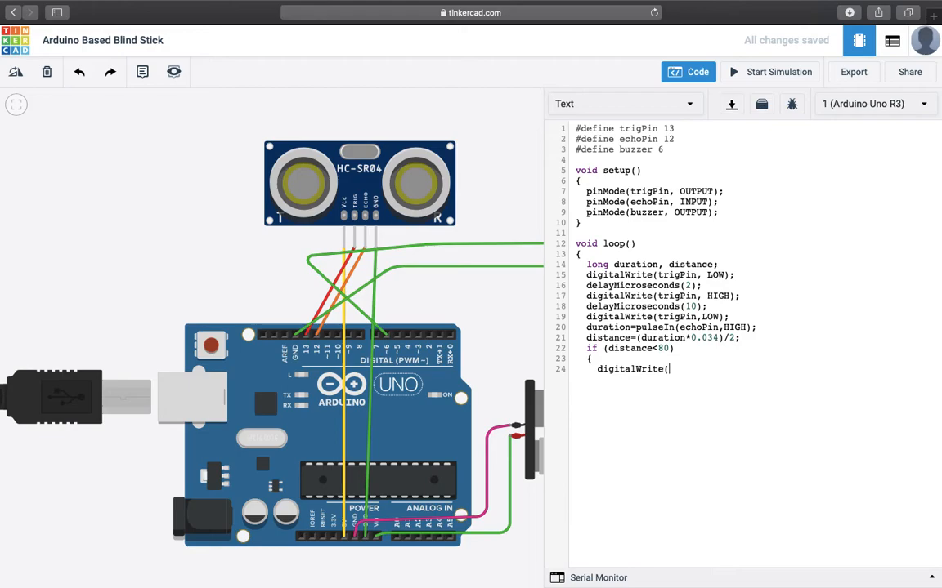
text(buzzer)
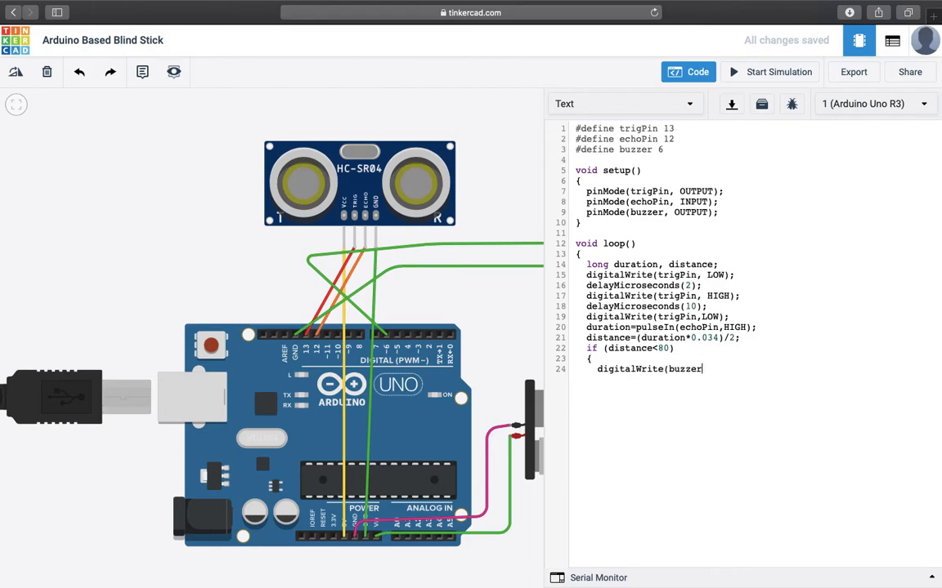
text(, HIGH)
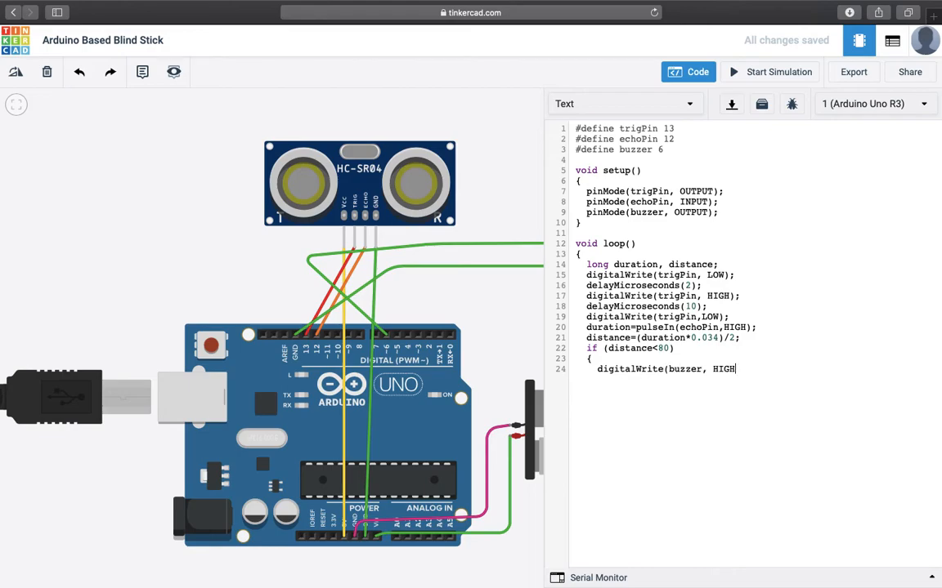
text();)
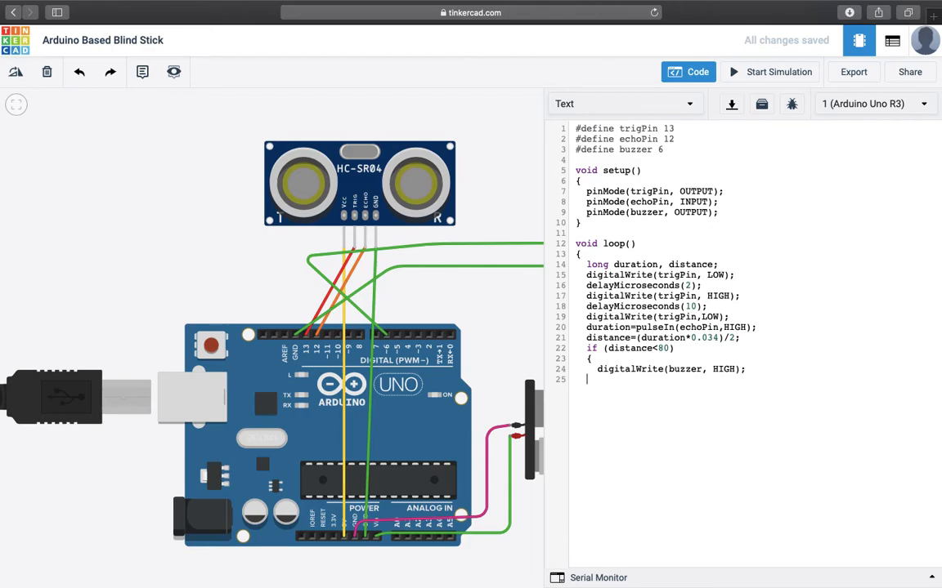
text(})
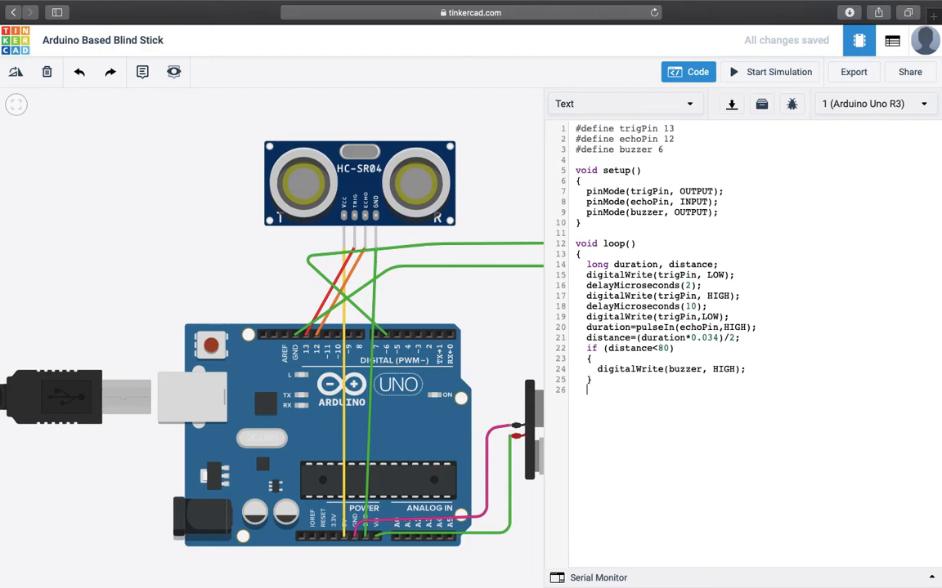
text(else)
text({)
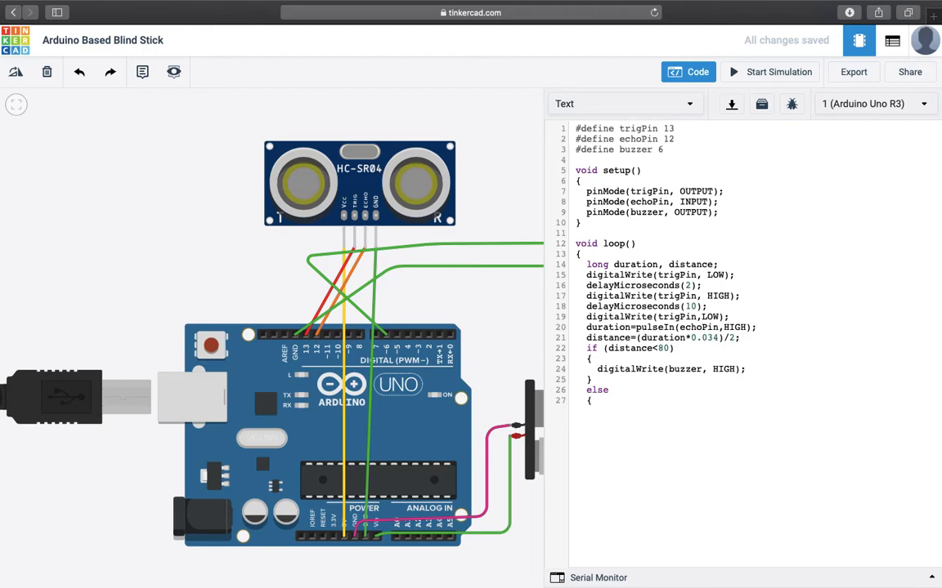
In the else block, set the buzzer LOW with digitalWrite and close the braces
text(d)
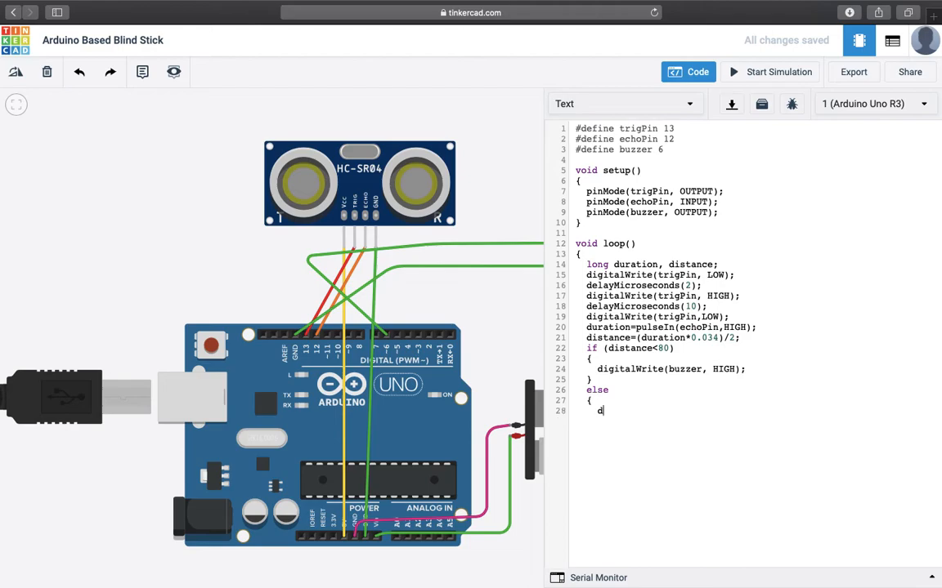
text(igitalWrite()
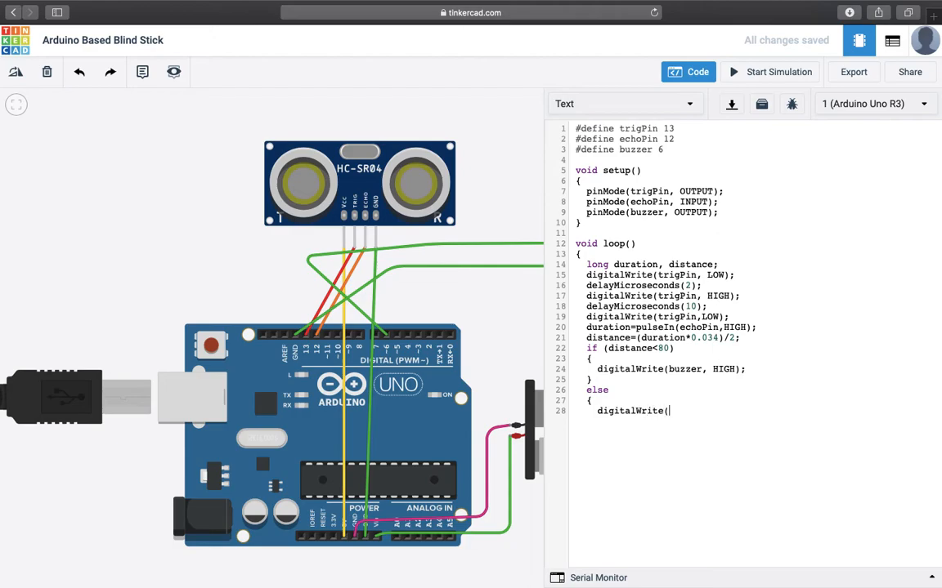
text(buzzer, LO)
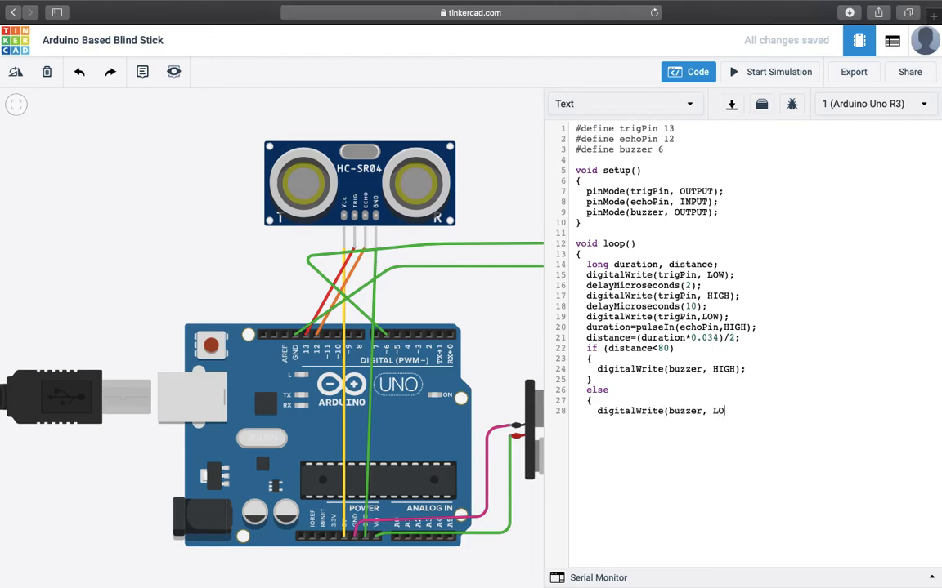
text(W);)
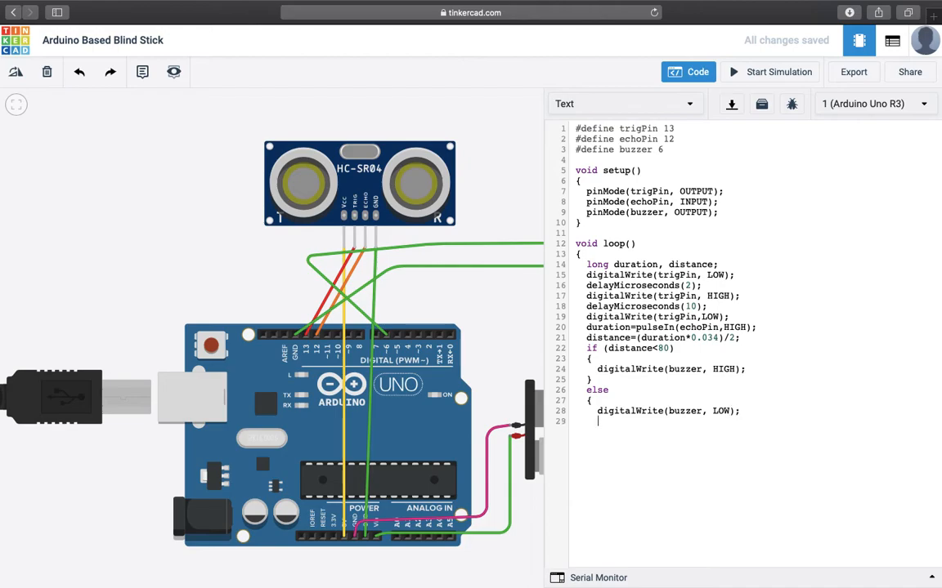
text(})
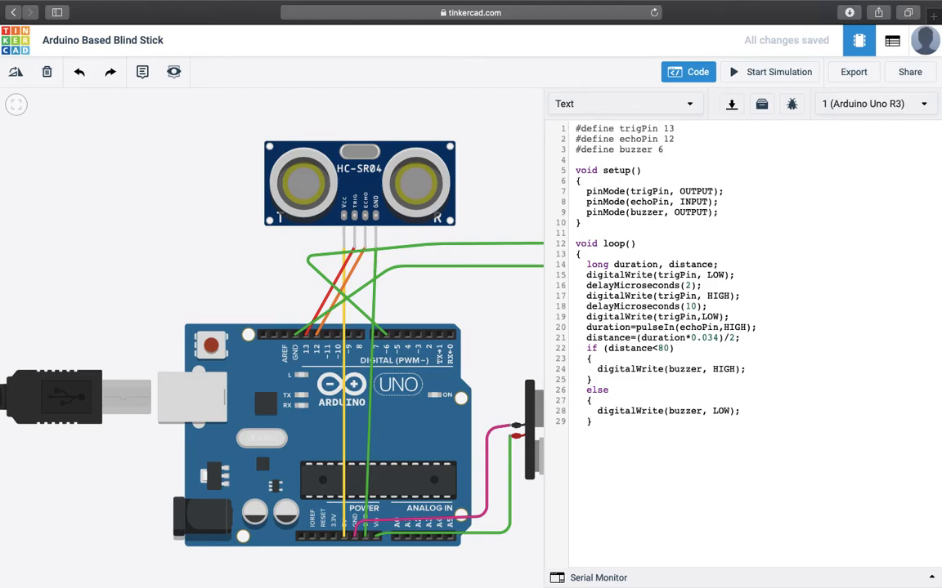
Add delay(500); and the loop's closing brace to complete the sketch
key(Enter)
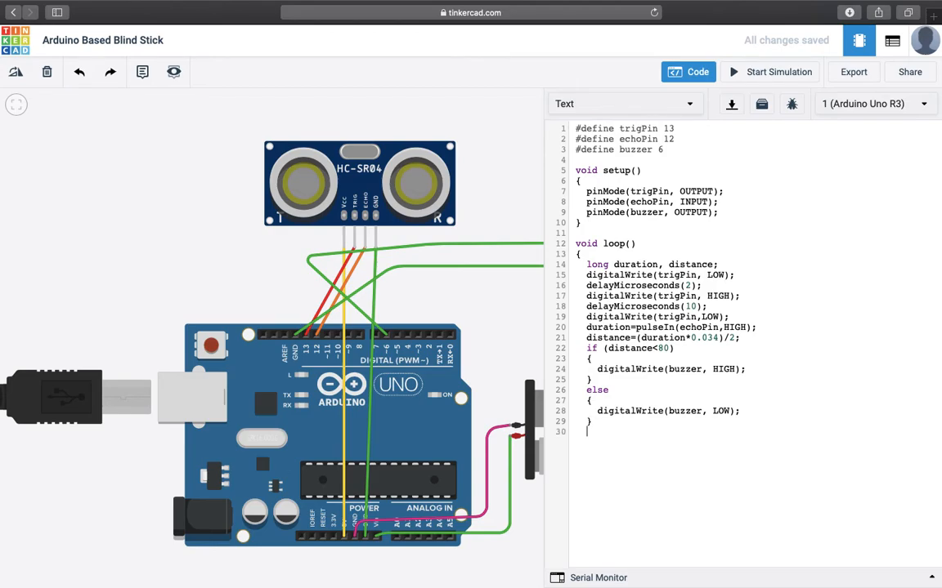
text(delay)
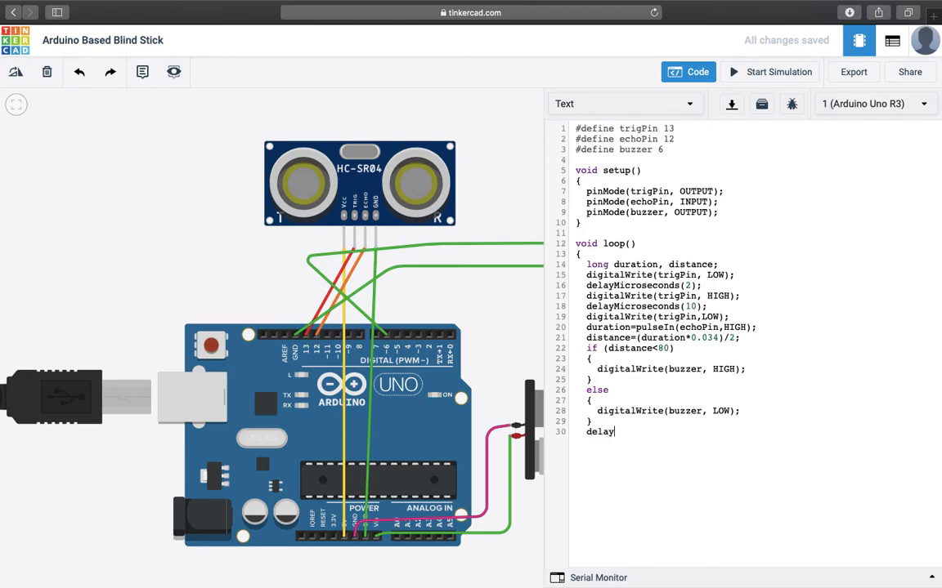
text((500))
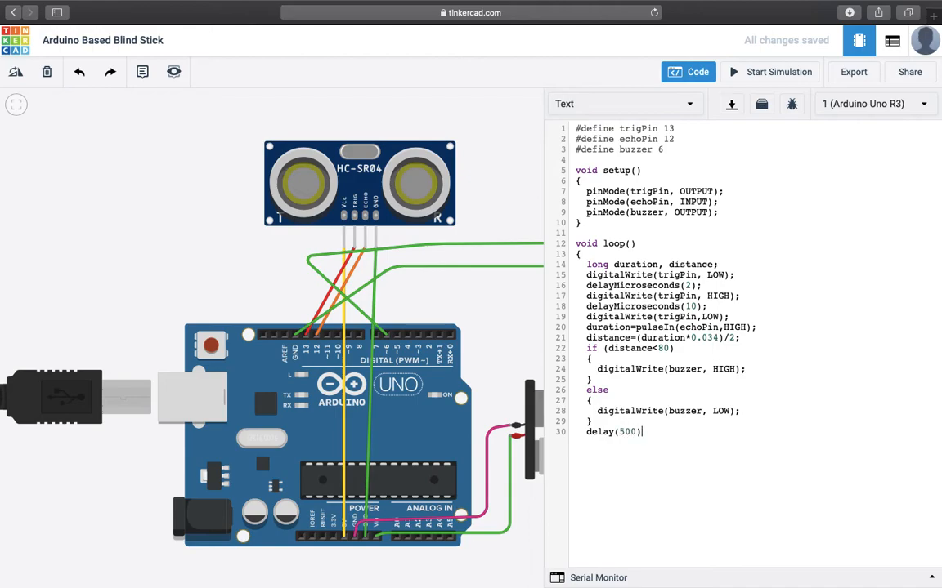
text(;)
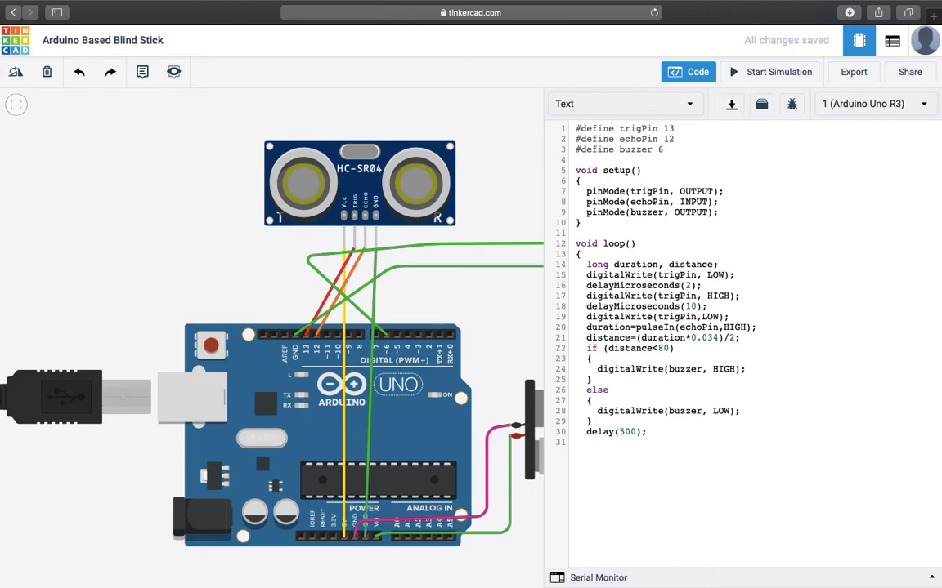
text(})
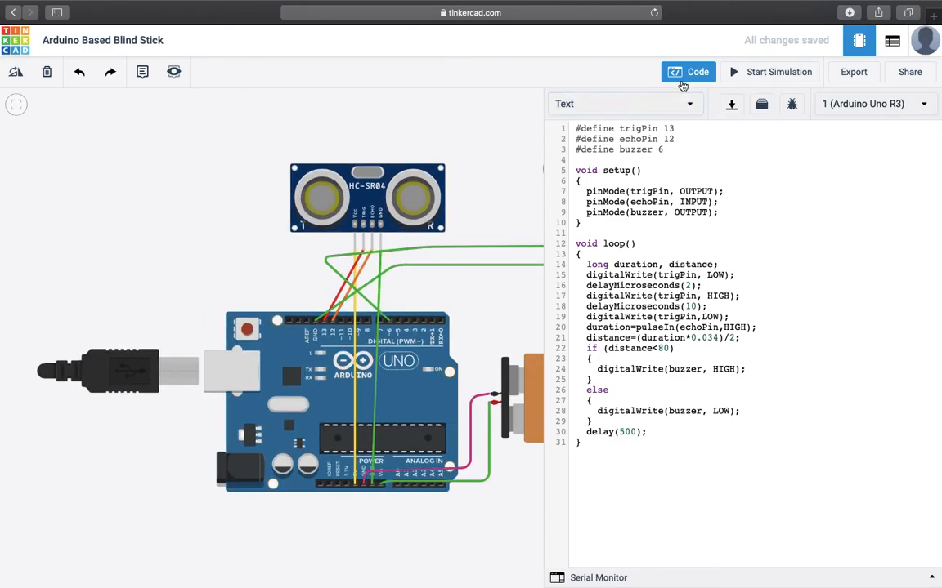
Hide the code editor, start the simulation and select the ultrasonic sensor to show its ~78 cm detection range
click(688, 72)
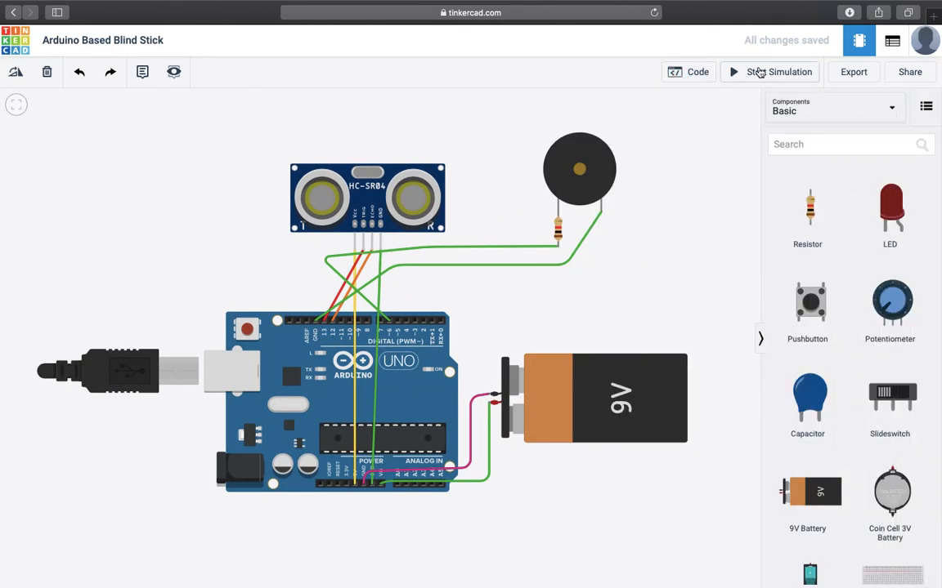
click(770, 72)
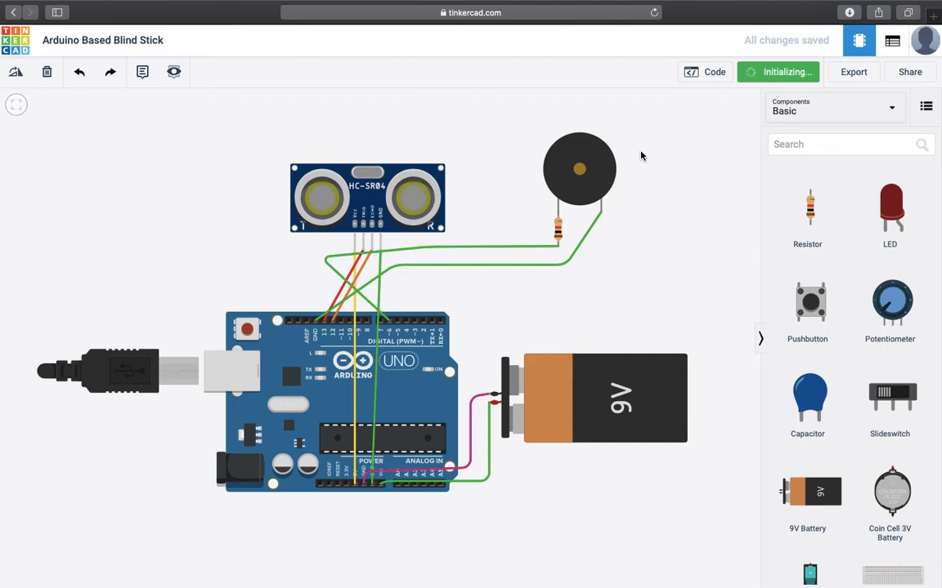
click(778, 72)
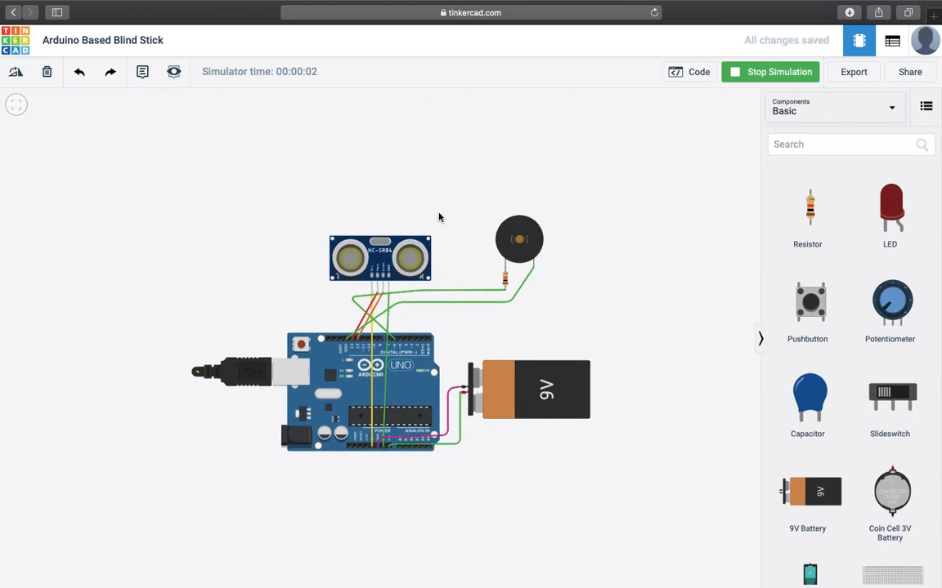
click(376, 255)
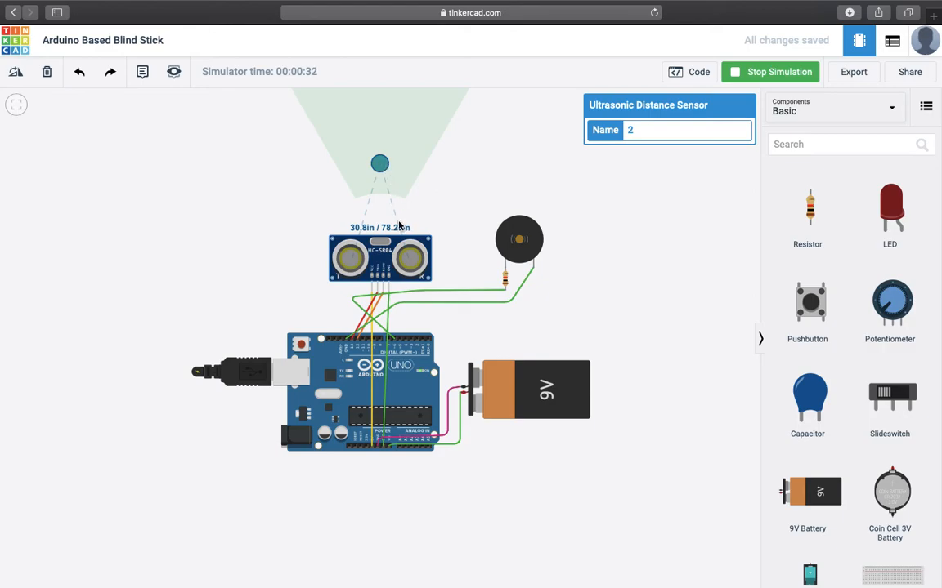
mouse_move(519, 242)
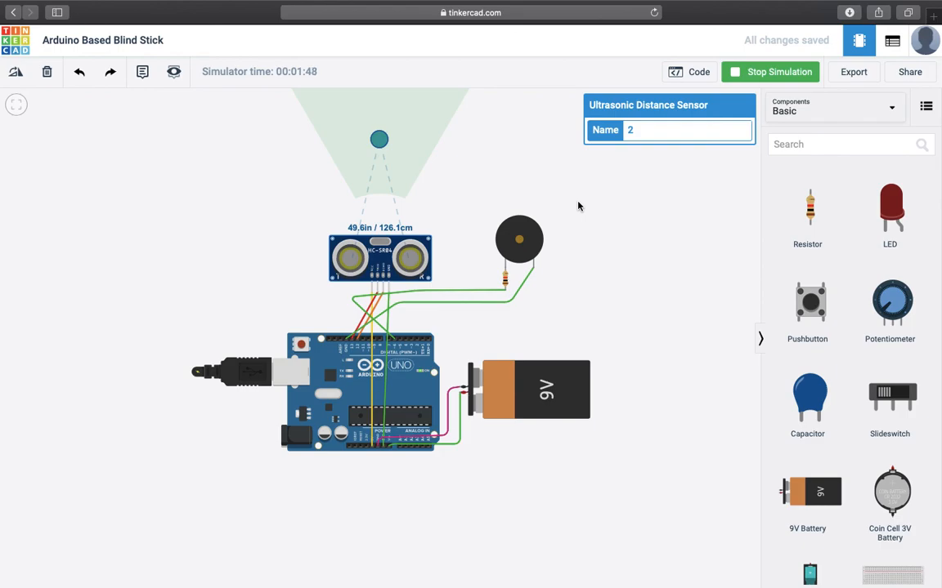
mouse_move(632, 258)
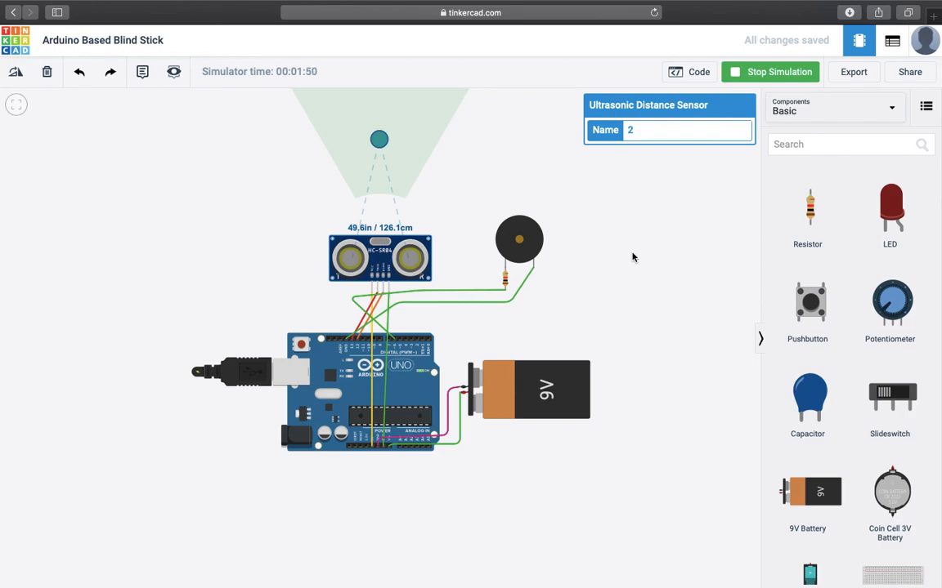
mouse_move(640, 195)
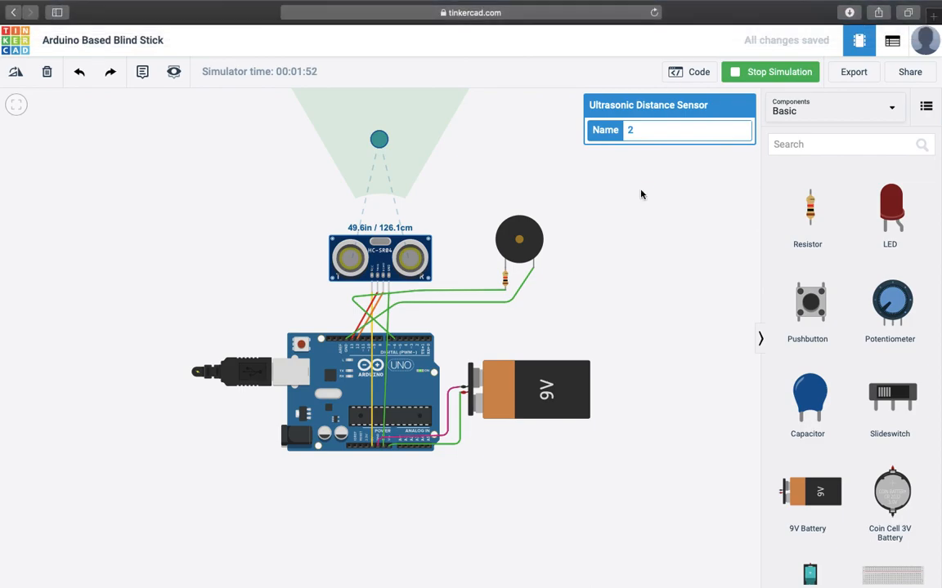